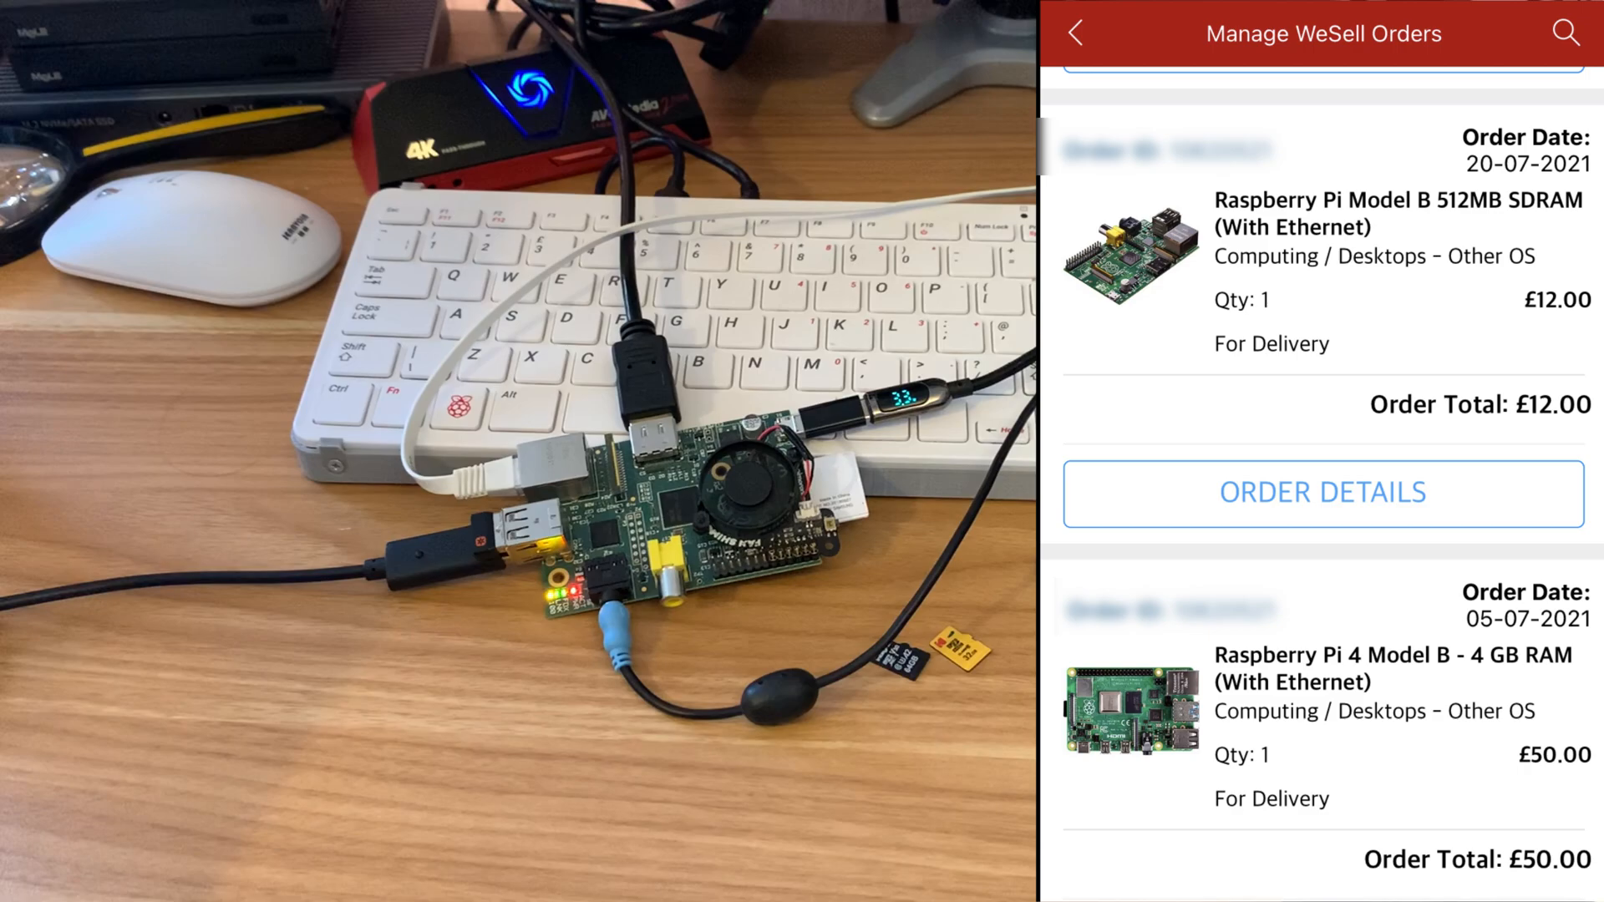
# Step: Leave Manage WeSell Orders for the CeX home screen showing Hot Products
pyautogui.click(1078, 33)
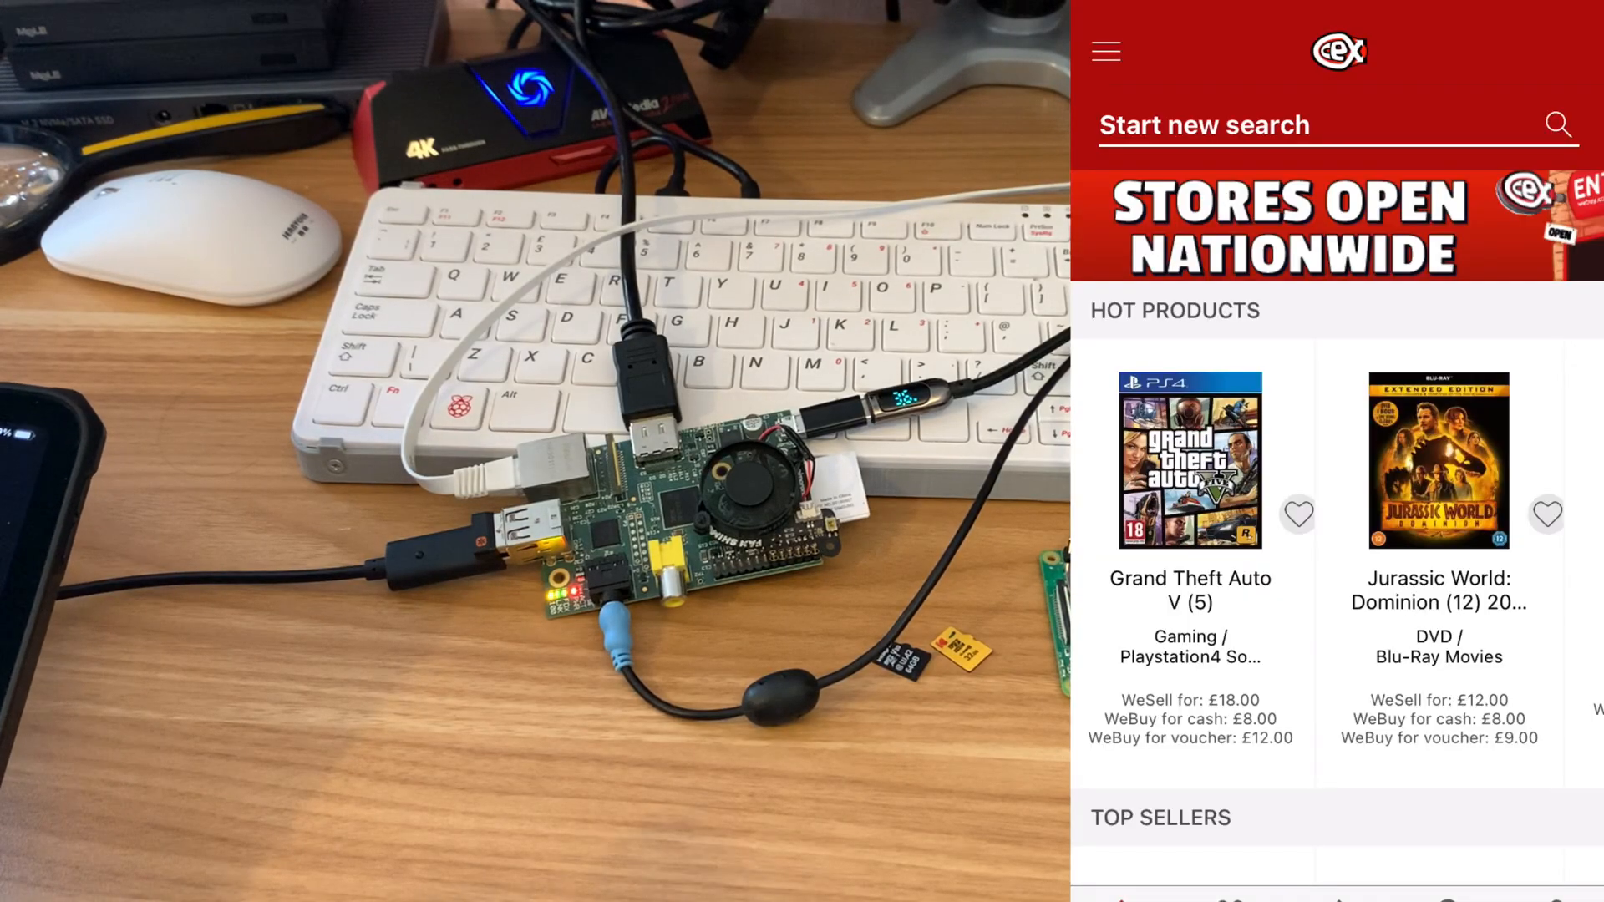
# Step: Rerun the 'Raspberry pi' search, sort by price, and scroll to the £12 boards
pyautogui.click(1207, 125)
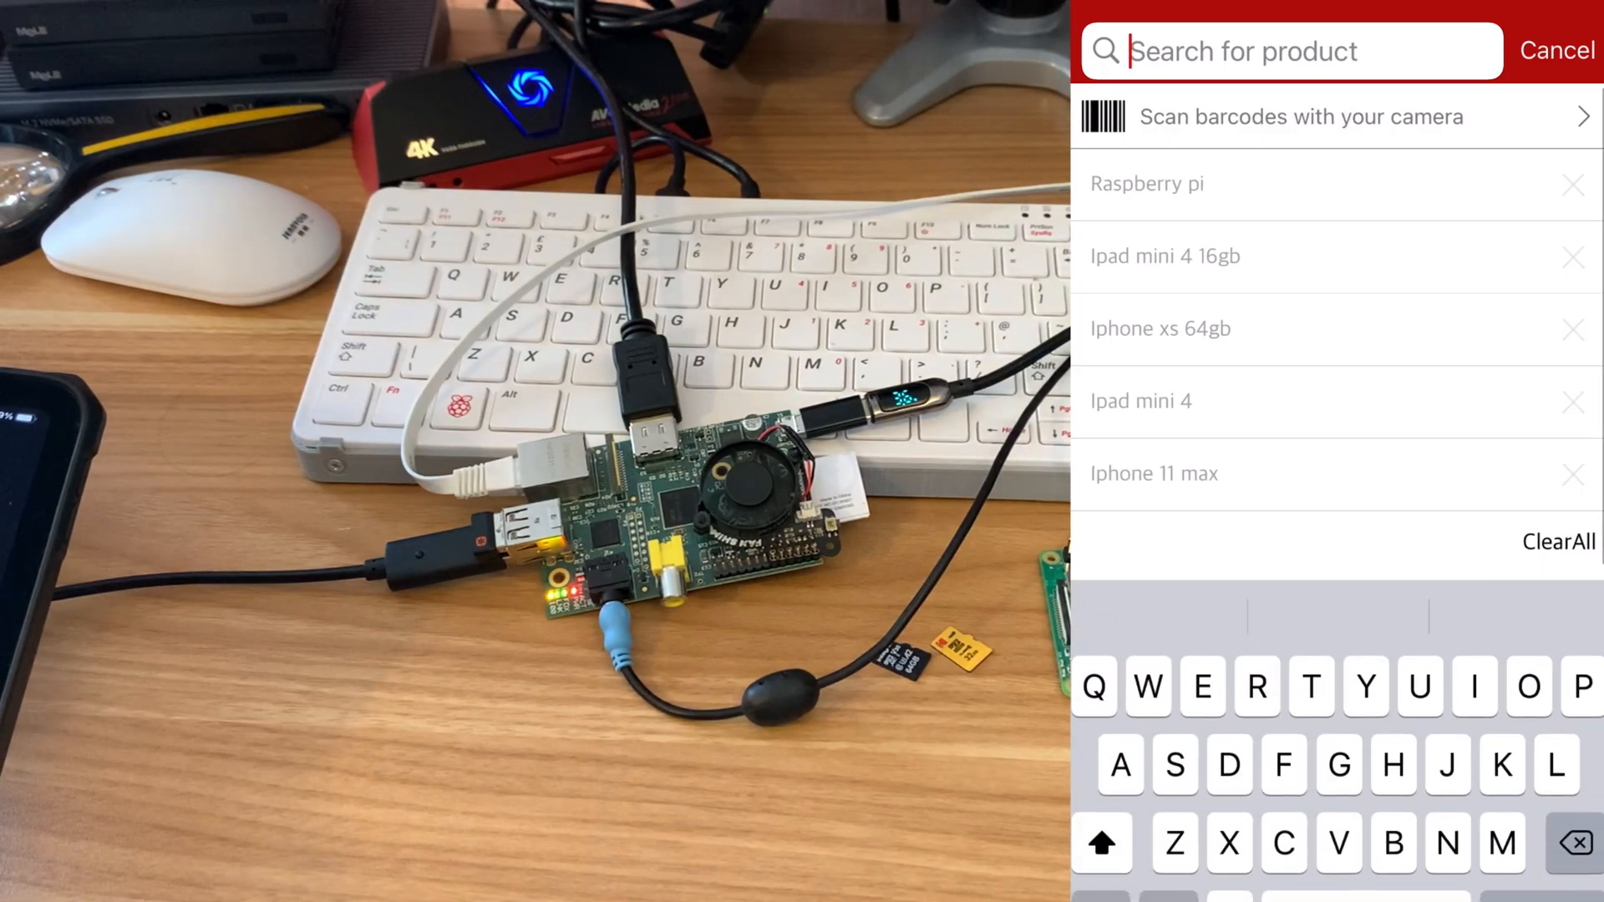
pyautogui.click(1146, 184)
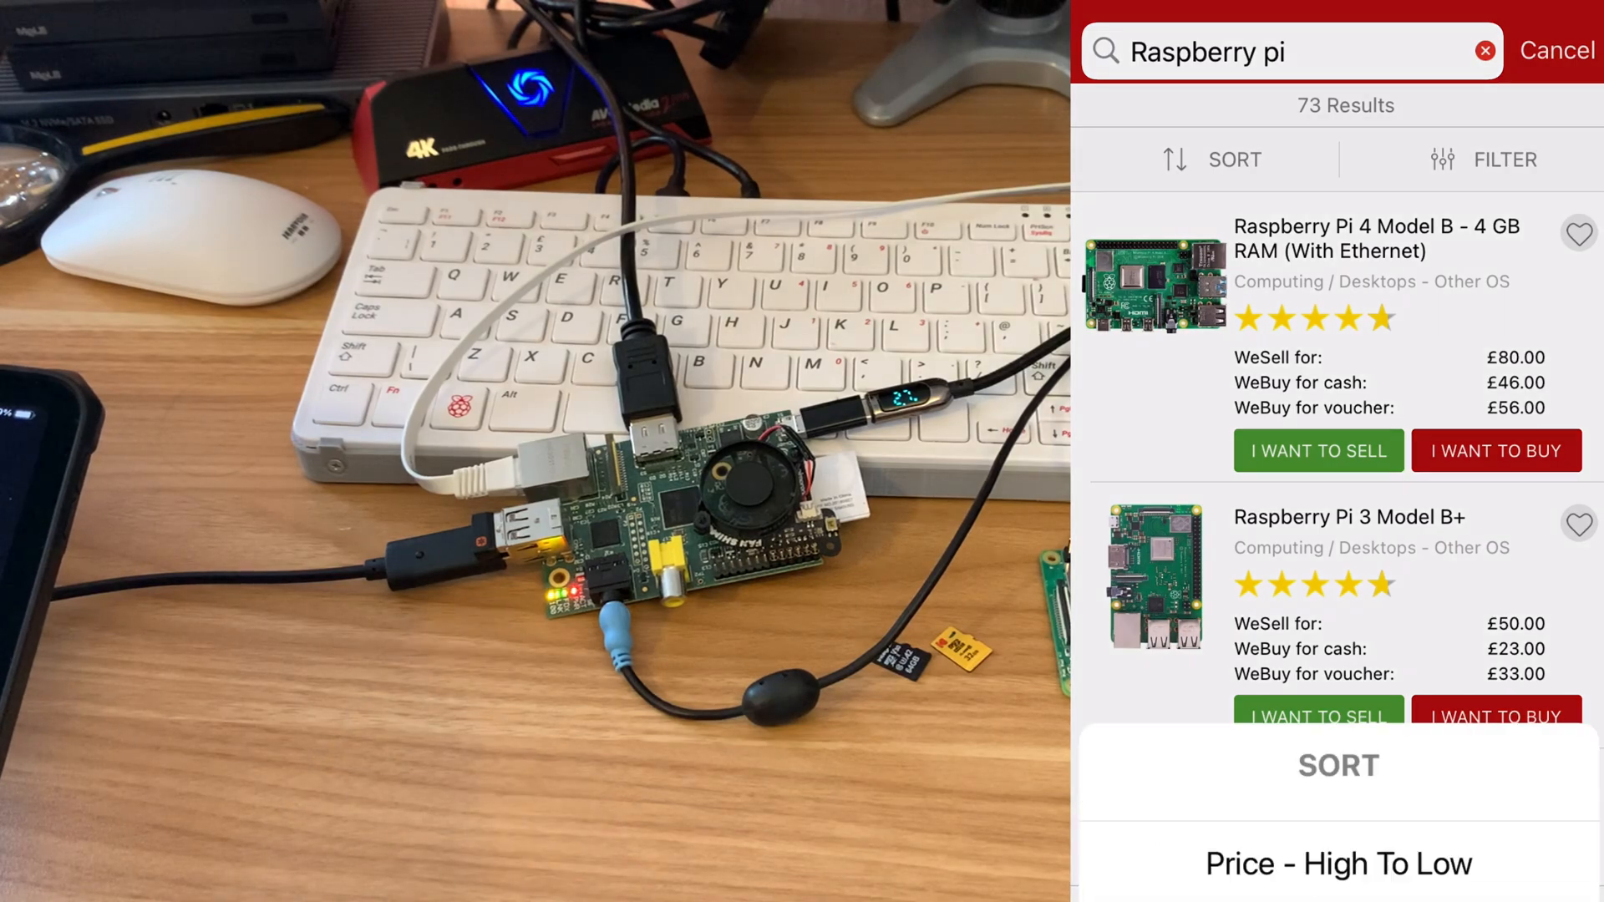
pyautogui.click(1212, 159)
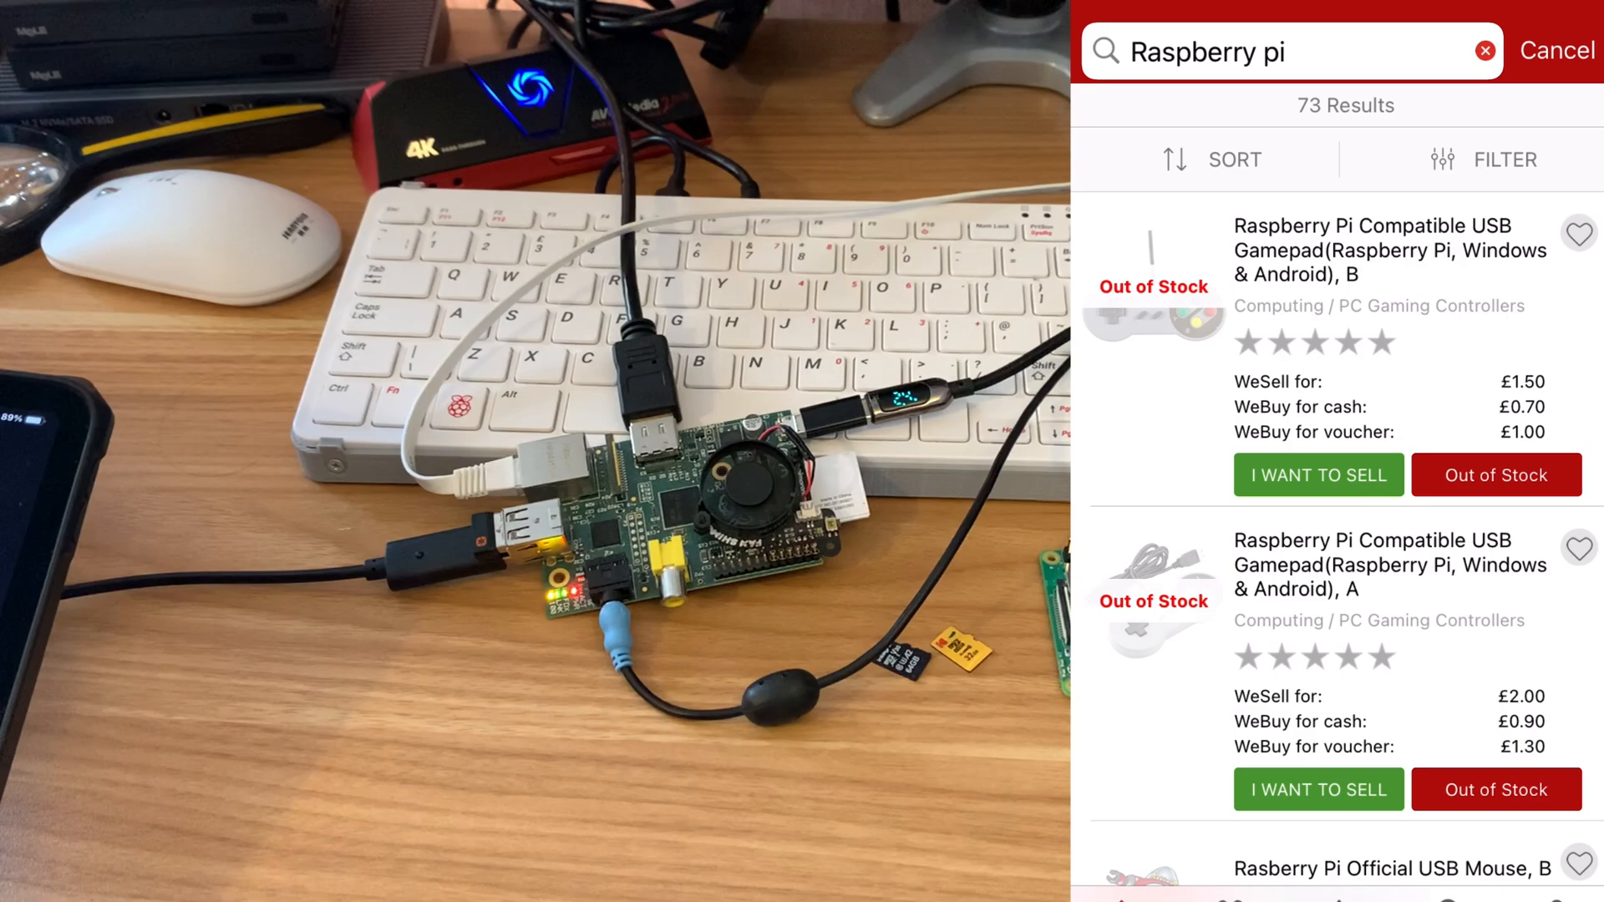
pyautogui.scroll(-3)
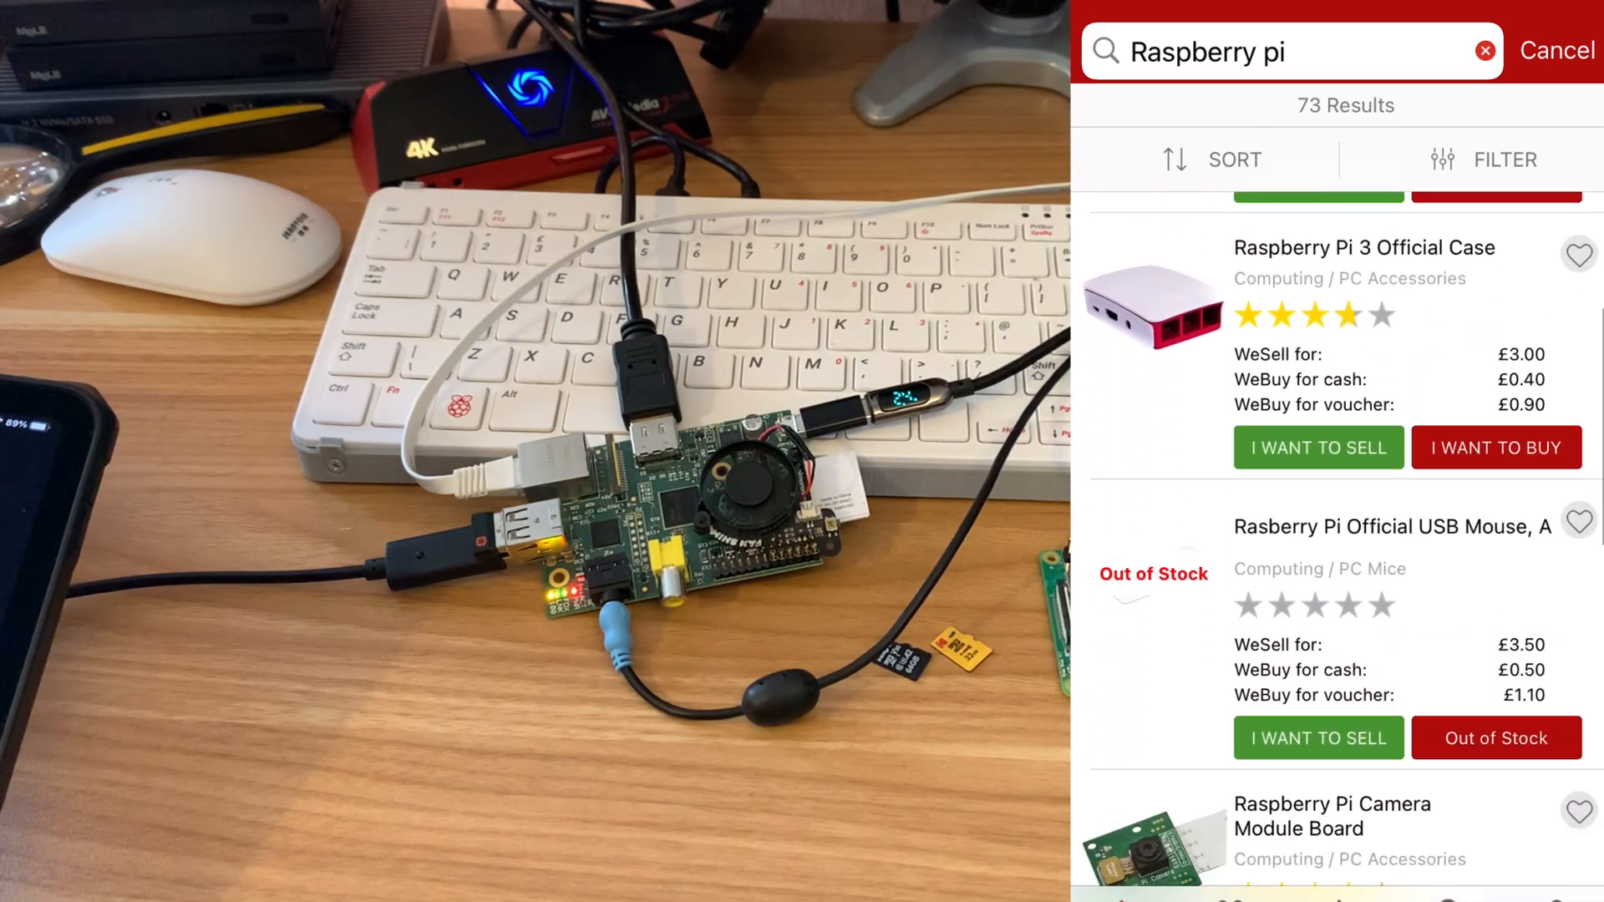
pyautogui.scroll(-3)
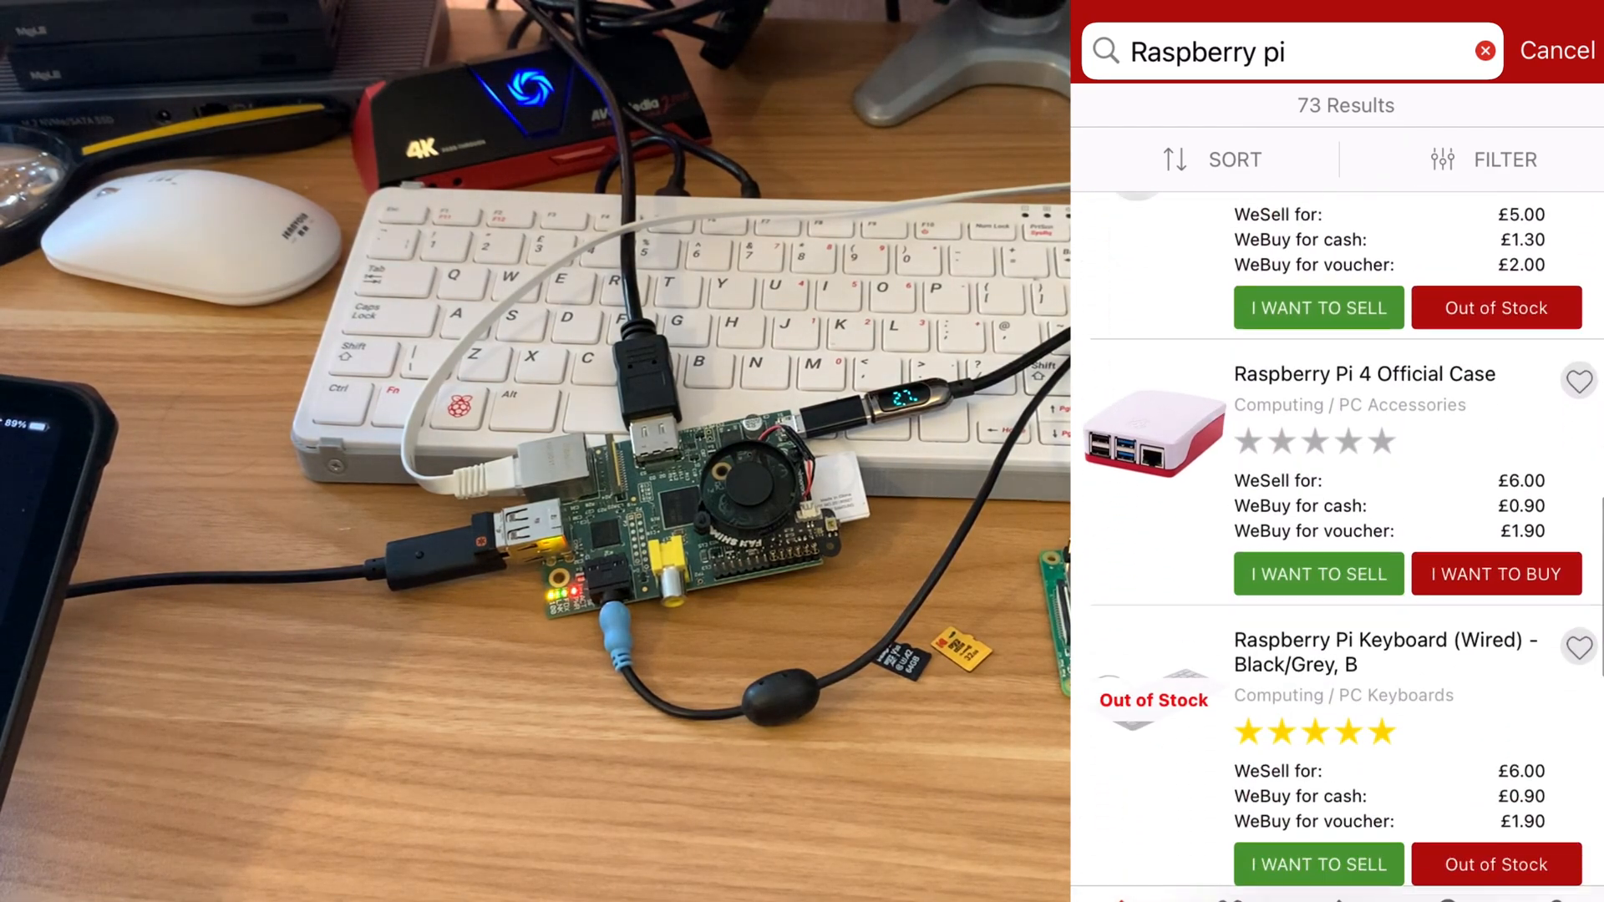
pyautogui.scroll(-3)
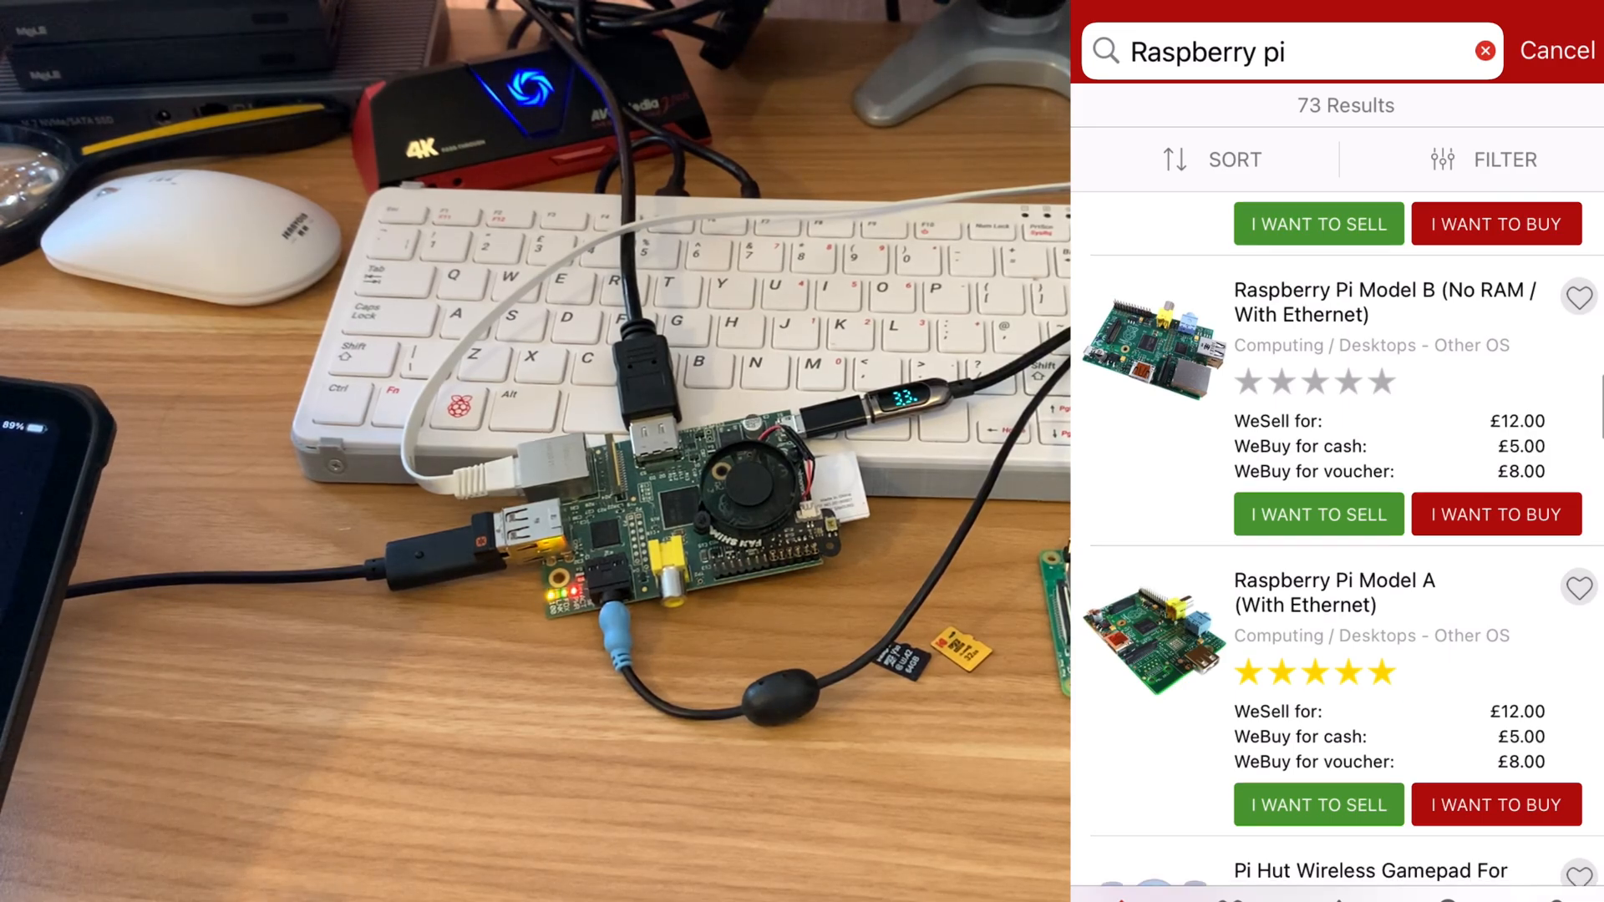
# Step: Scroll the Raspberry pi results down to the £25 Model B 1GB and touch screen
pyautogui.scroll(-3)
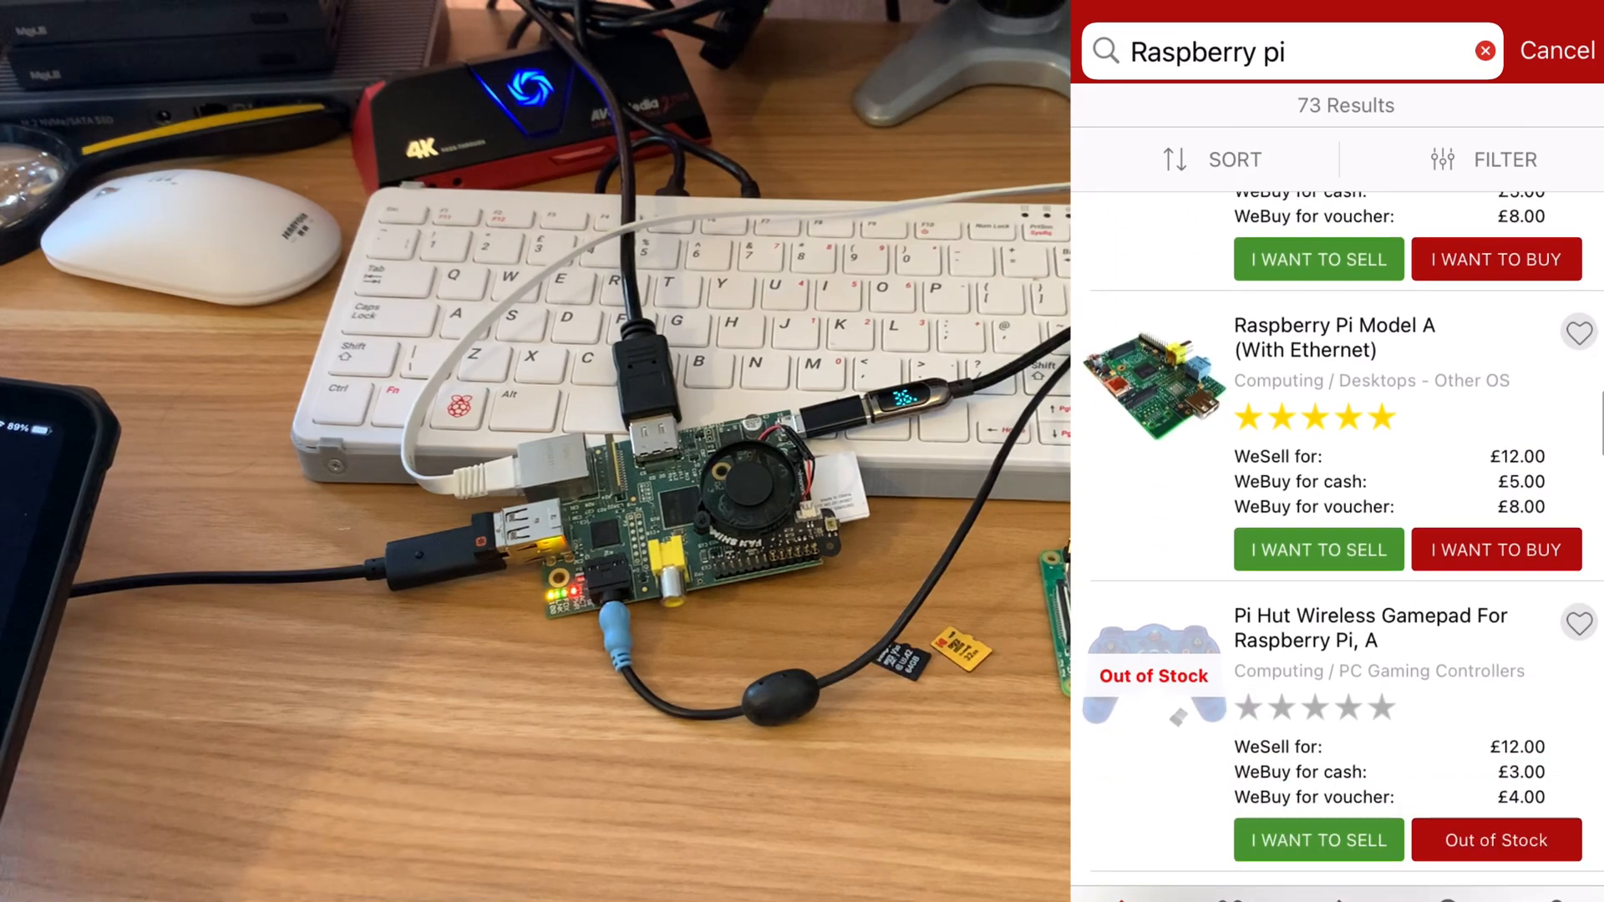
pyautogui.scroll(-3)
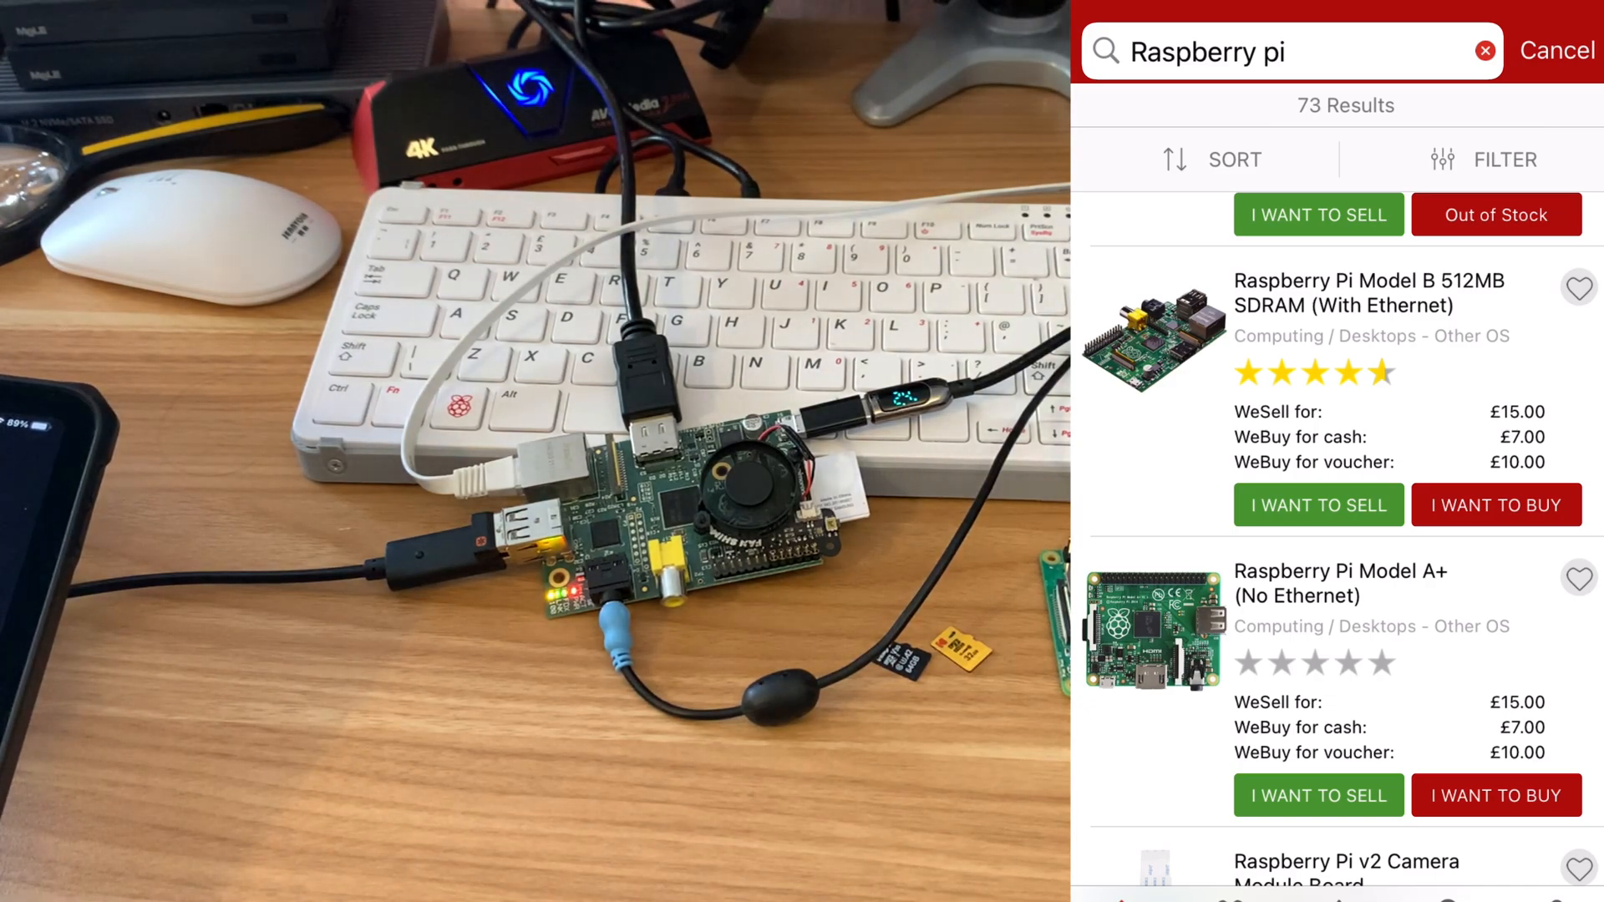
pyautogui.scroll(-3)
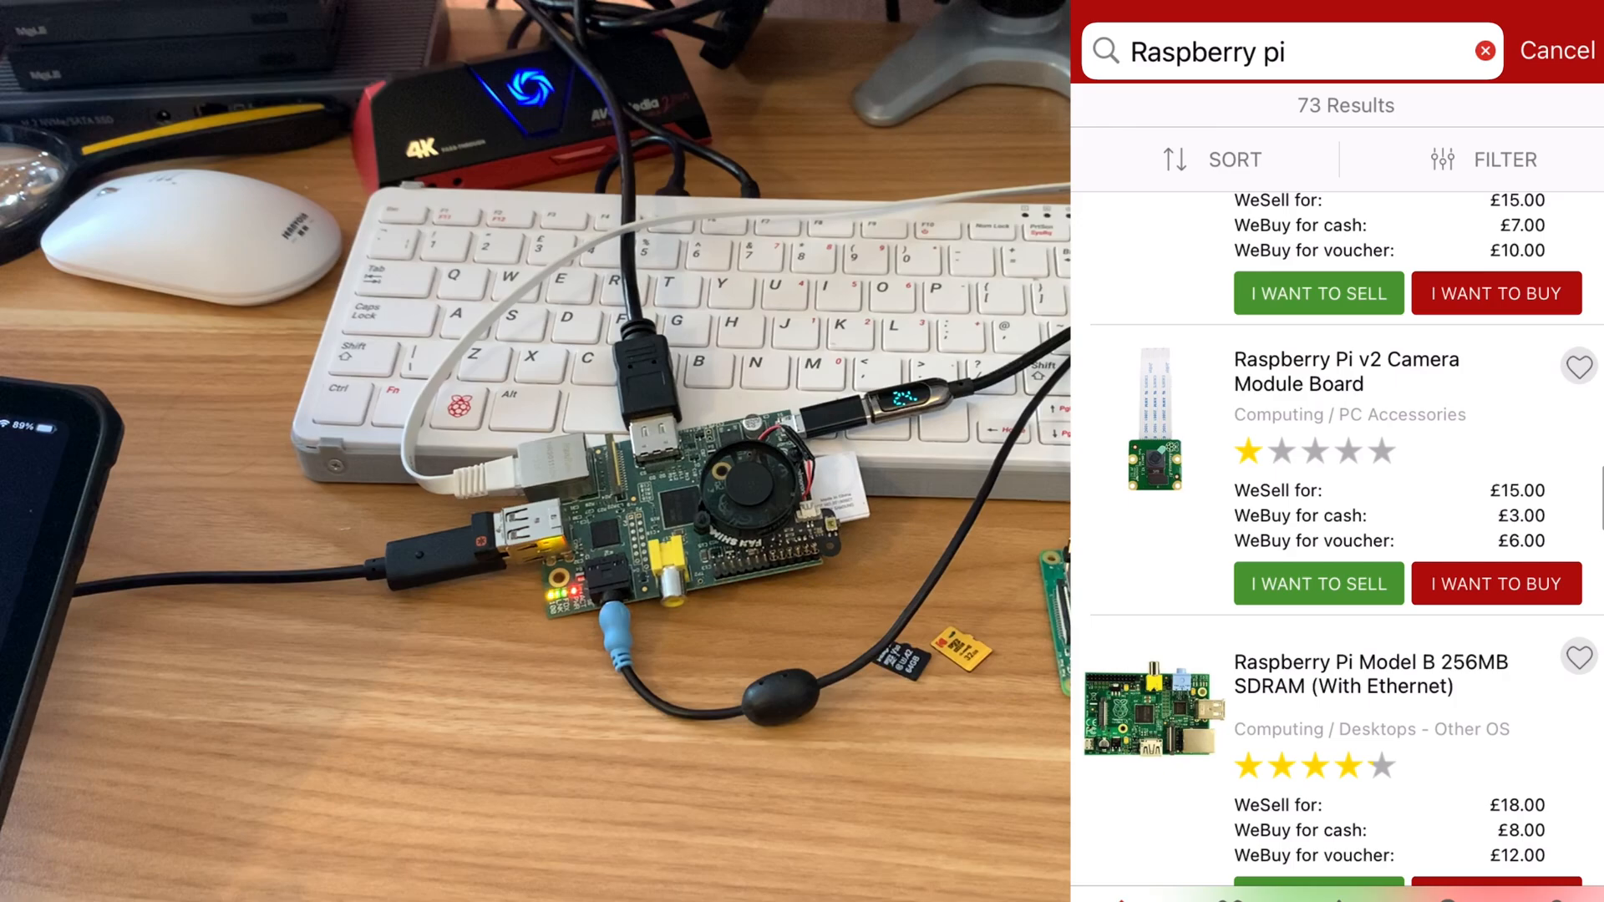
pyautogui.scroll(-3)
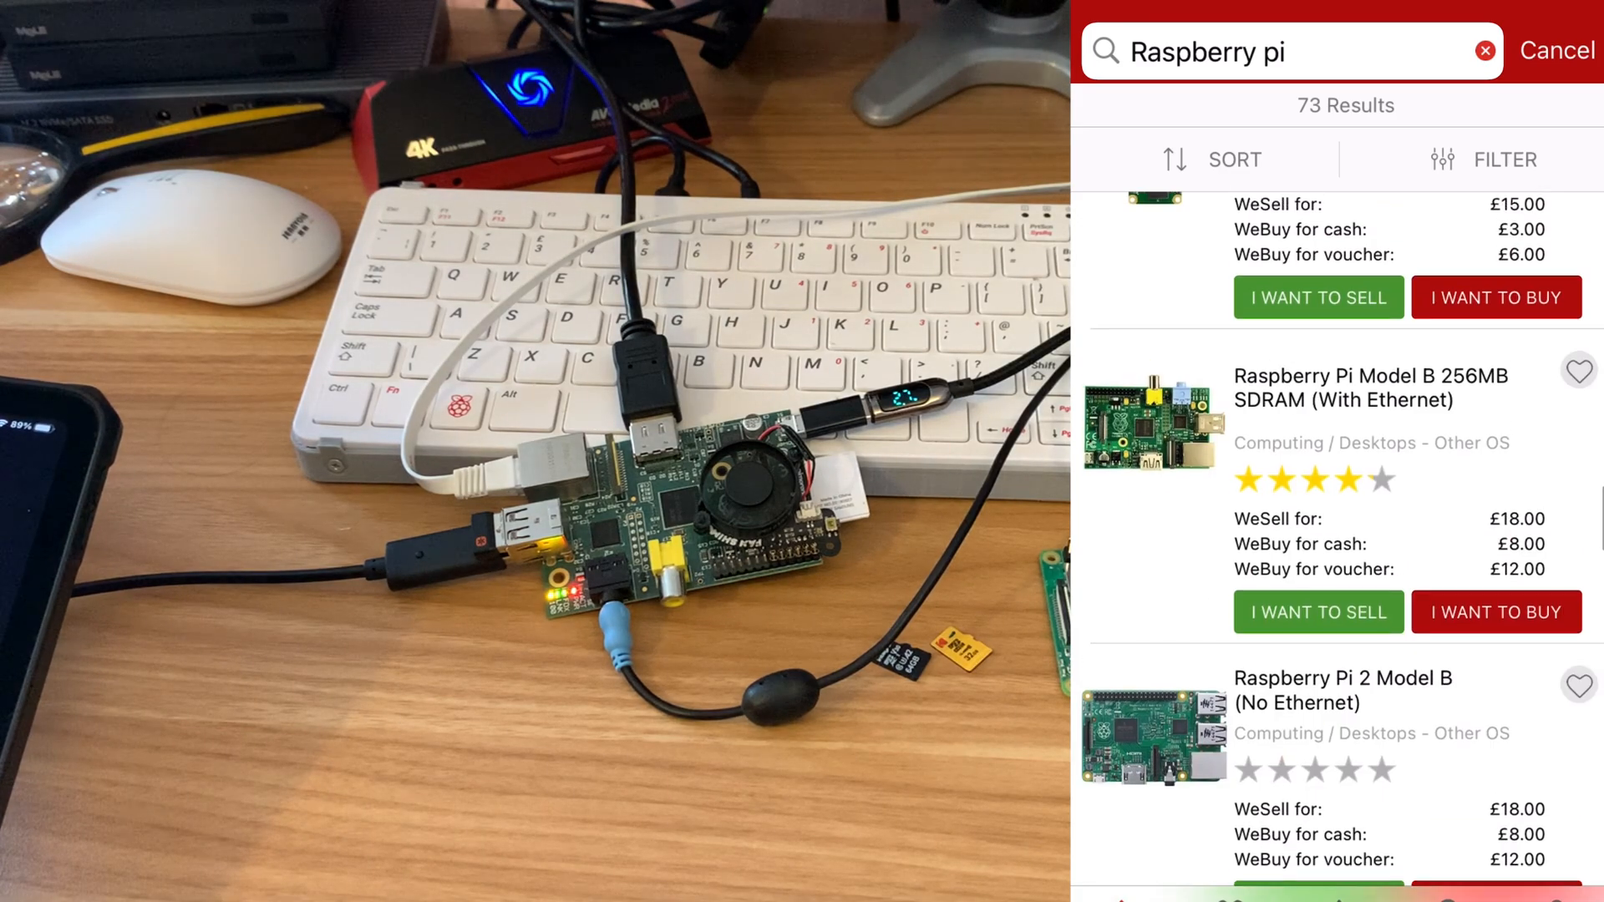
pyautogui.scroll(-3)
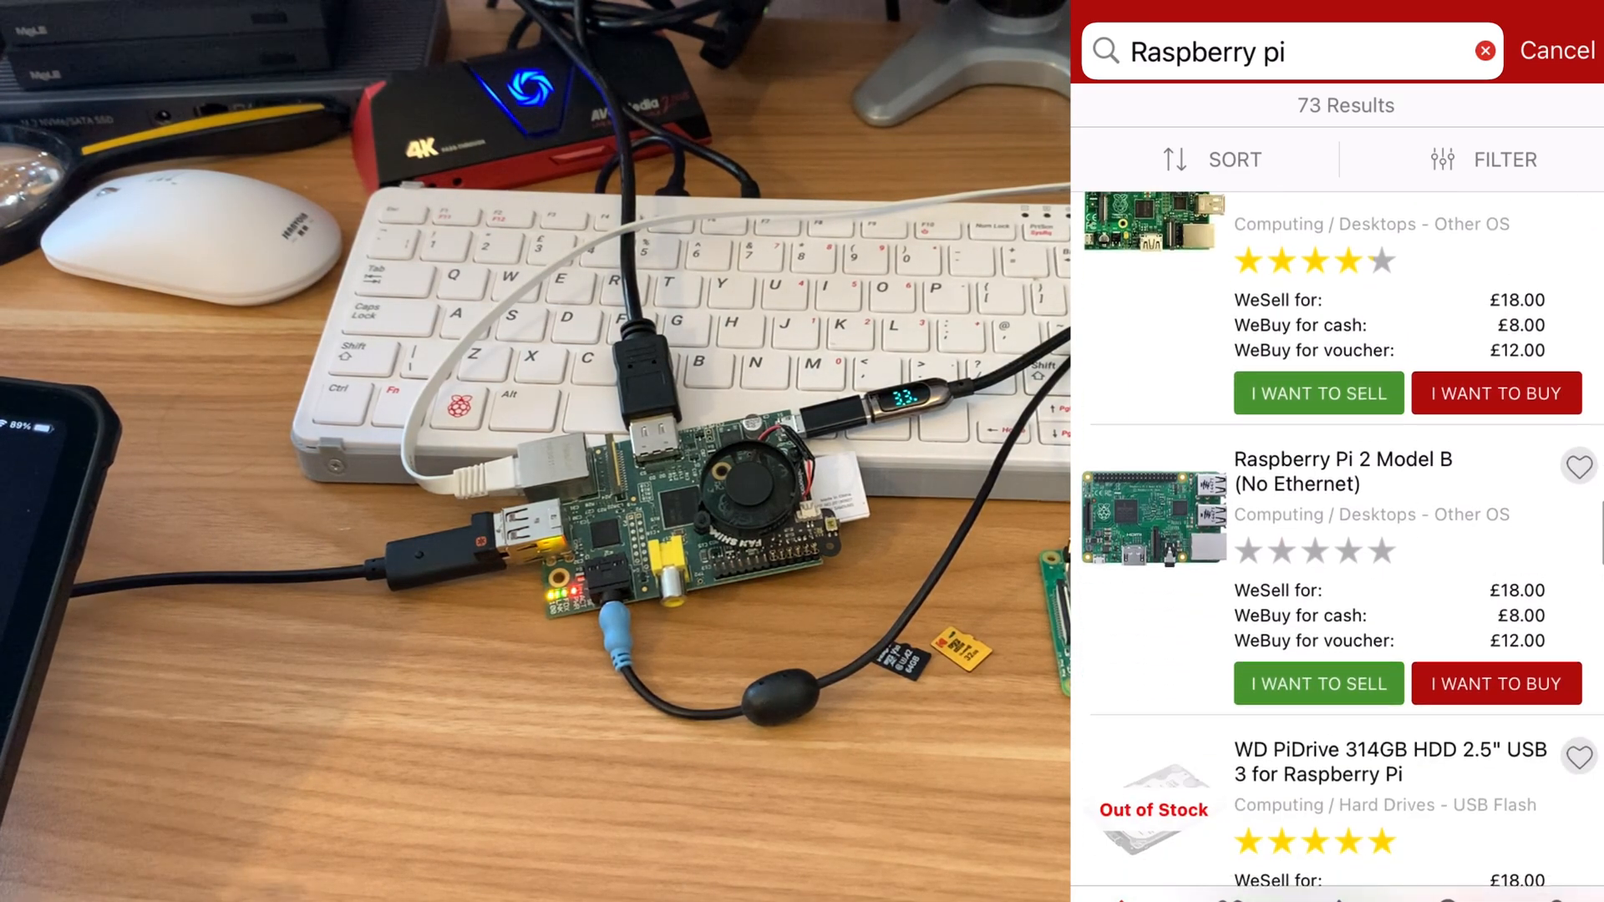
pyautogui.scroll(-3)
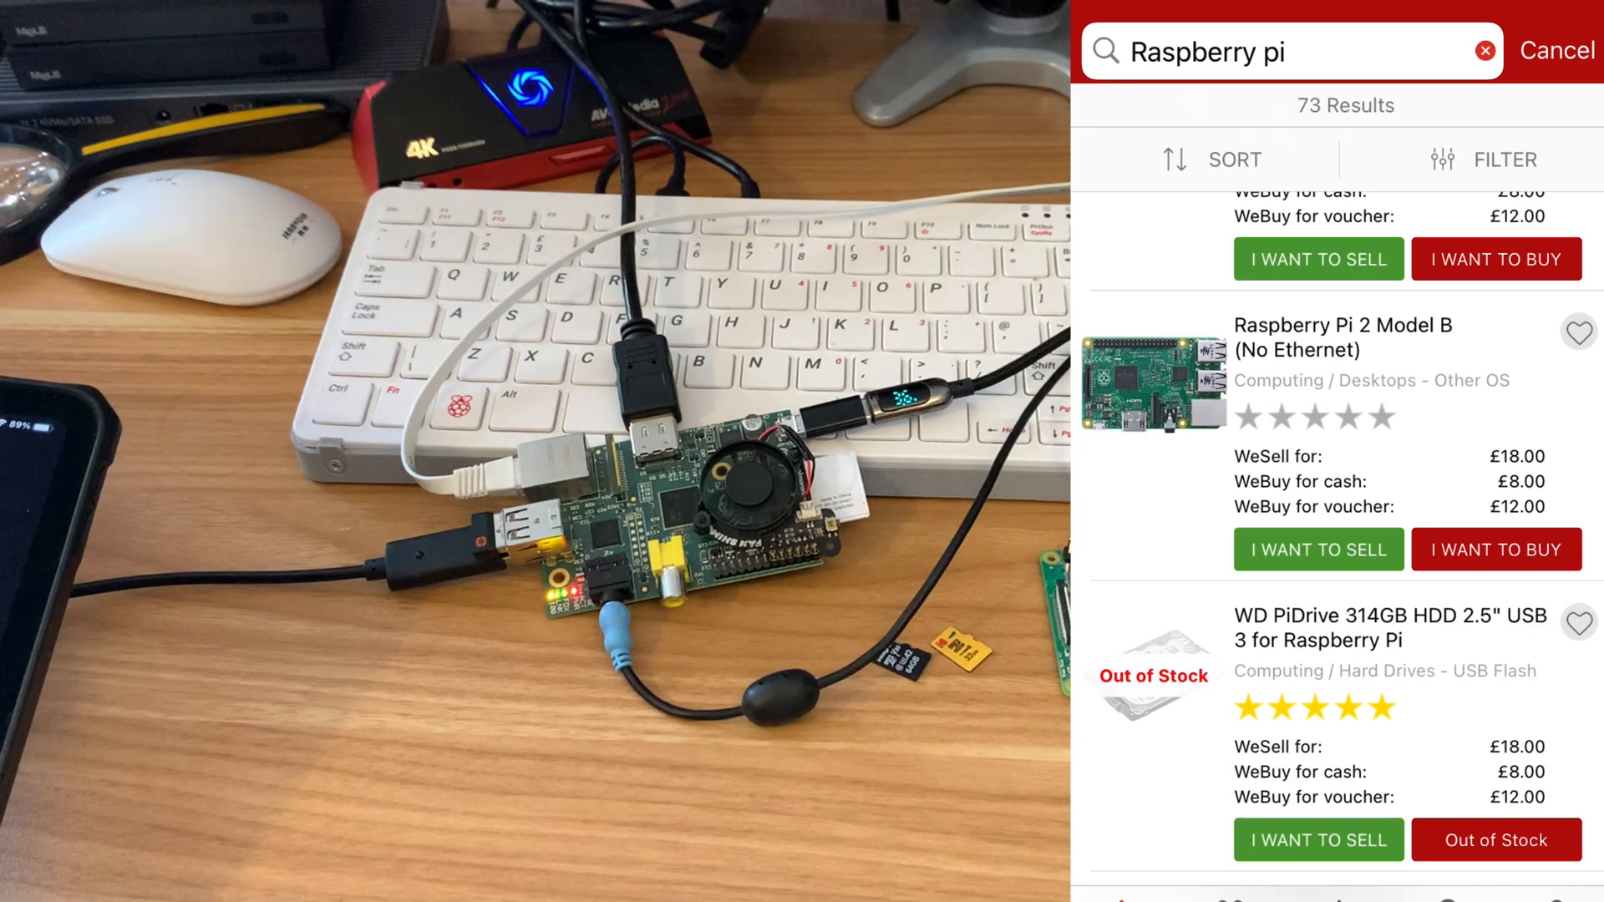
pyautogui.scroll(-3)
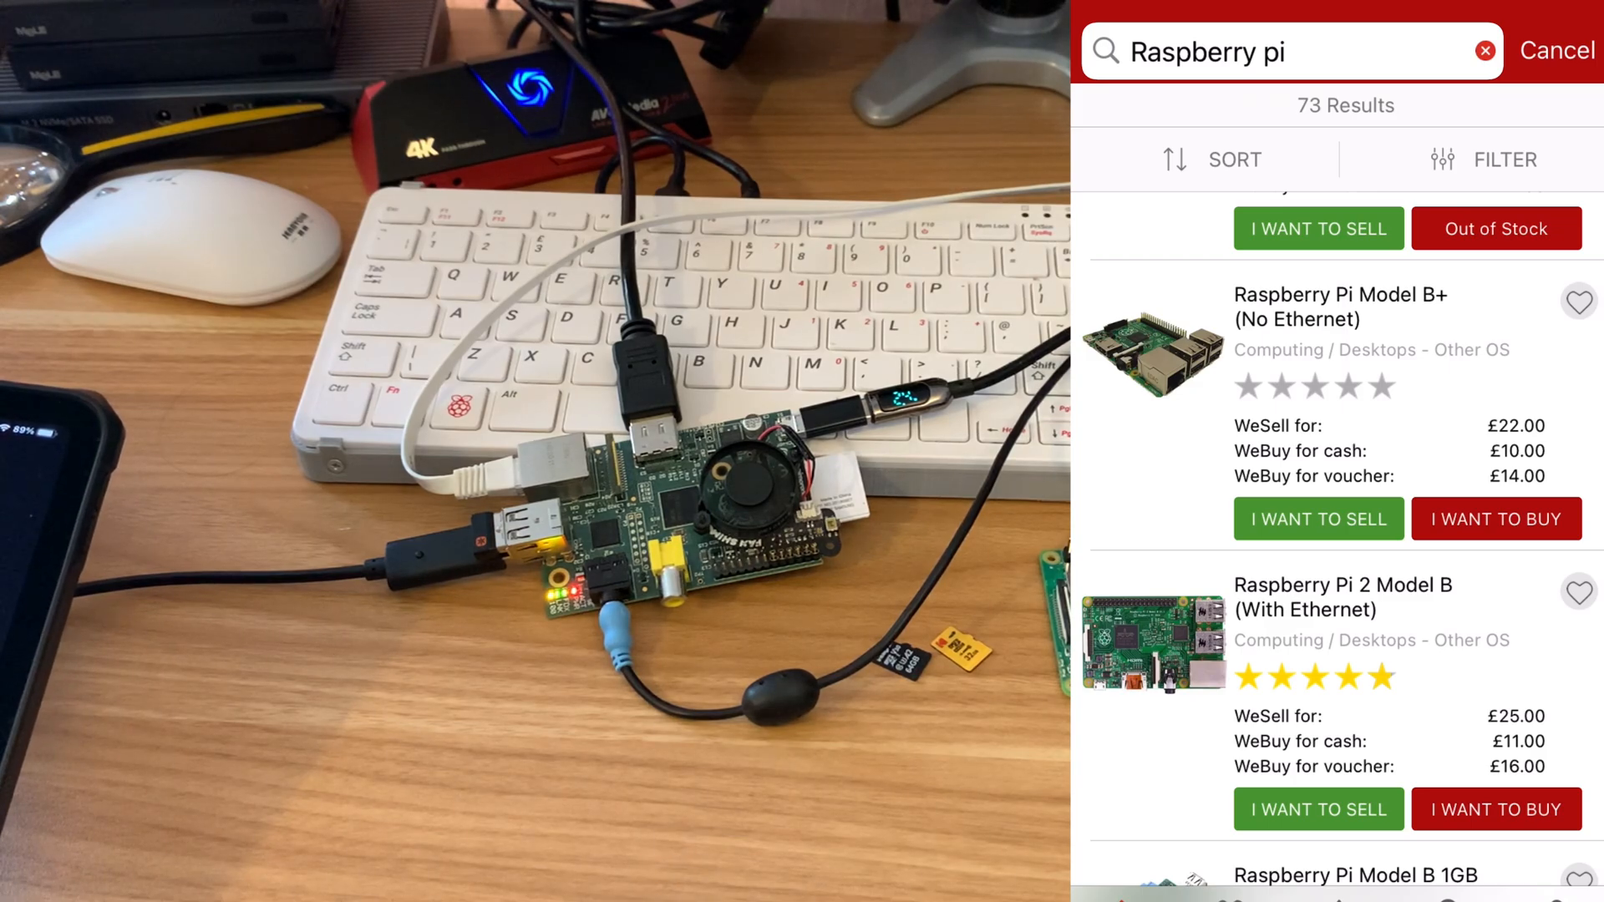
pyautogui.scroll(-3)
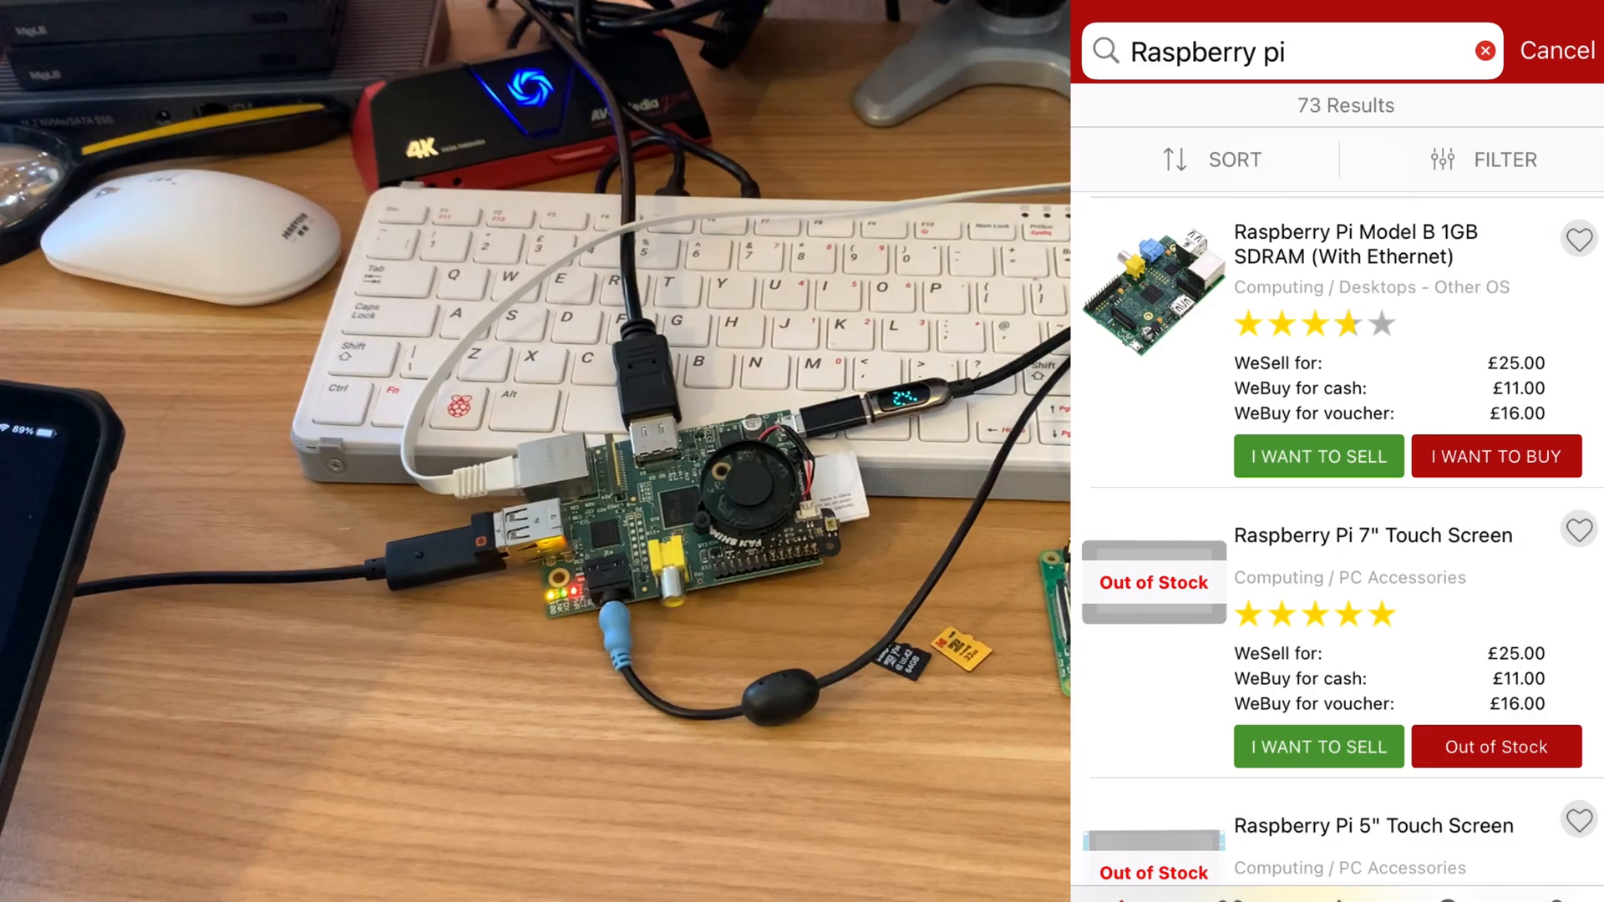
# Step: Scroll further through the results to the £85 PiTop modular laptop listings
pyautogui.scroll(-3)
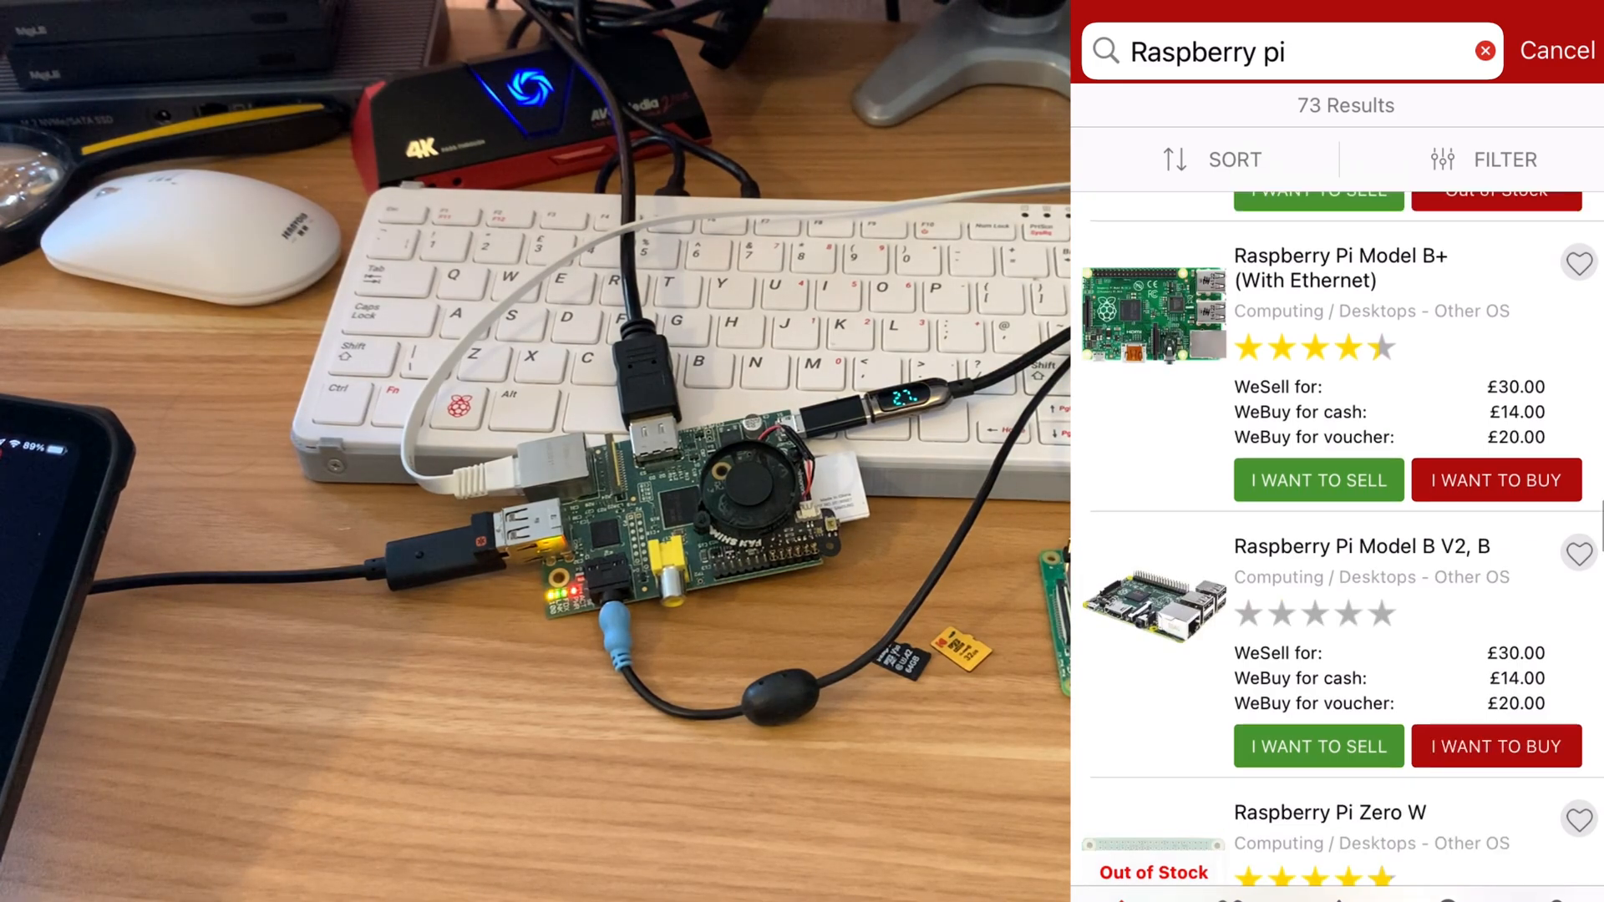
pyautogui.scroll(-3)
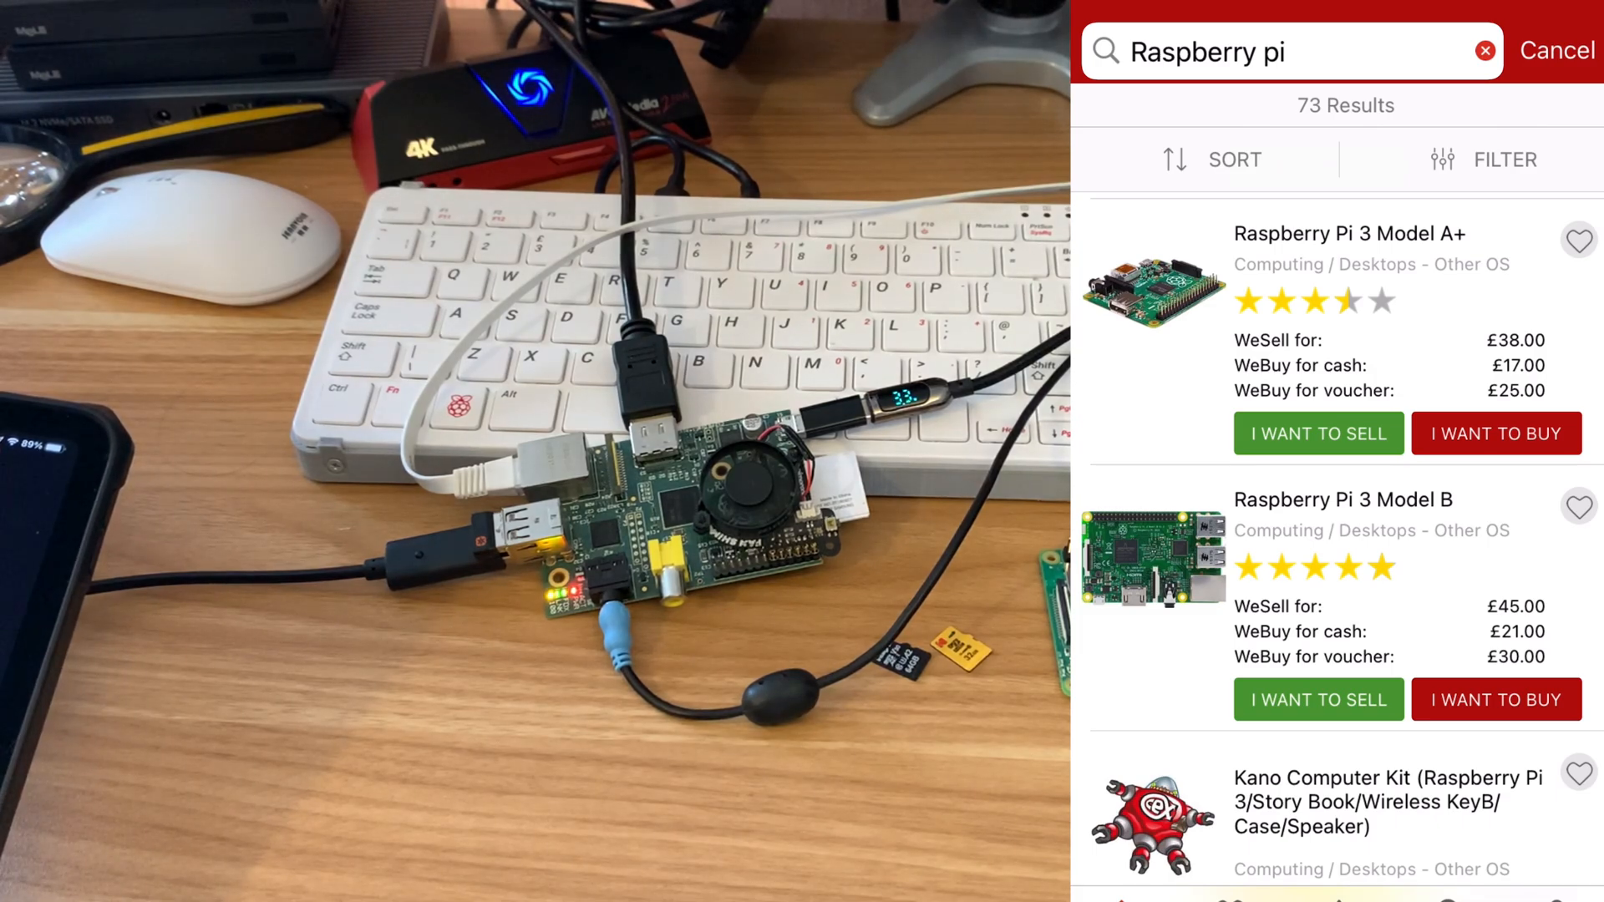
pyautogui.scroll(-3)
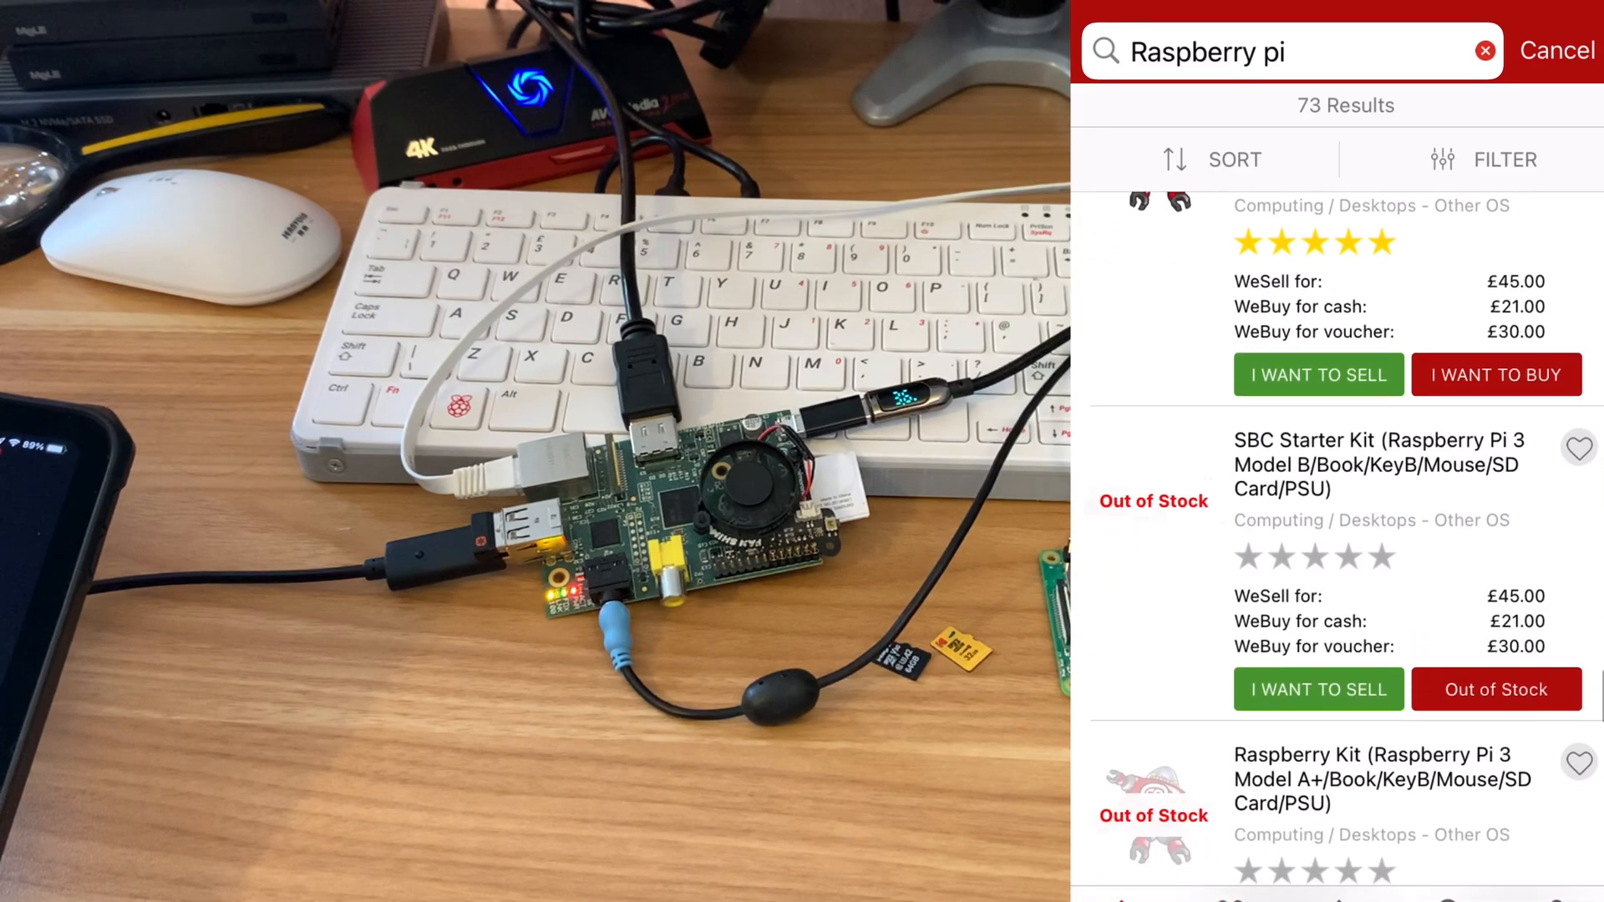
pyautogui.scroll(-3)
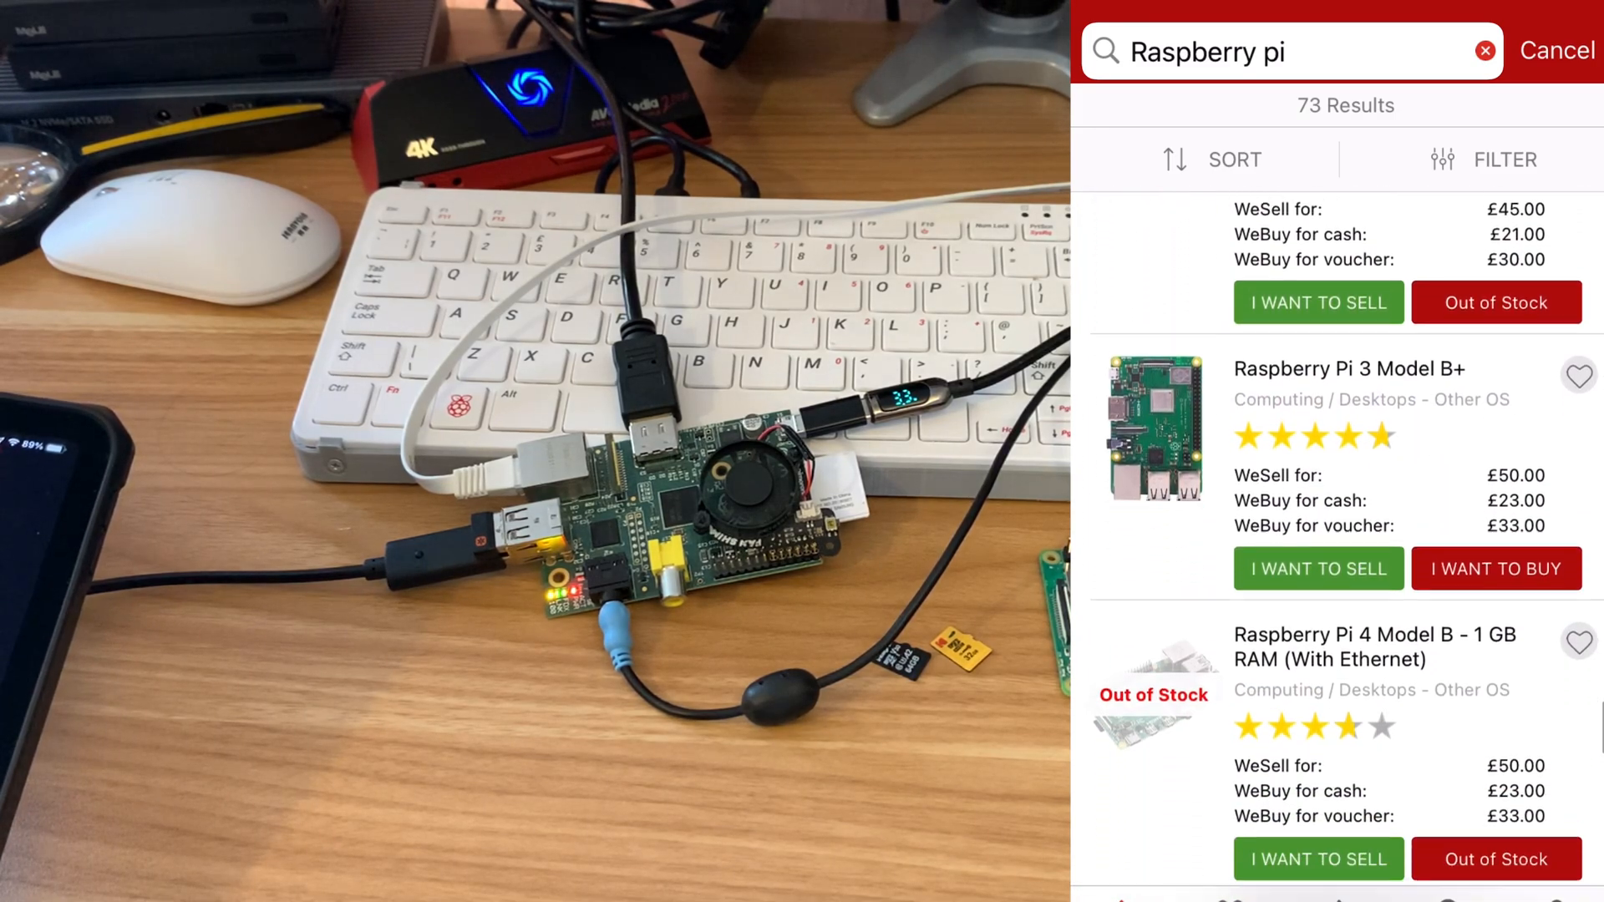
pyautogui.scroll(-3)
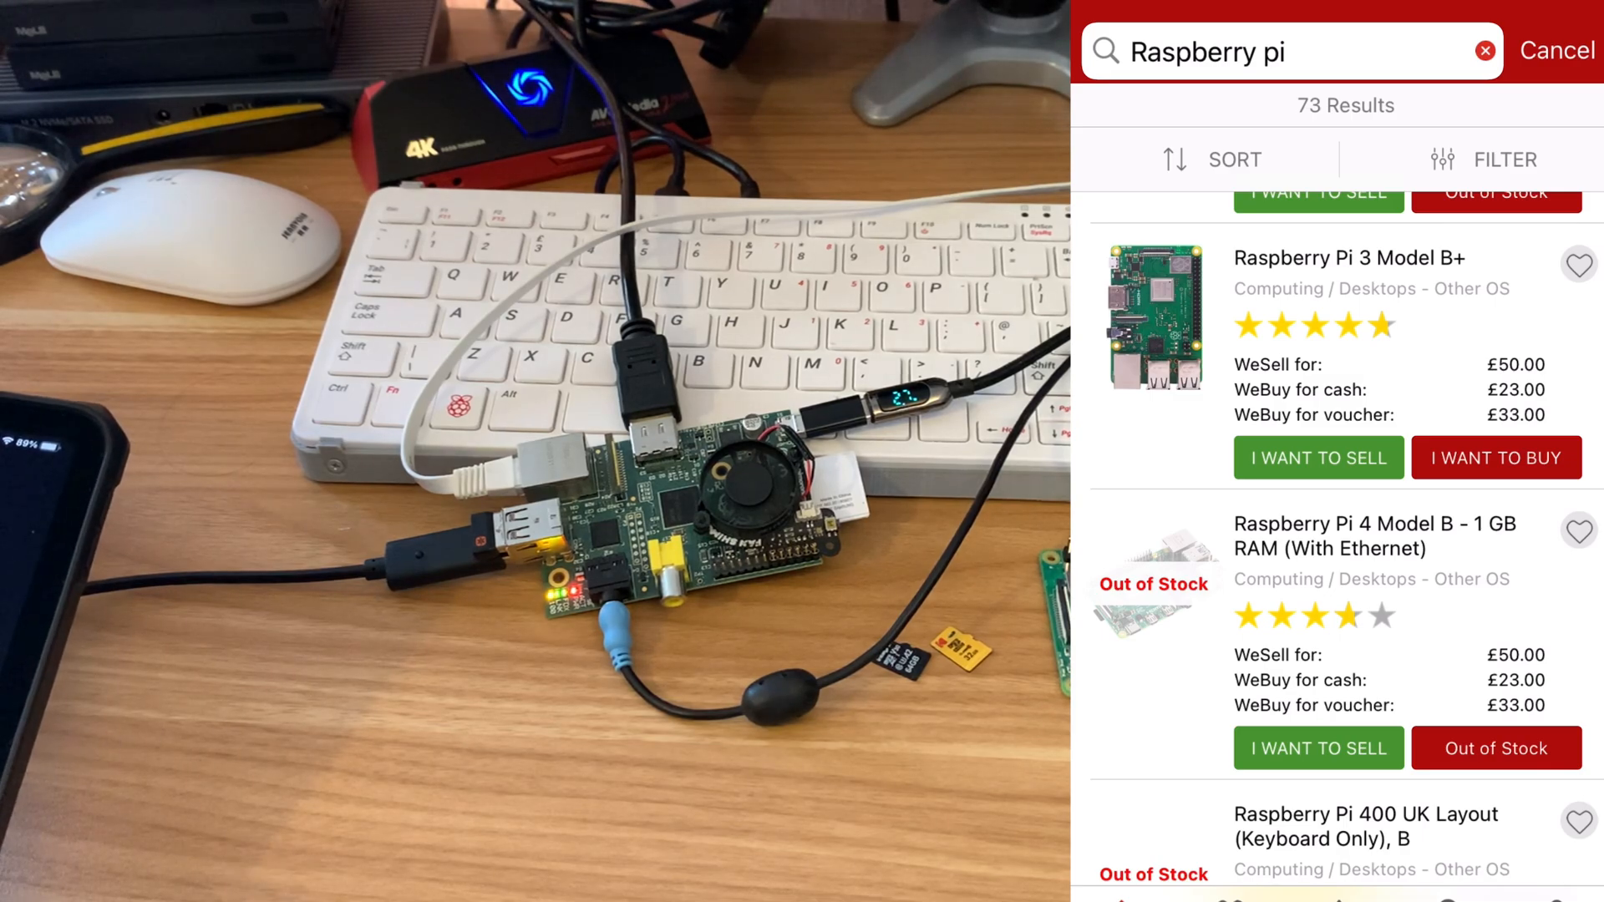
pyautogui.scroll(-3)
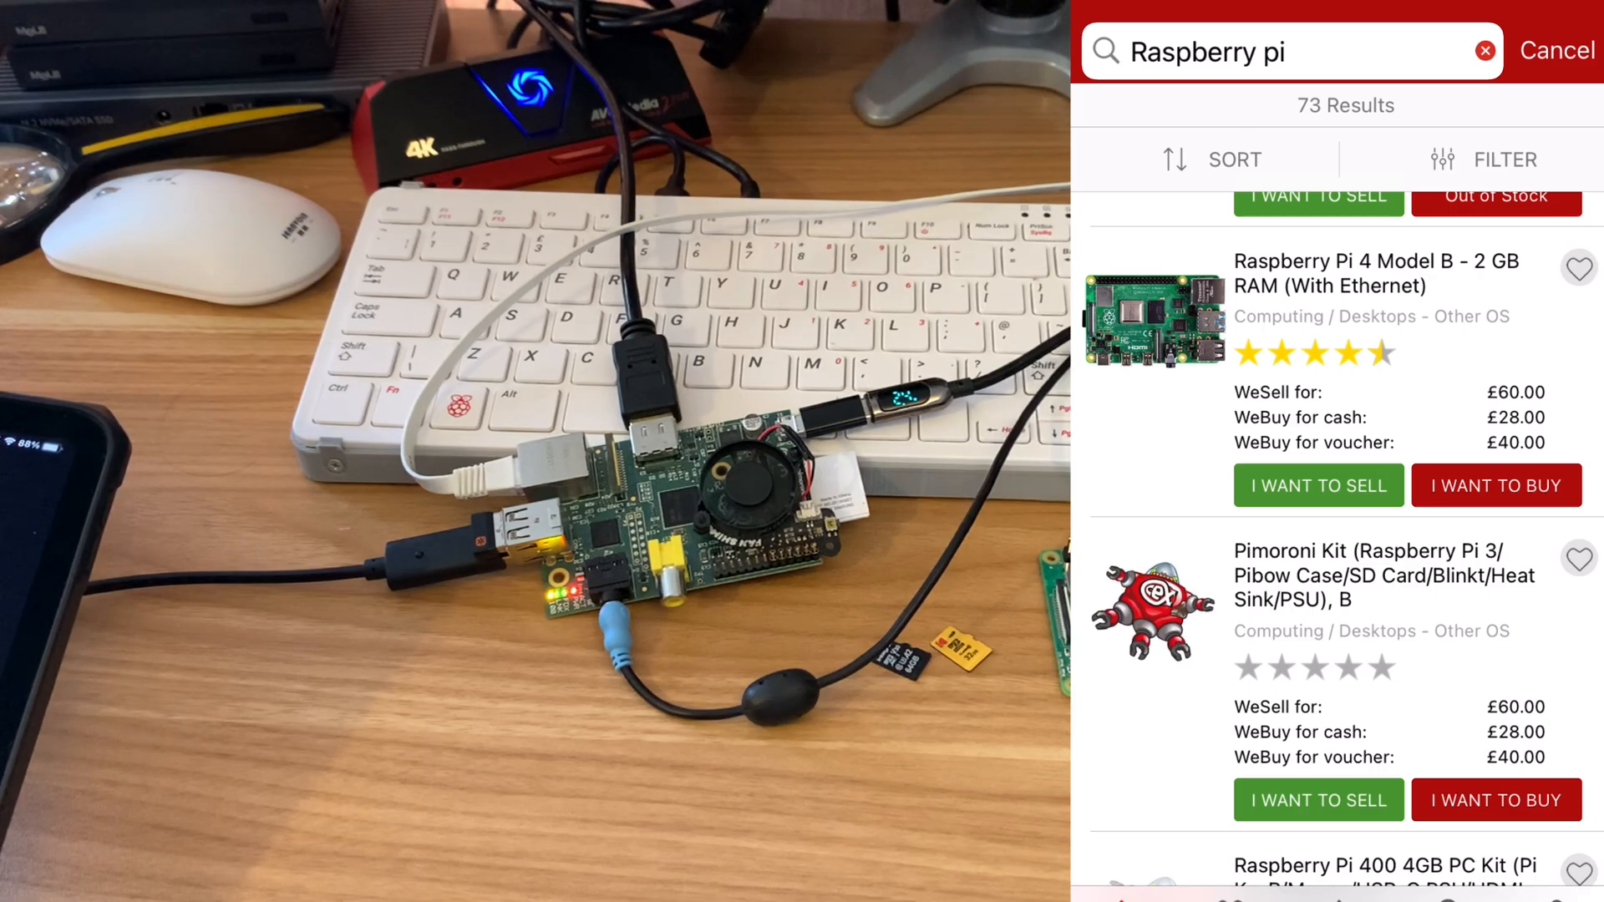
pyautogui.scroll(-3)
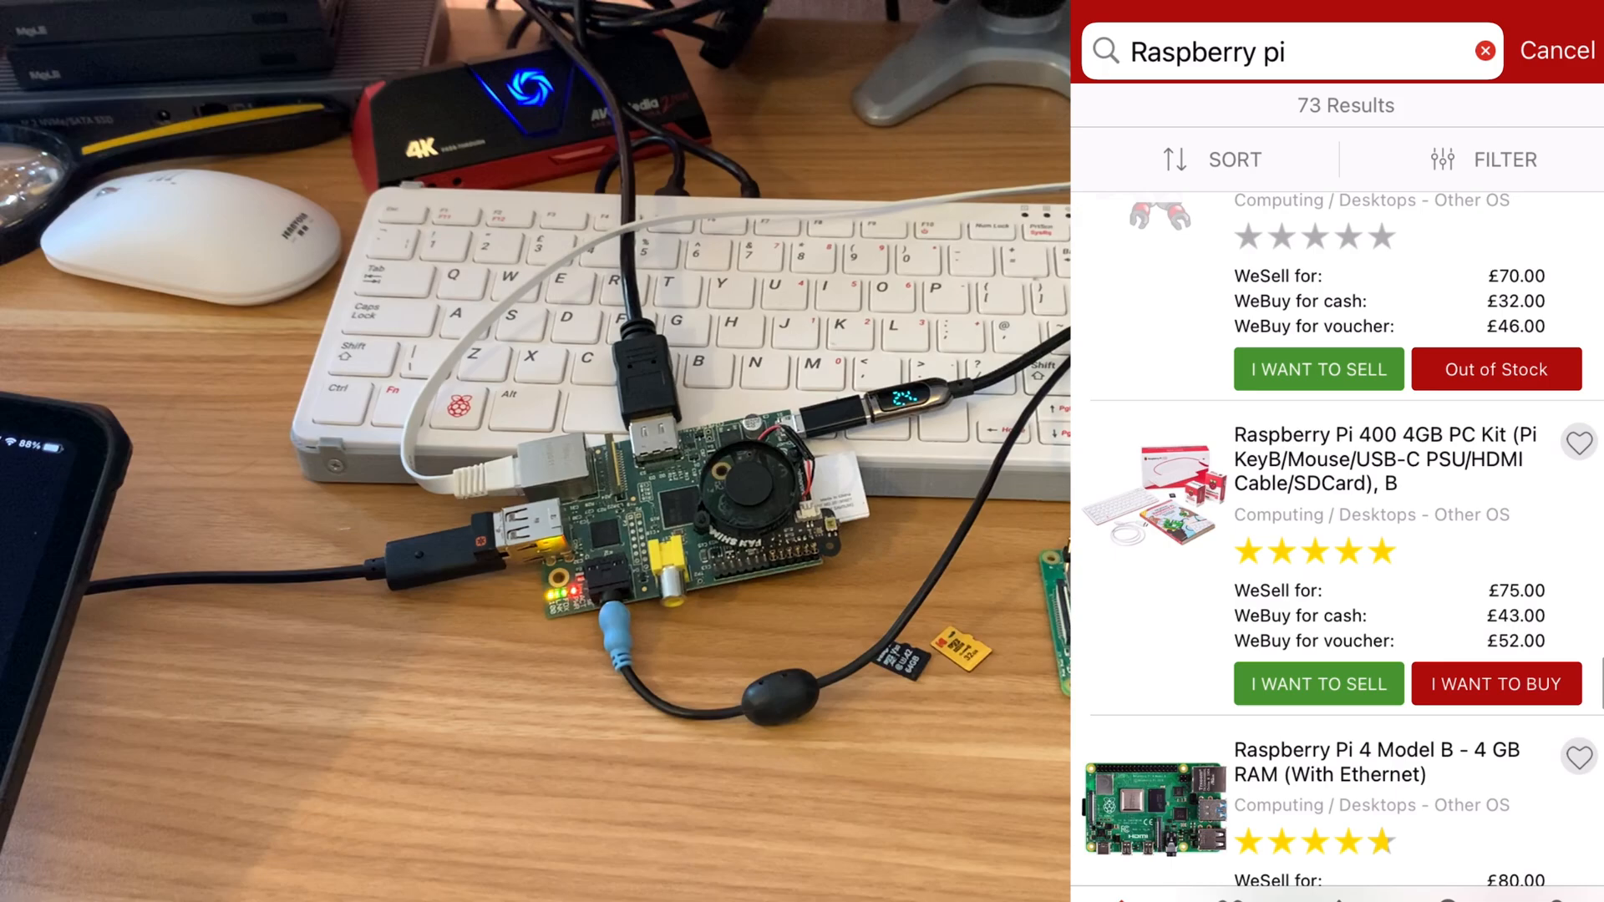
pyautogui.scroll(-3)
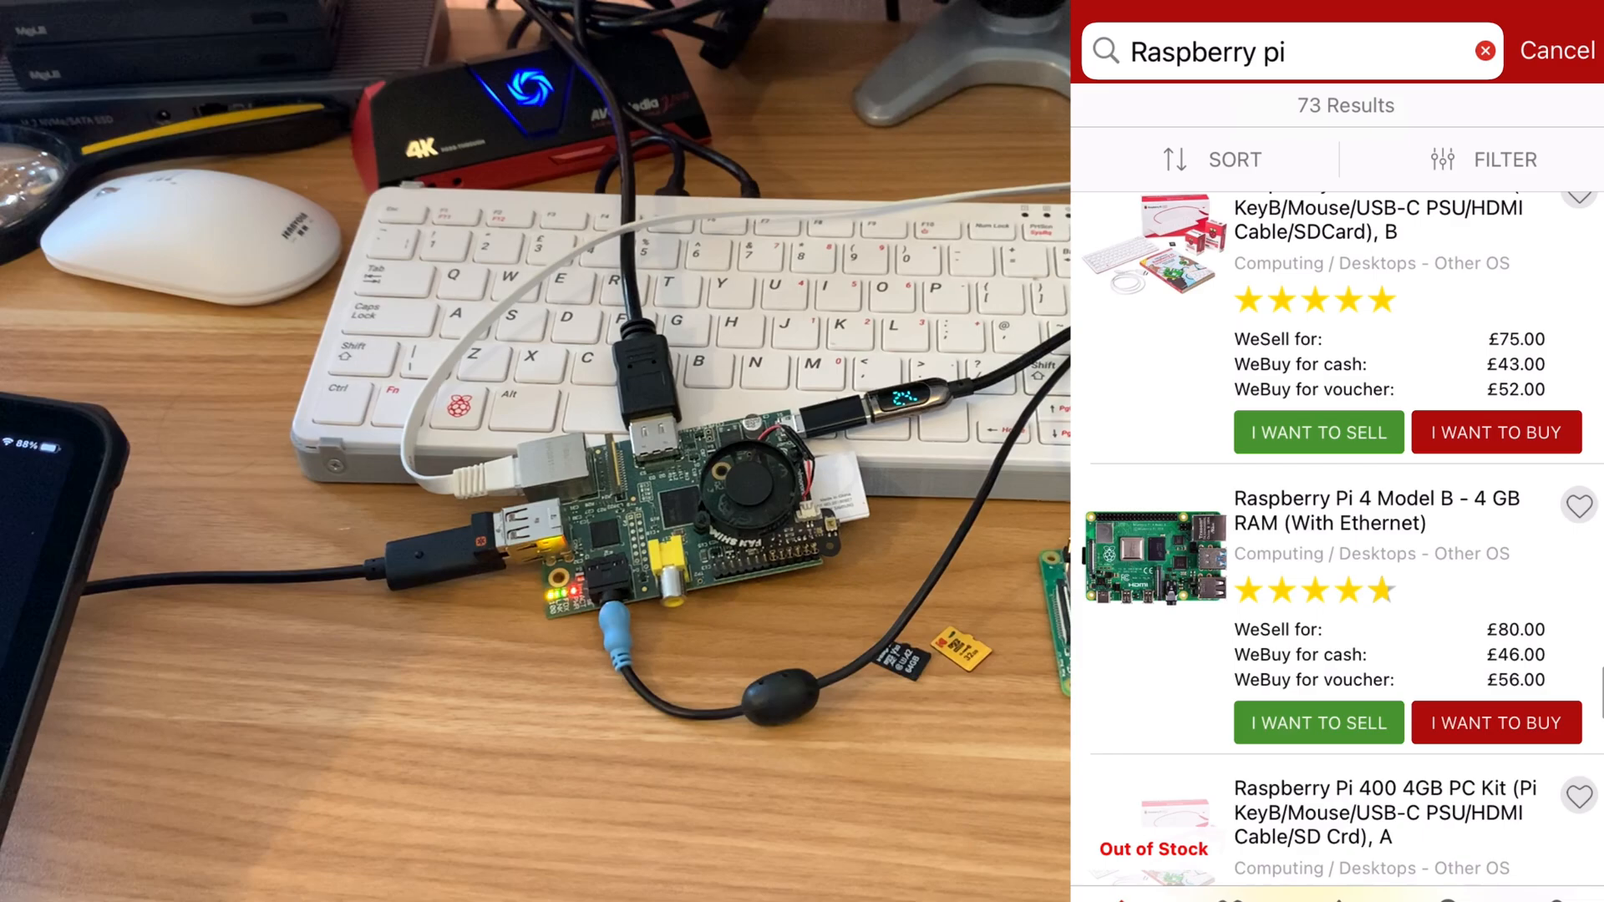
pyautogui.scroll(-3)
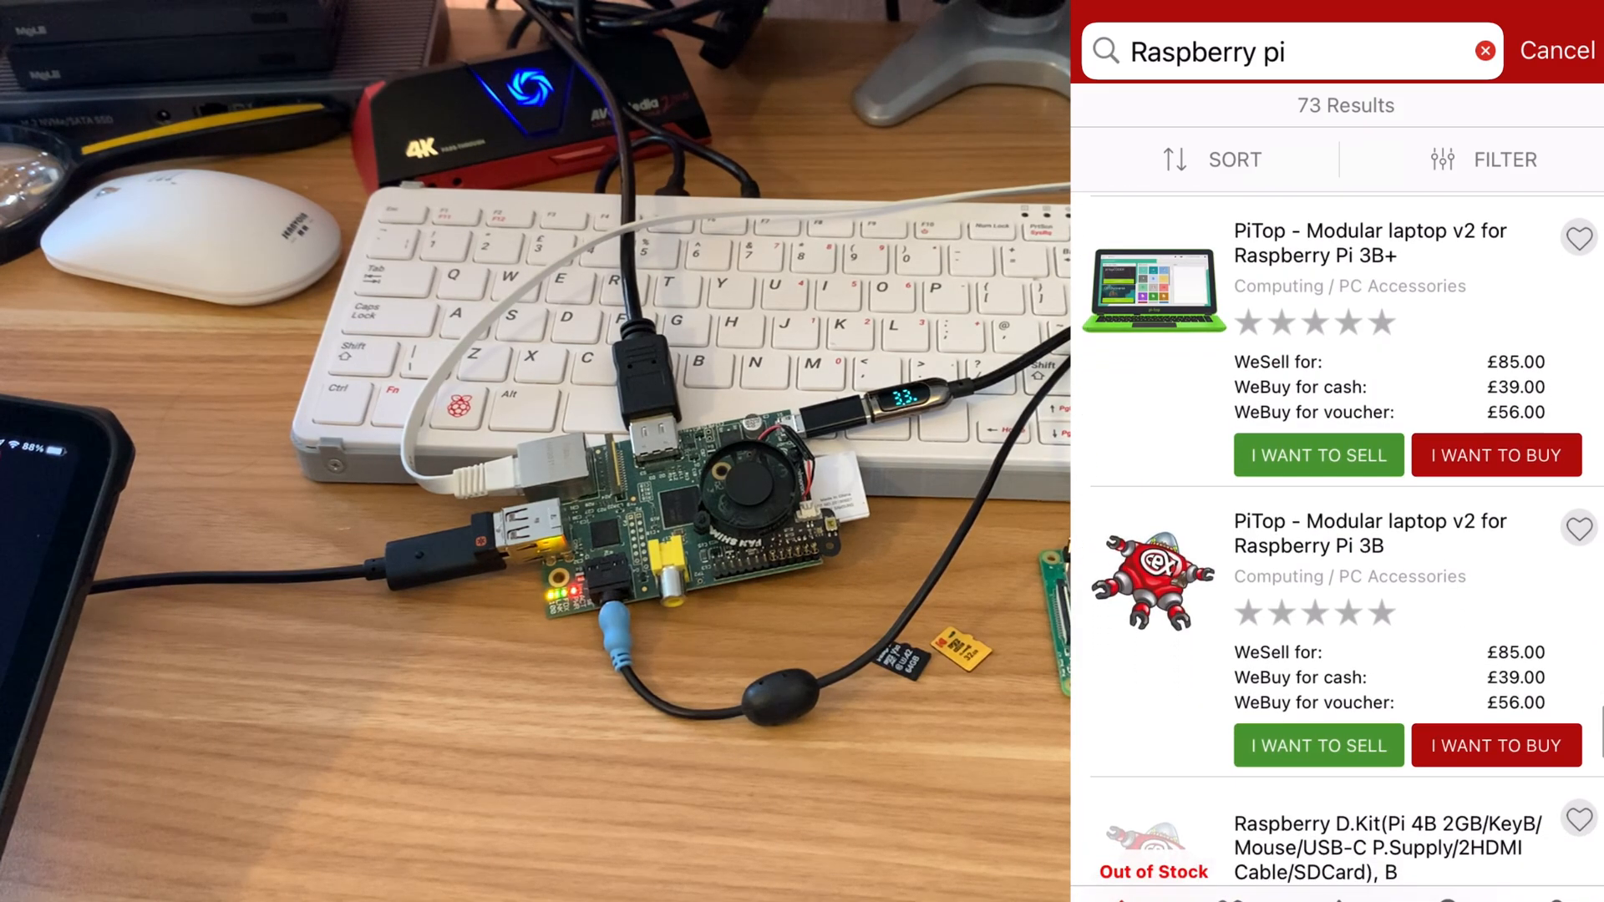
pyautogui.scroll(-3)
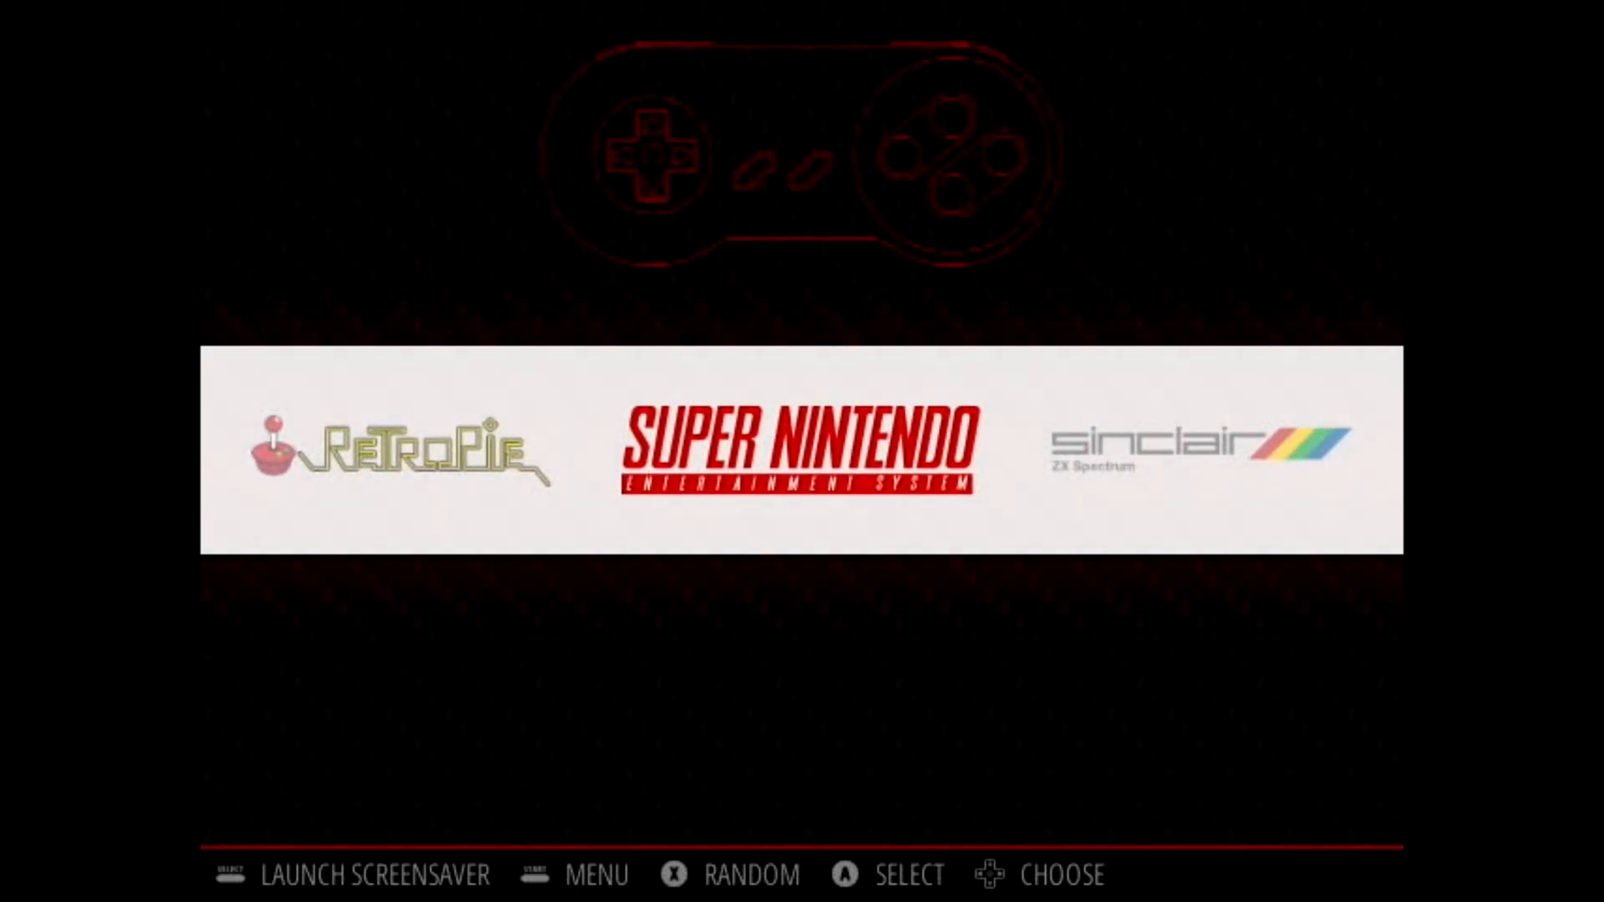
# Step: Start and play a New Game of Duke Nukem 3D from Ports, then reach PlayStation
pyautogui.click(880, 874)
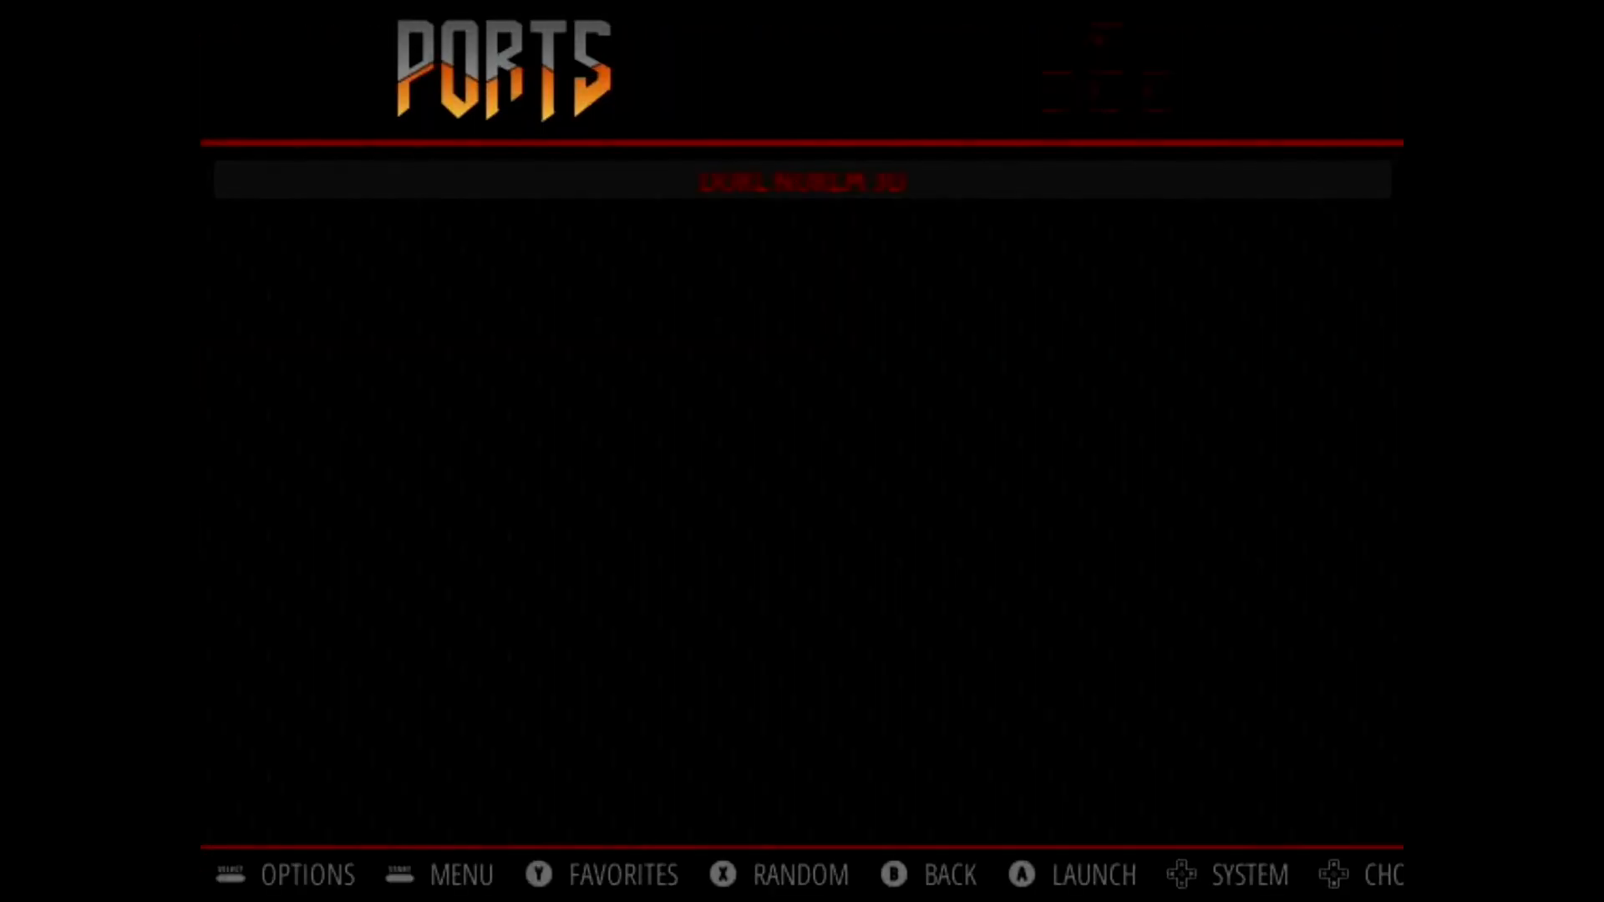
pyautogui.click(1093, 875)
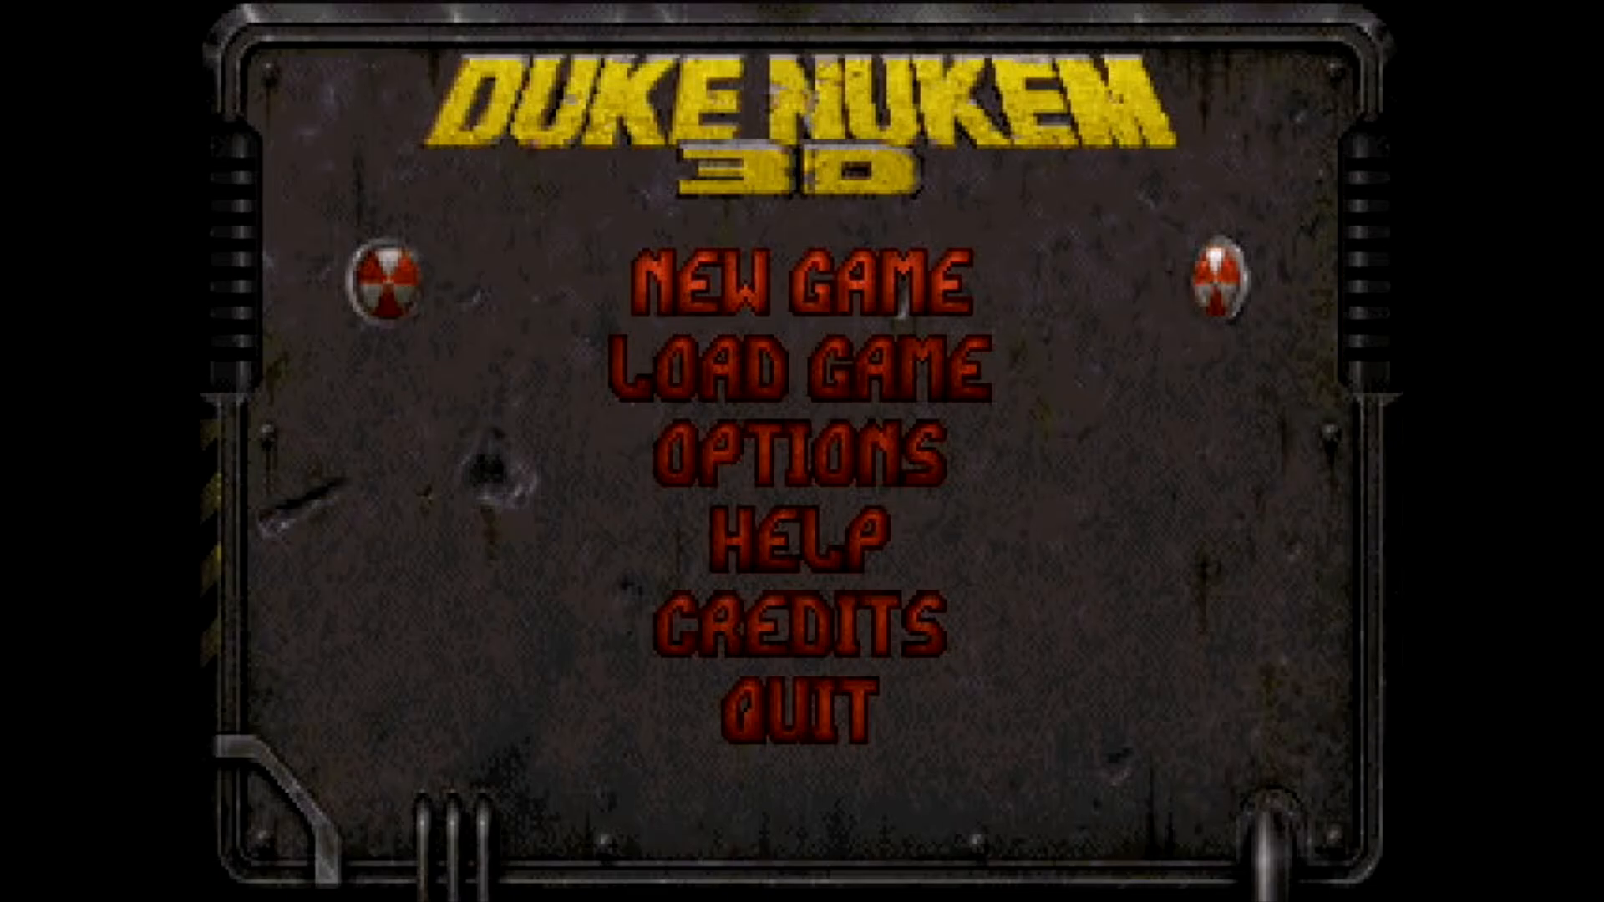
pyautogui.click(803, 287)
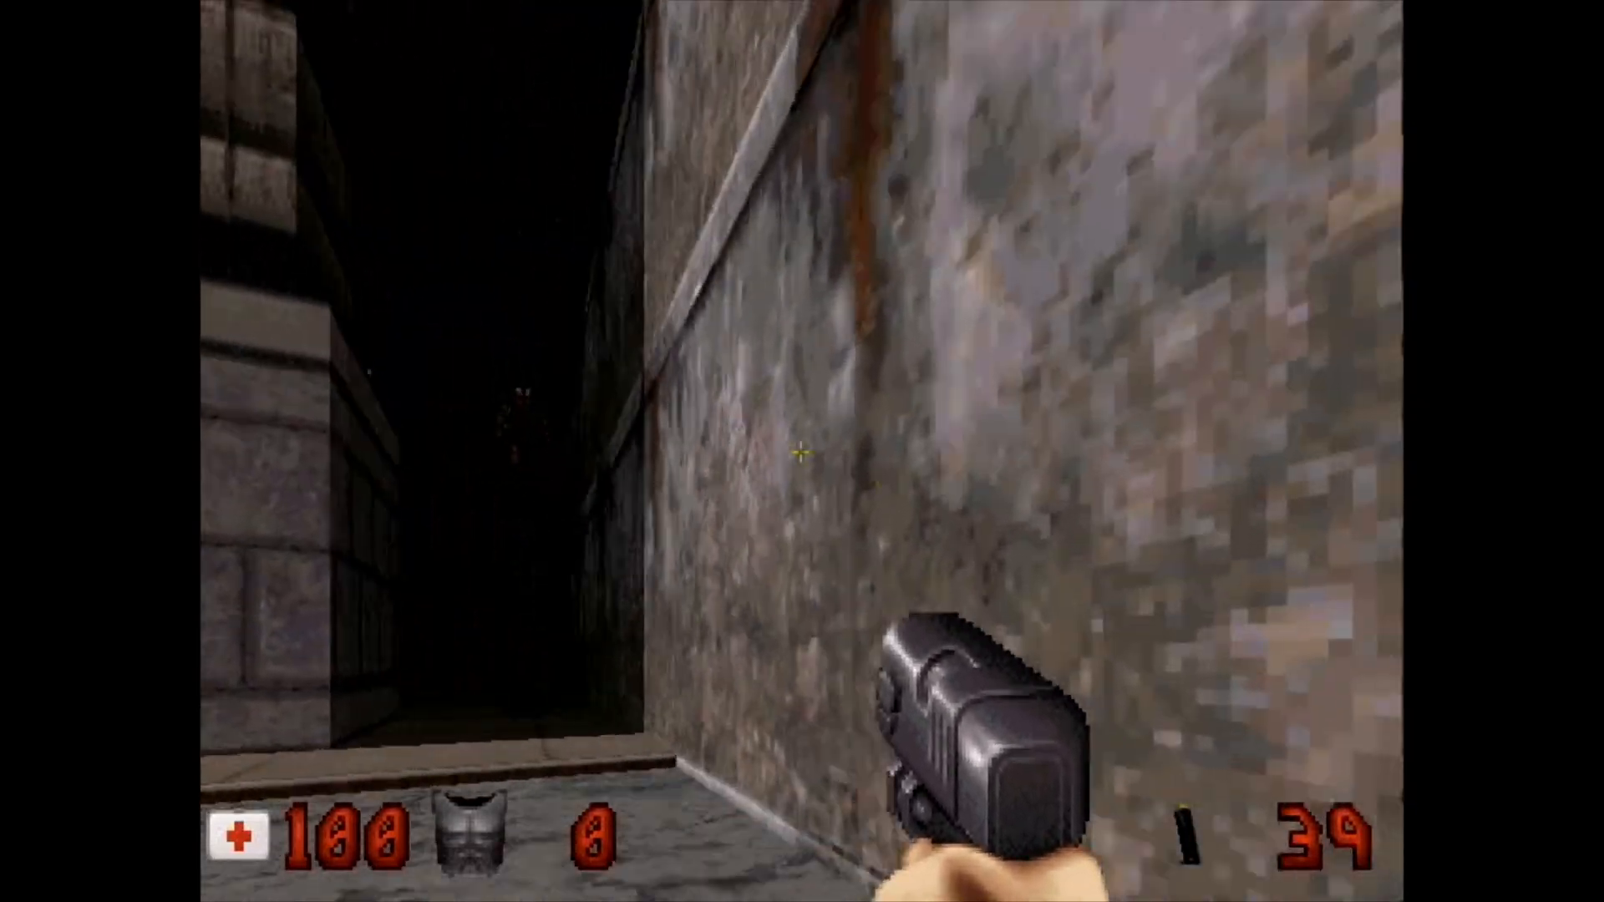
pyautogui.click(802, 451)
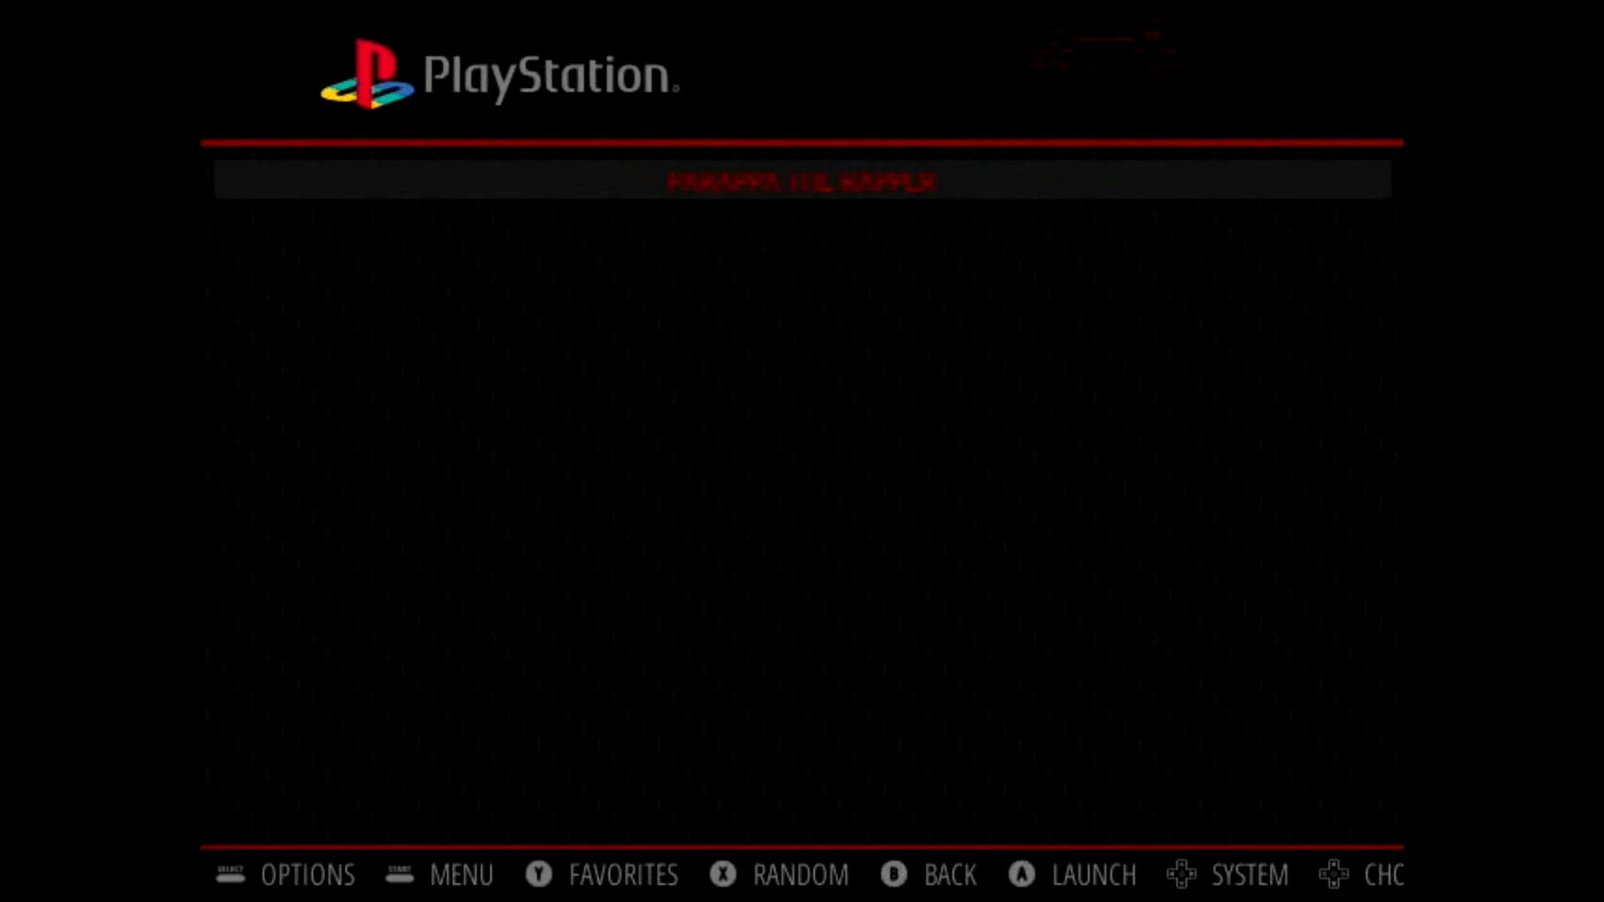
# Step: Return to the system carousel and scroll right through the systems to the Quit menu
pyautogui.click(1093, 874)
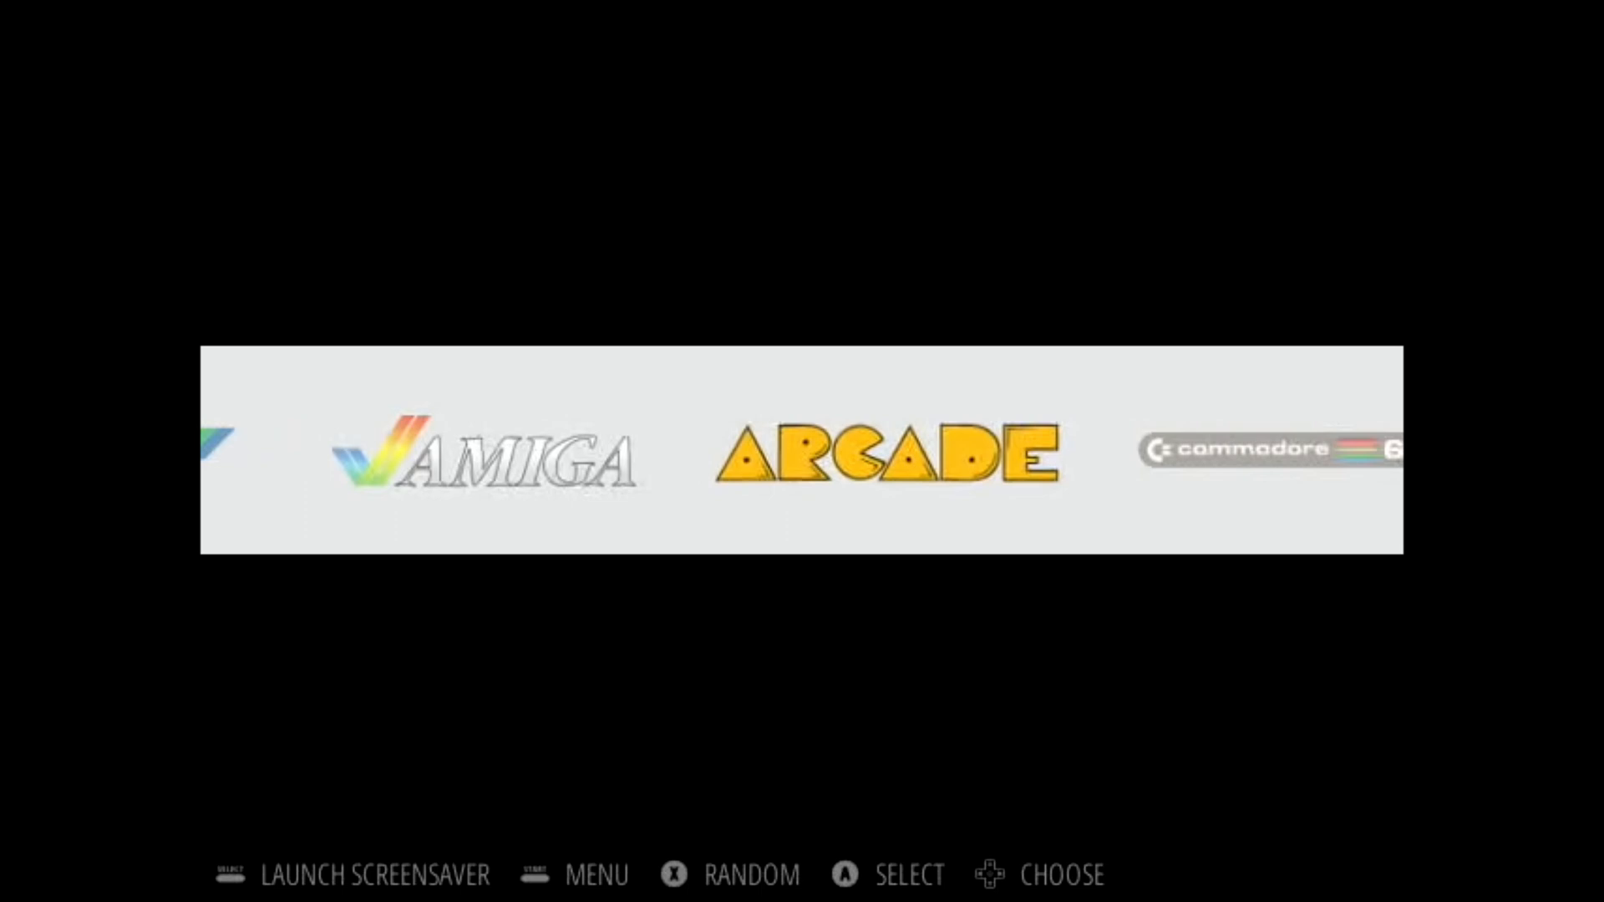
pyautogui.hscroll(3)
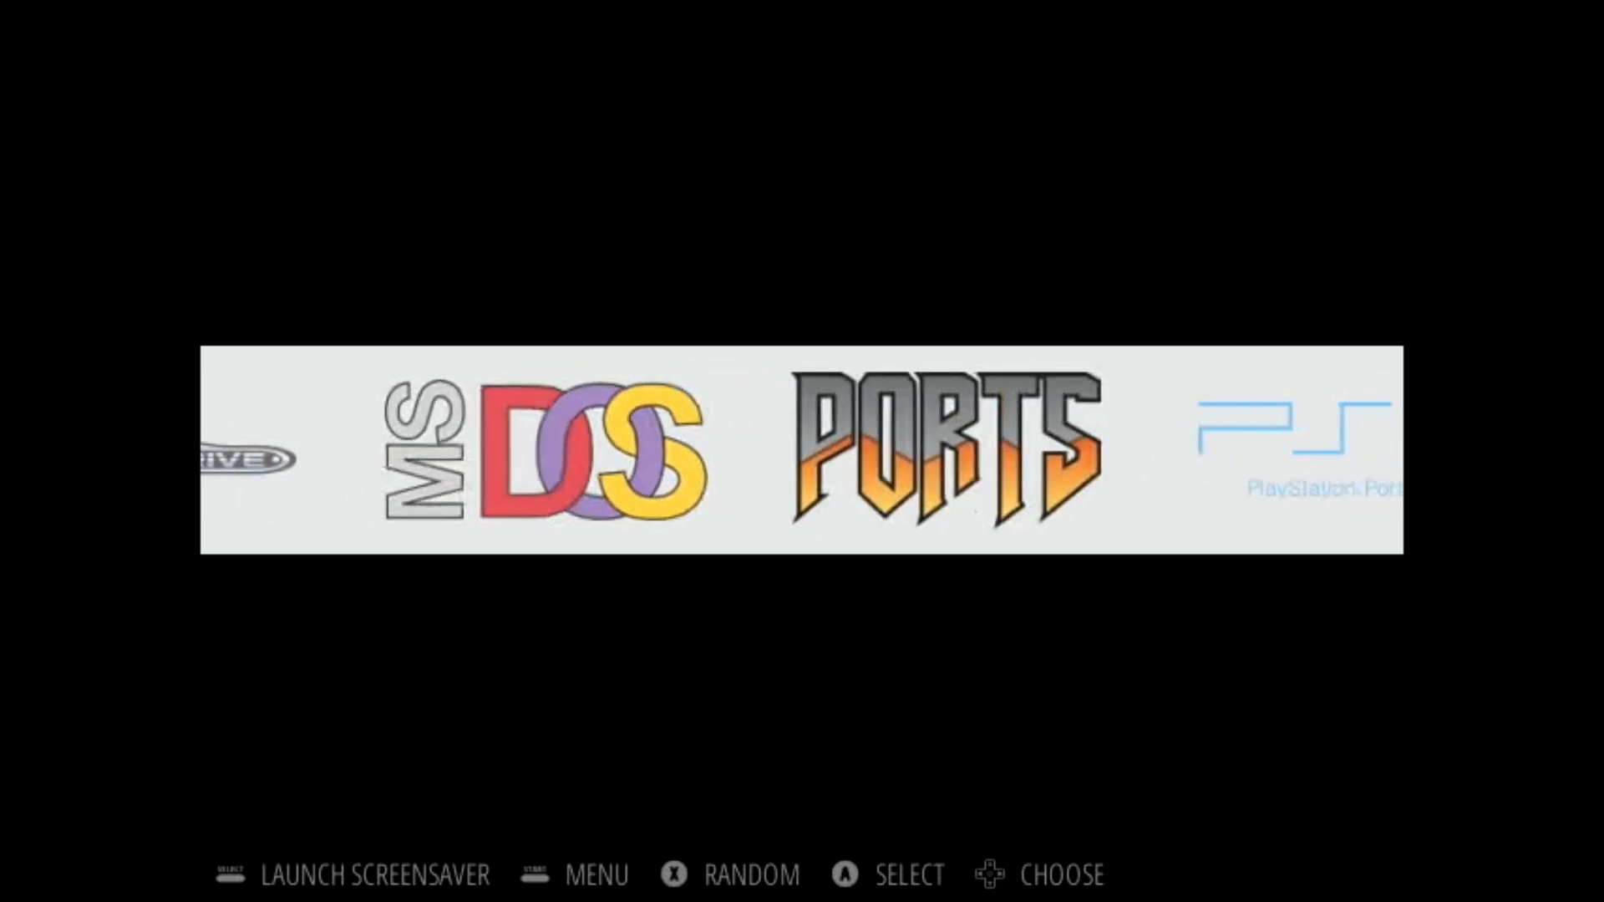
pyautogui.hscroll(3)
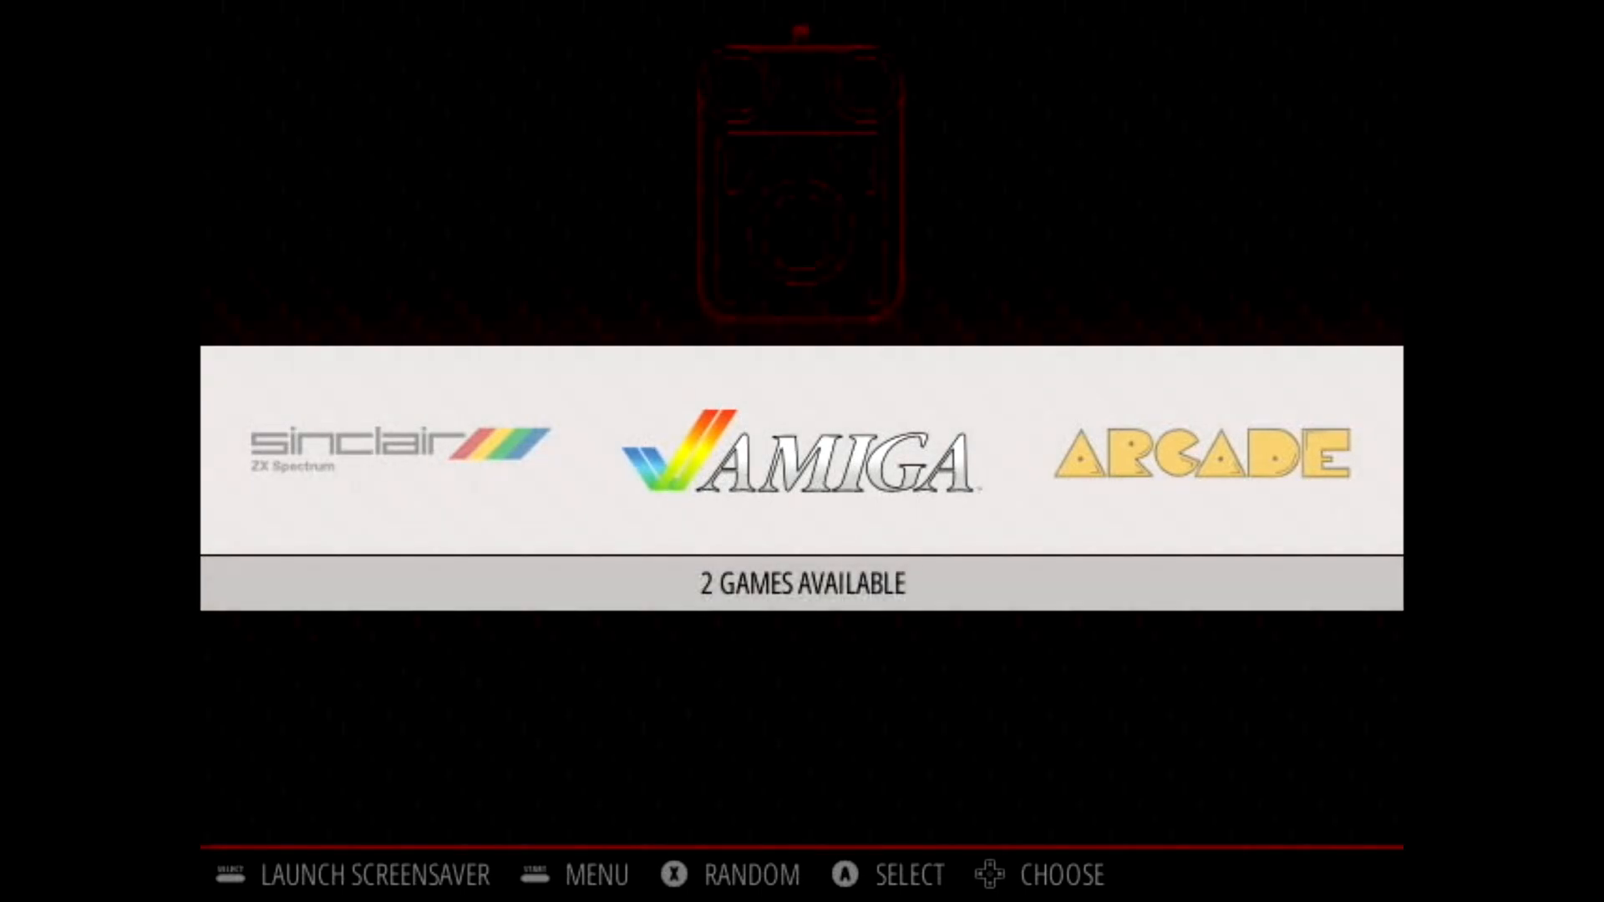
pyautogui.hscroll(3)
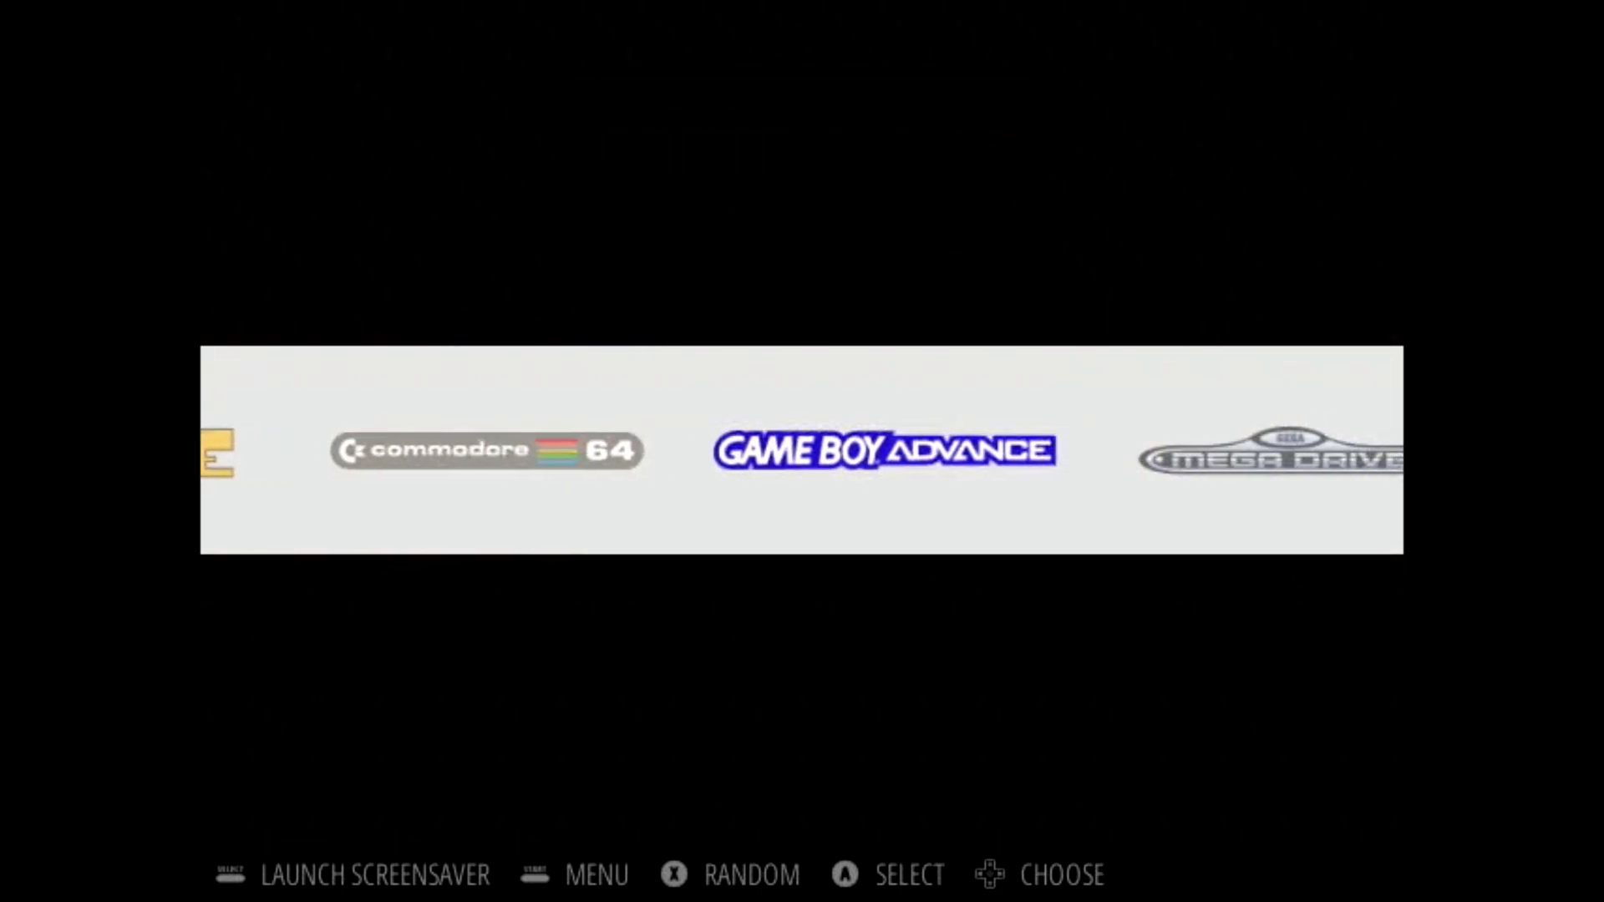
pyautogui.hscroll(3)
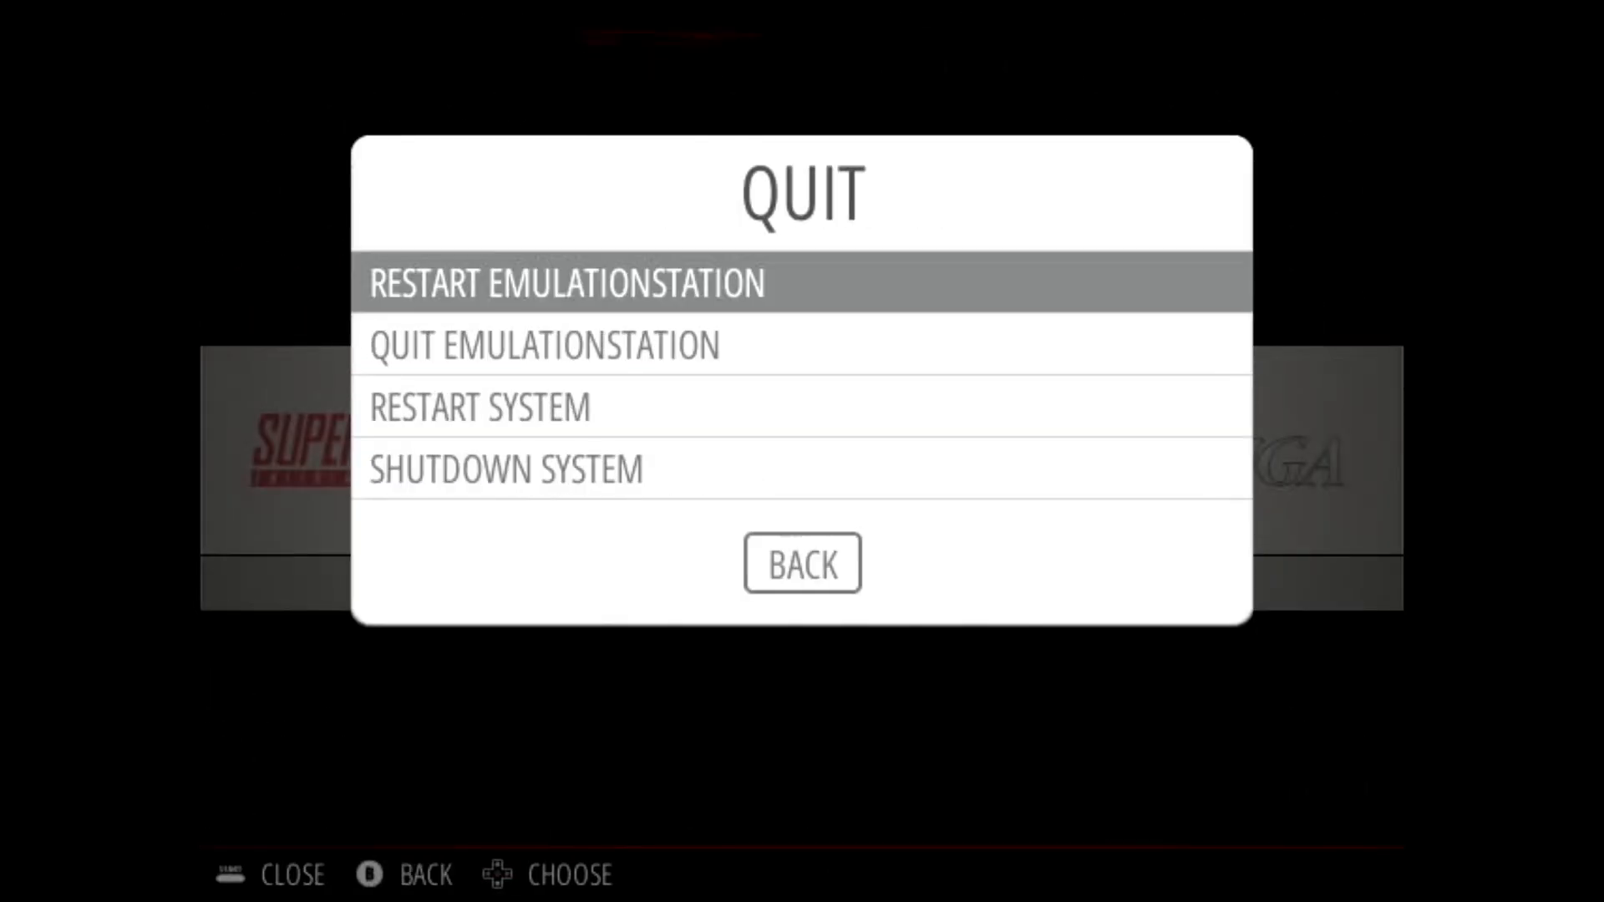
# Step: Choose Shutdown System and answer Yes at the Really Shutdown prompt
pyautogui.click(503, 470)
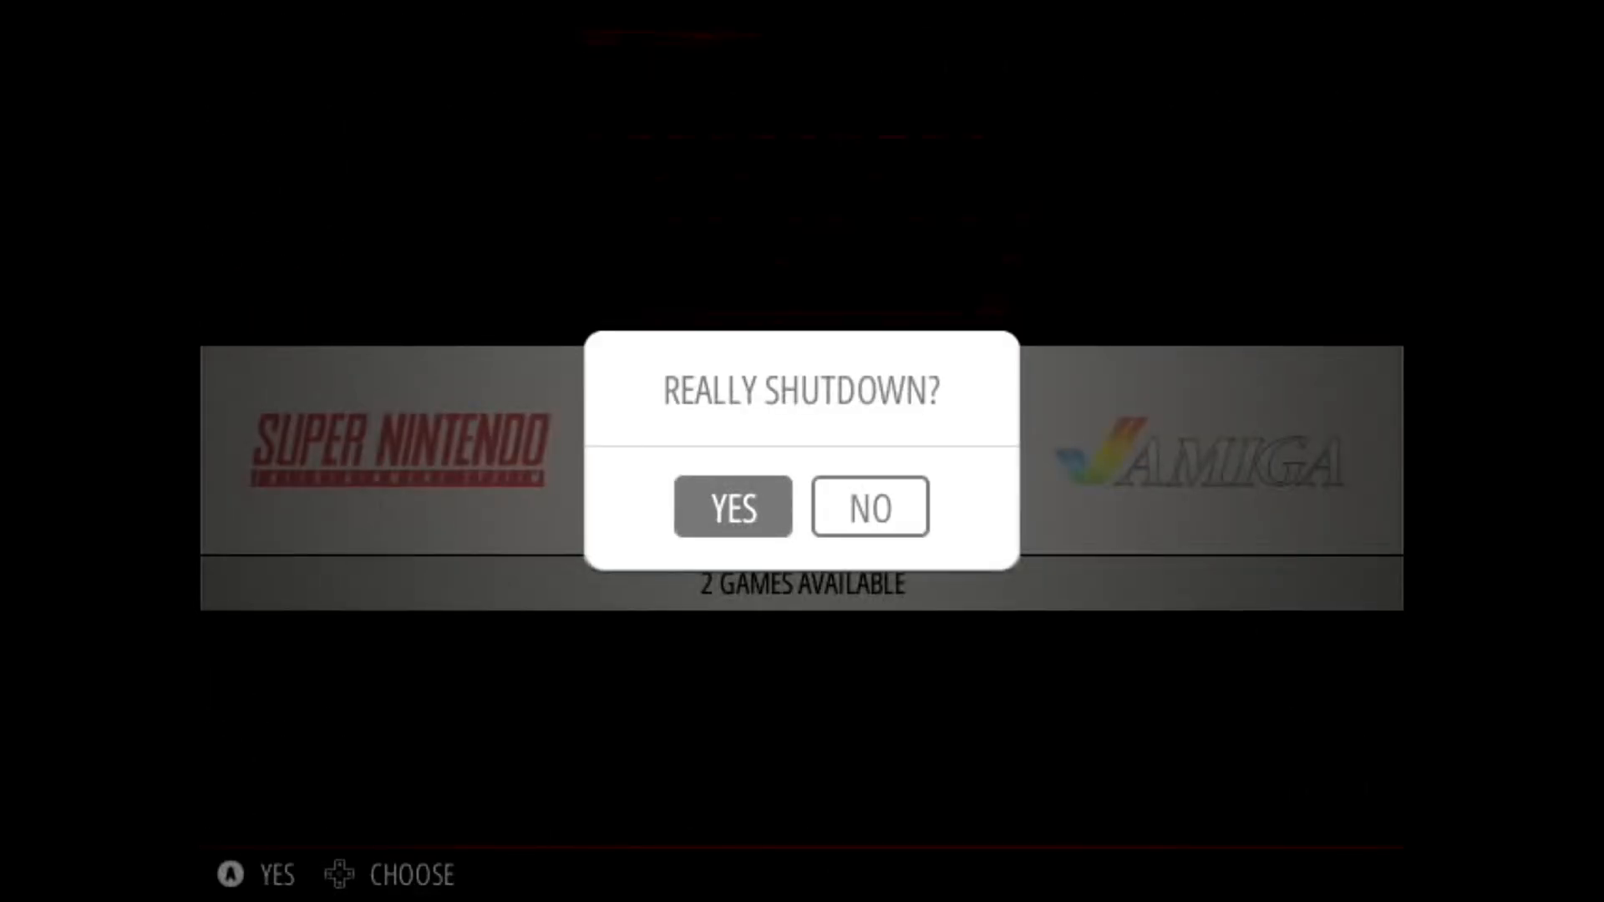
pyautogui.click(732, 507)
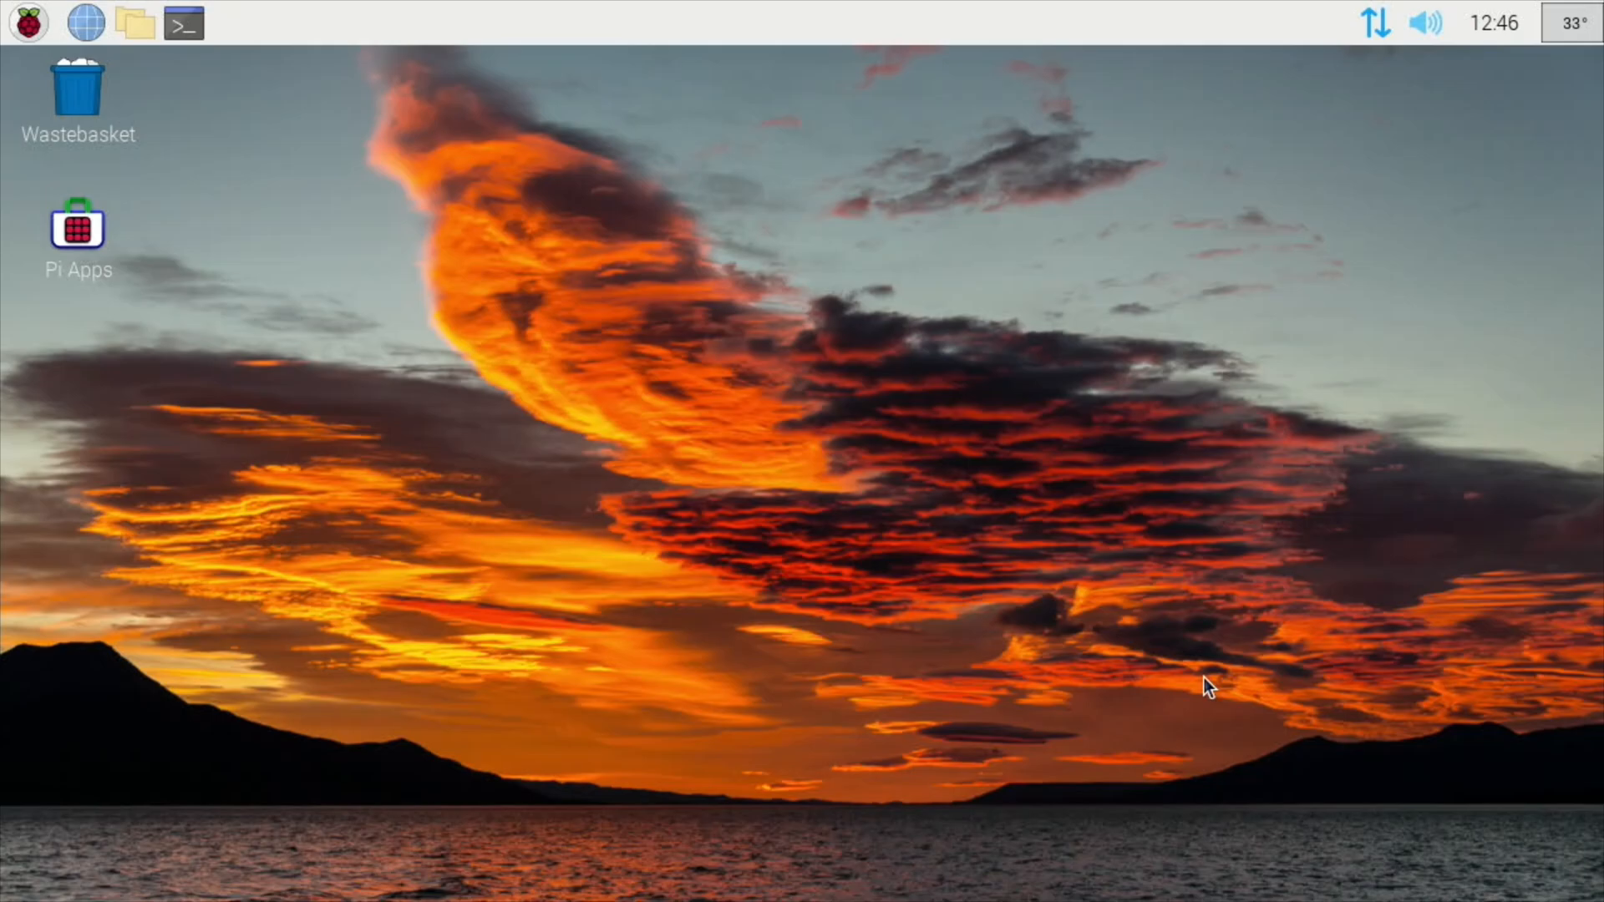
pyautogui.moveTo(143, 46)
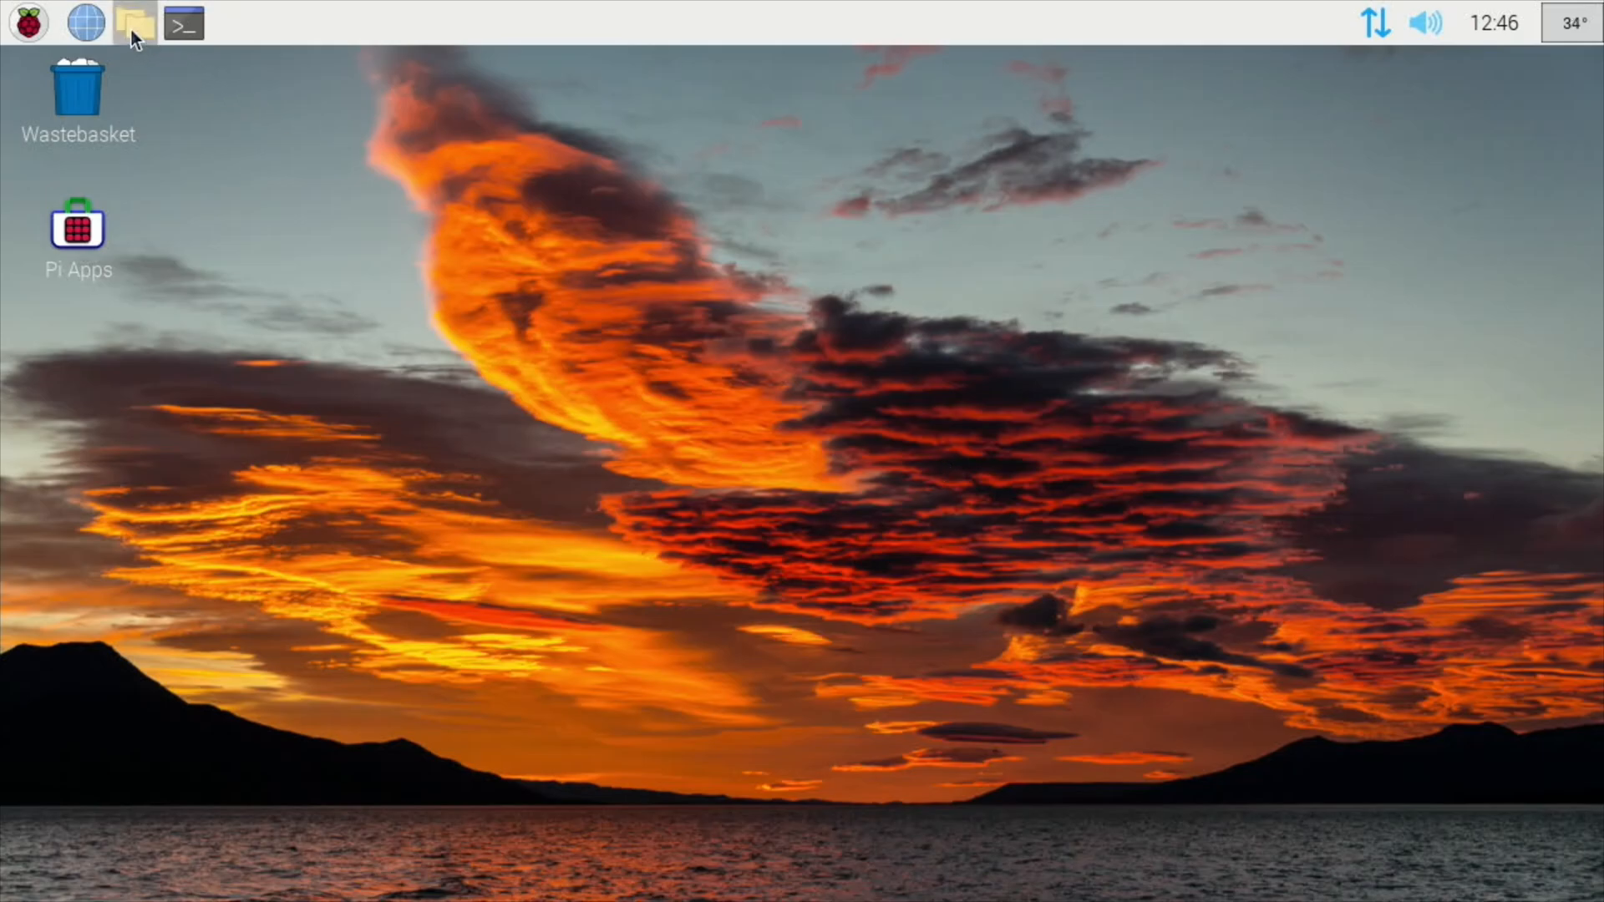
# Step: Open the home folder in the file manager and a new terminal window
pyautogui.click(134, 22)
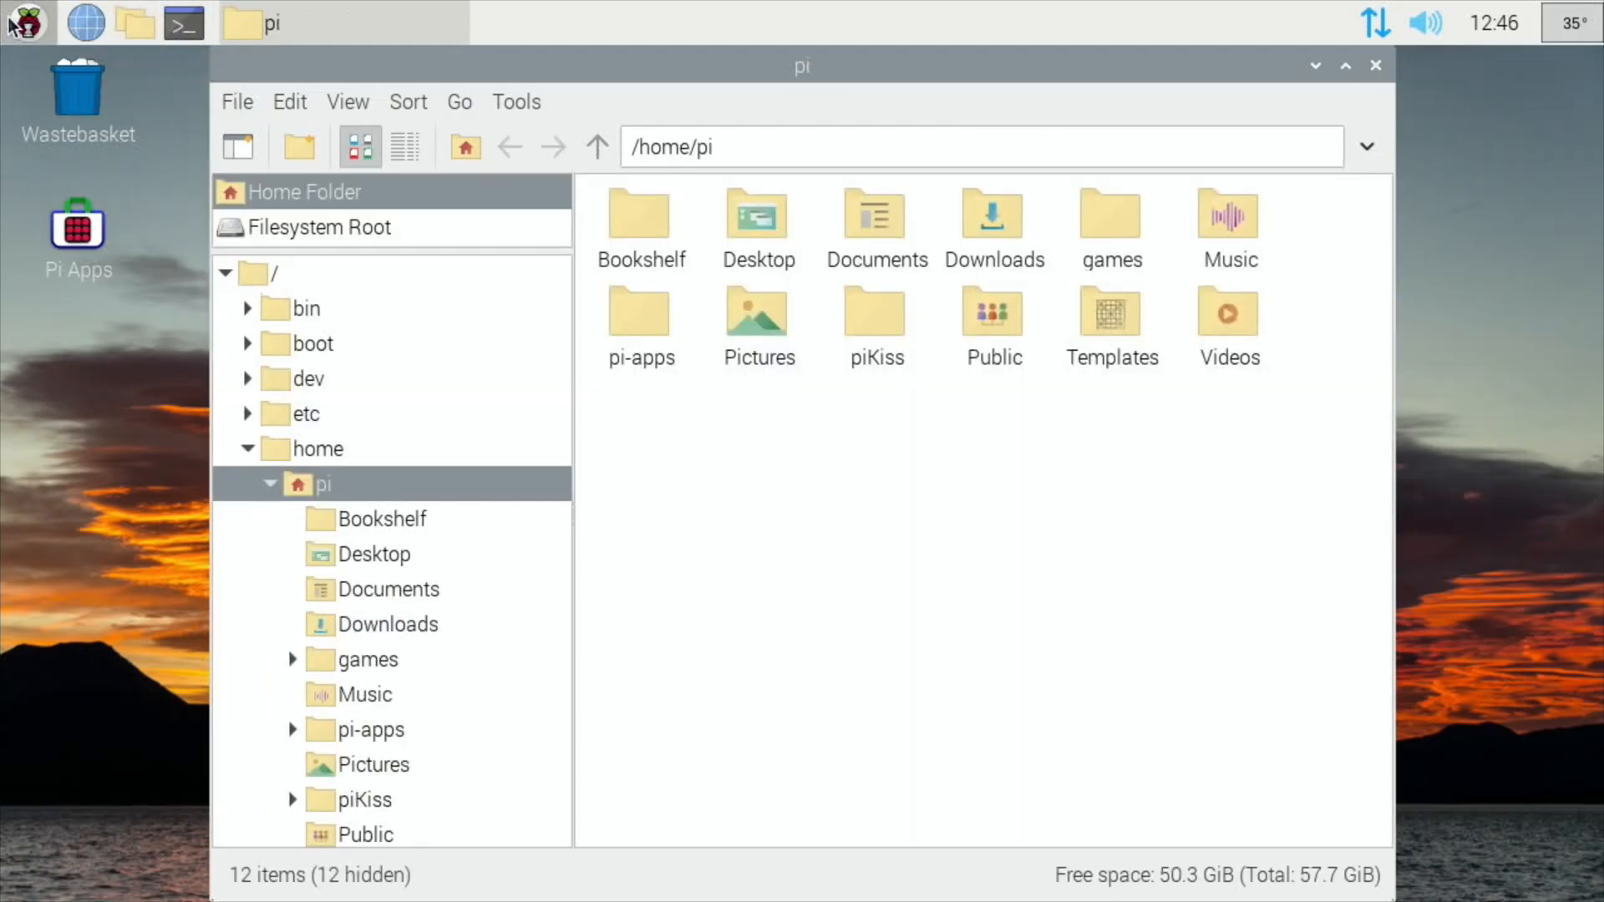
pyautogui.click(24, 22)
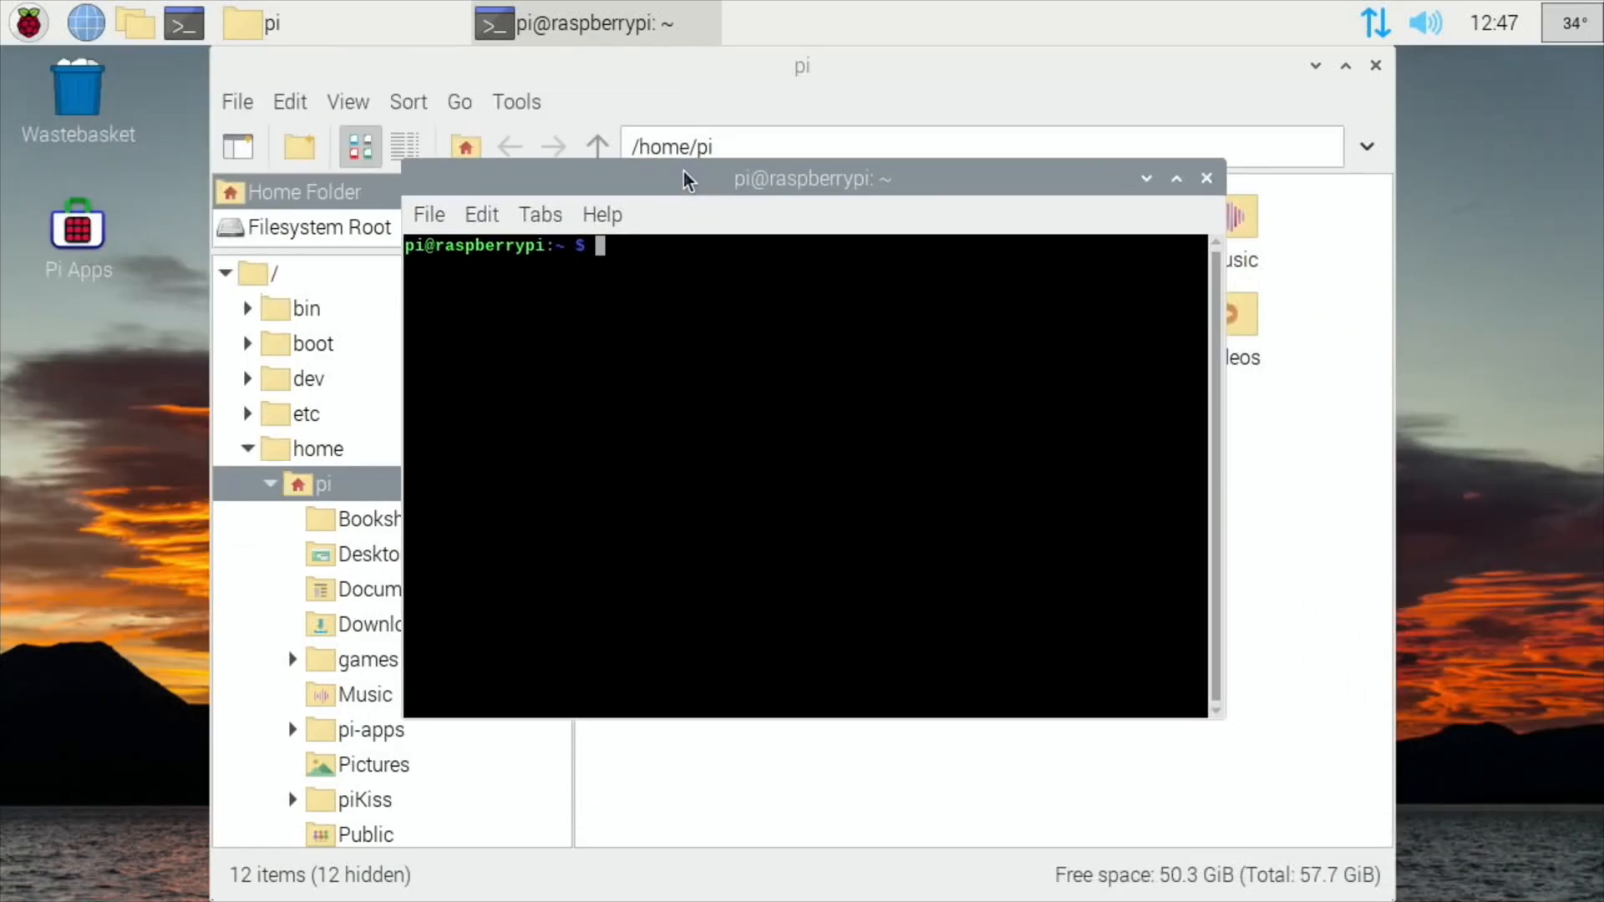
# Step: Open /boot/config.txt in nano with sudo to view the overclock settings
pyautogui.write('sudo nano /boot/config.txt')
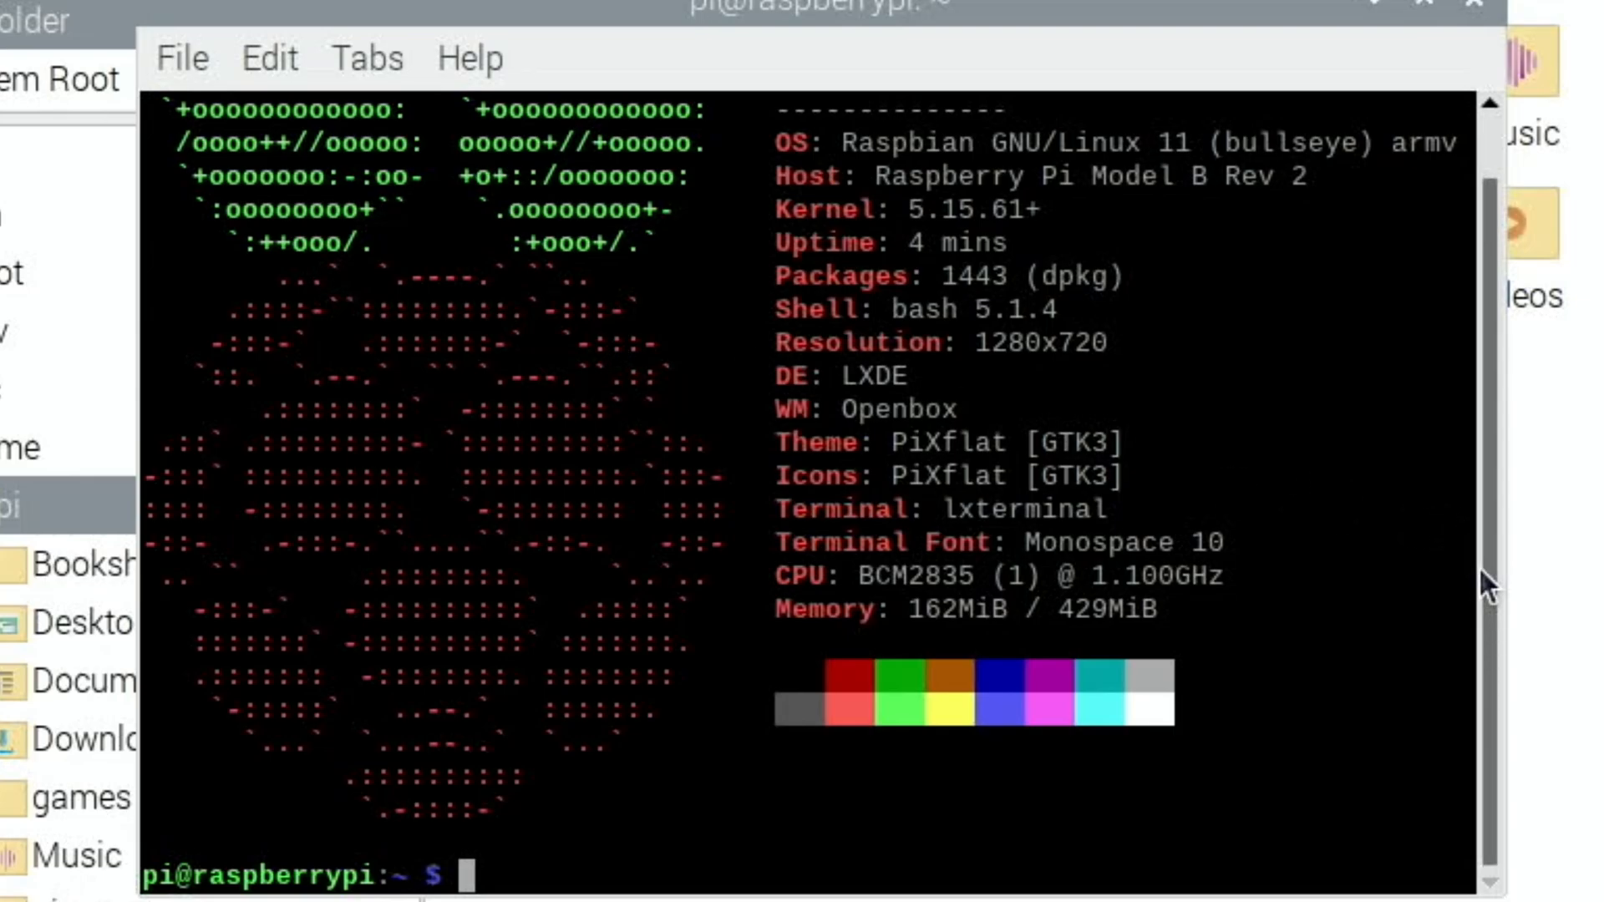
pyautogui.moveTo(1357, 584)
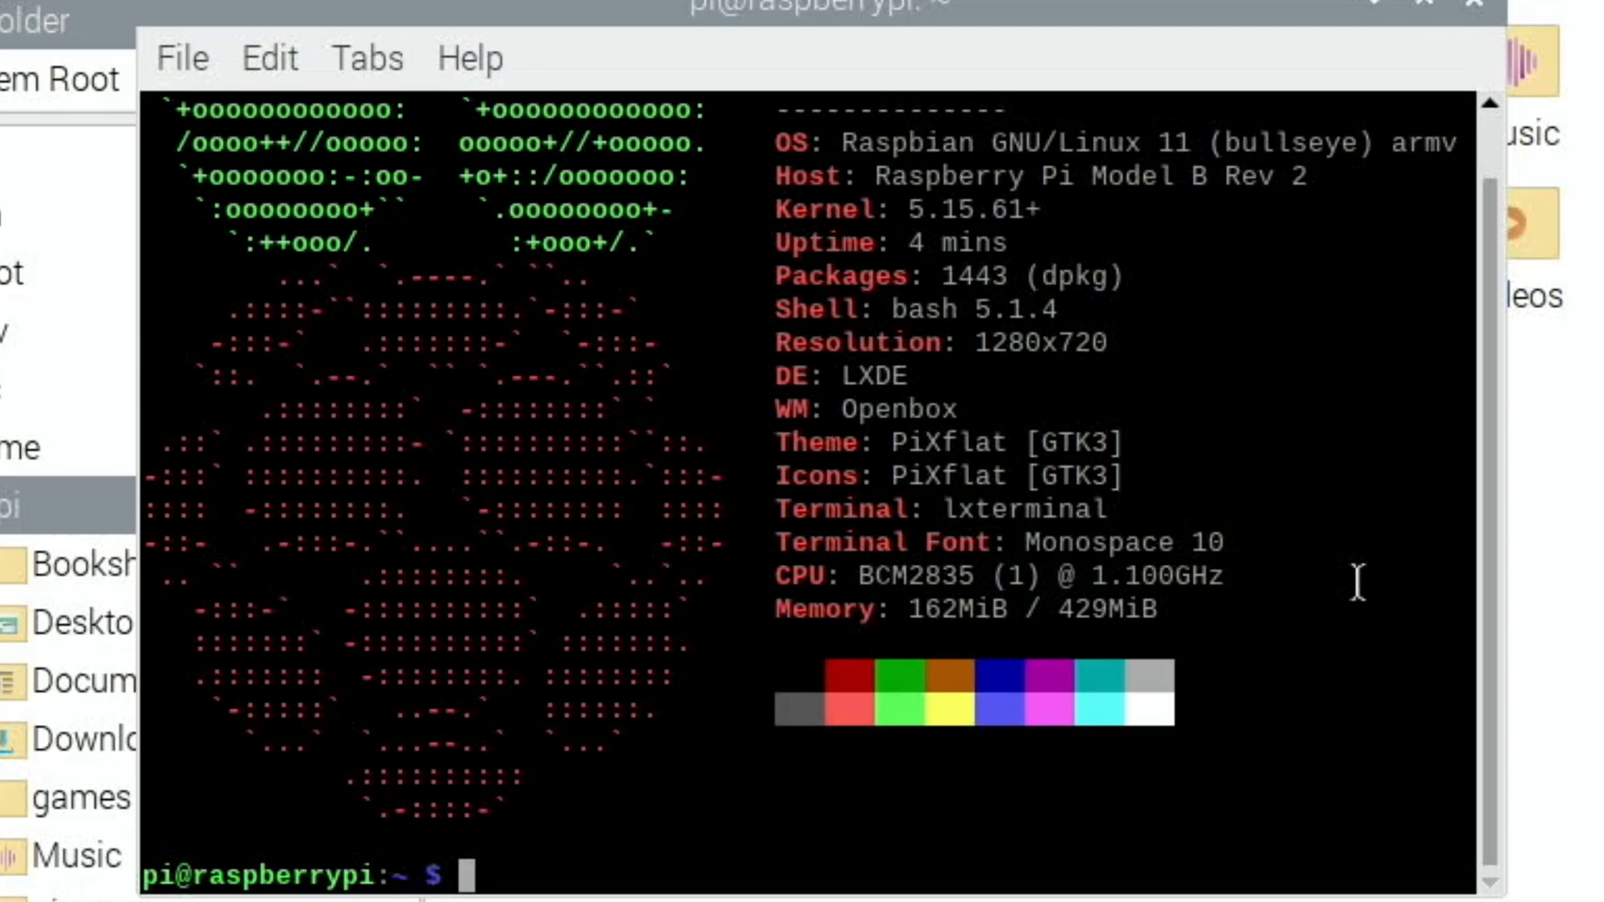
pyautogui.write('sudo nano /boot/config.txt')
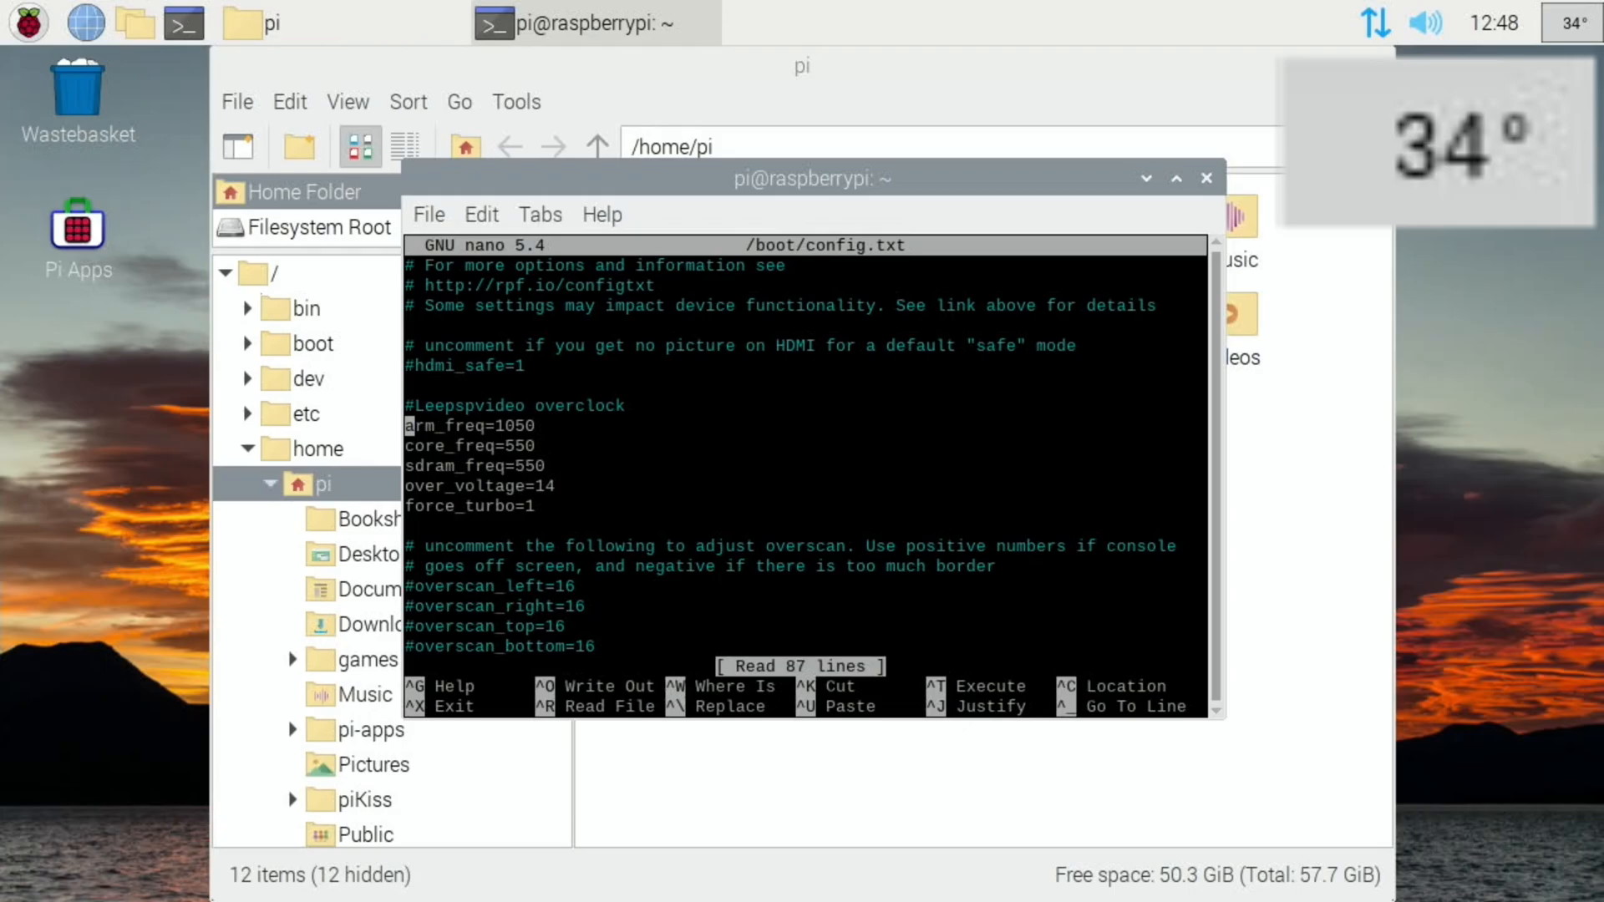
pyautogui.click(25, 23)
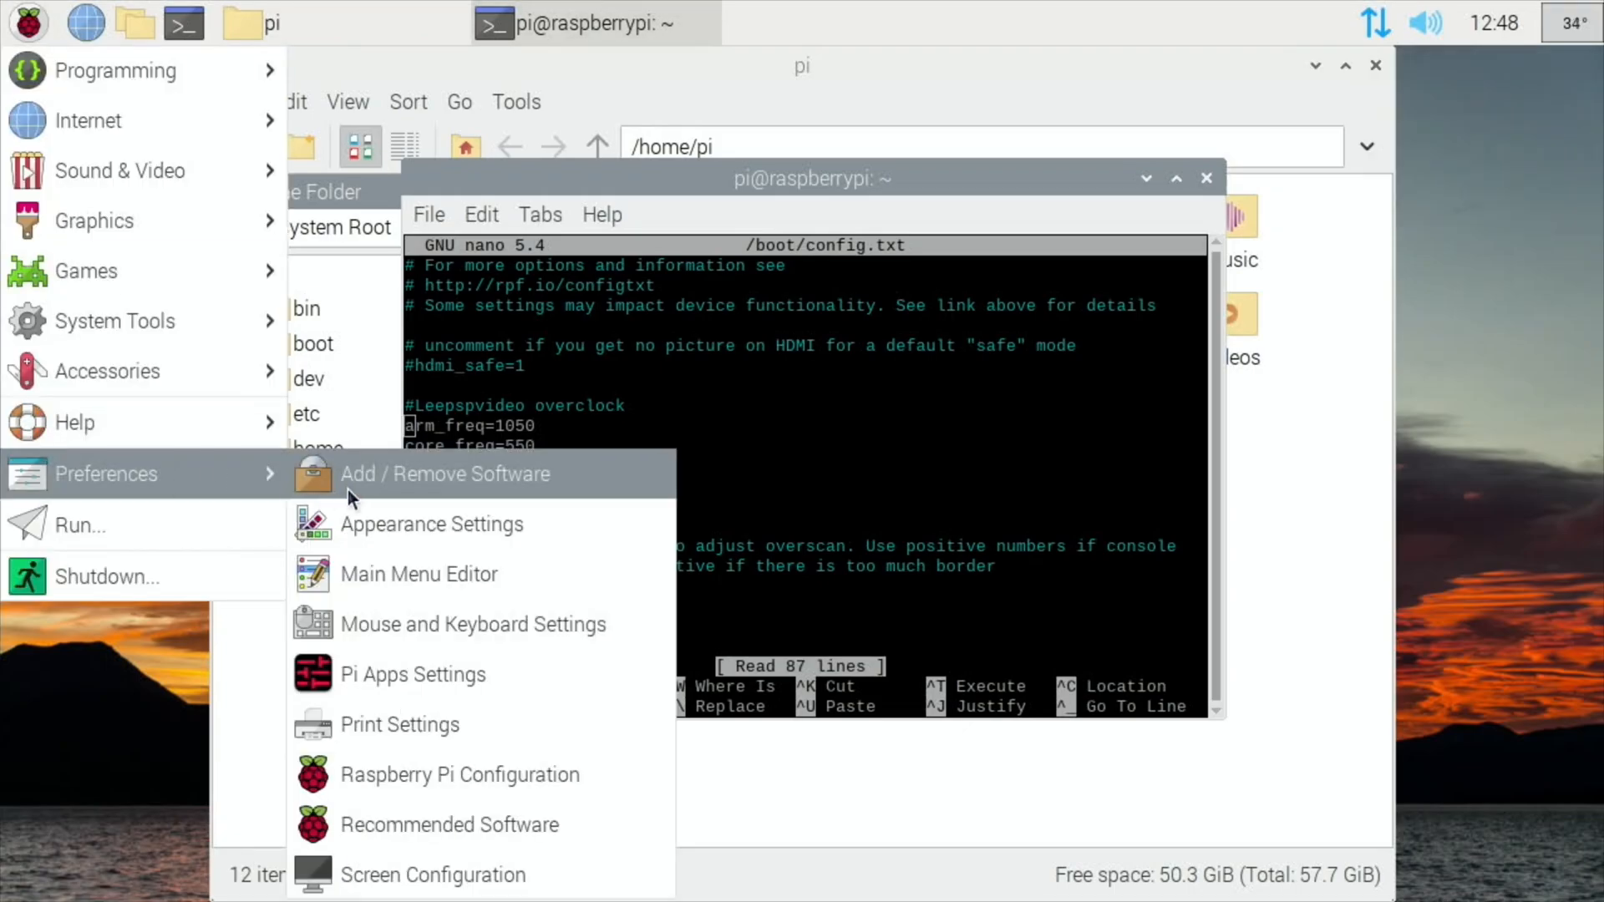
pyautogui.moveTo(404, 824)
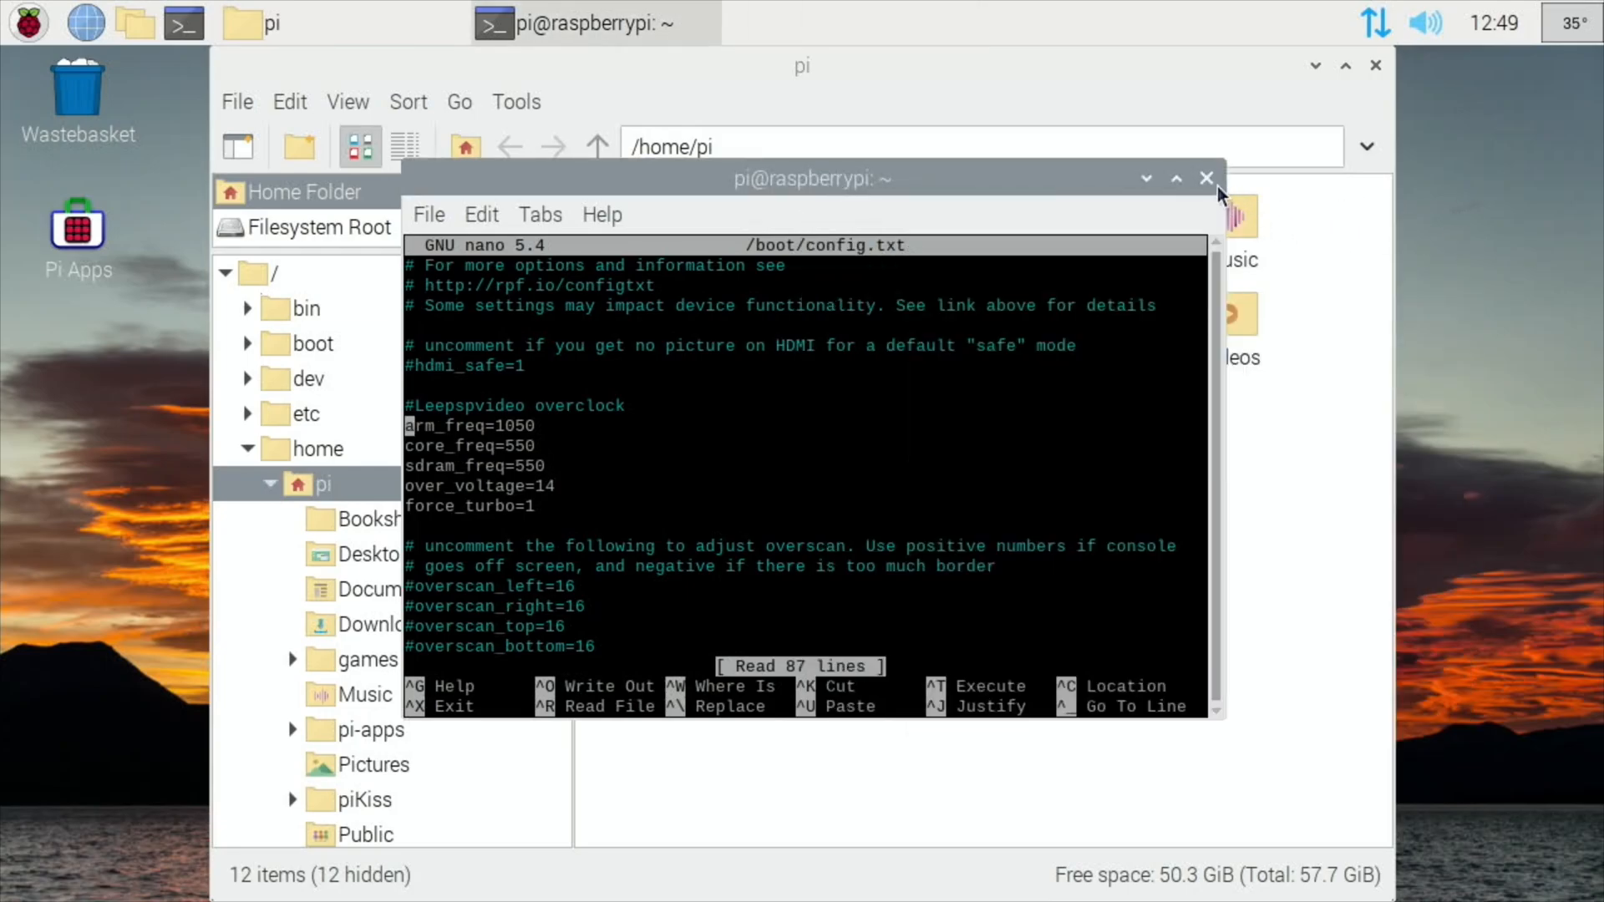
# Step: Close the terminal and the file manager windows
pyautogui.click(1207, 177)
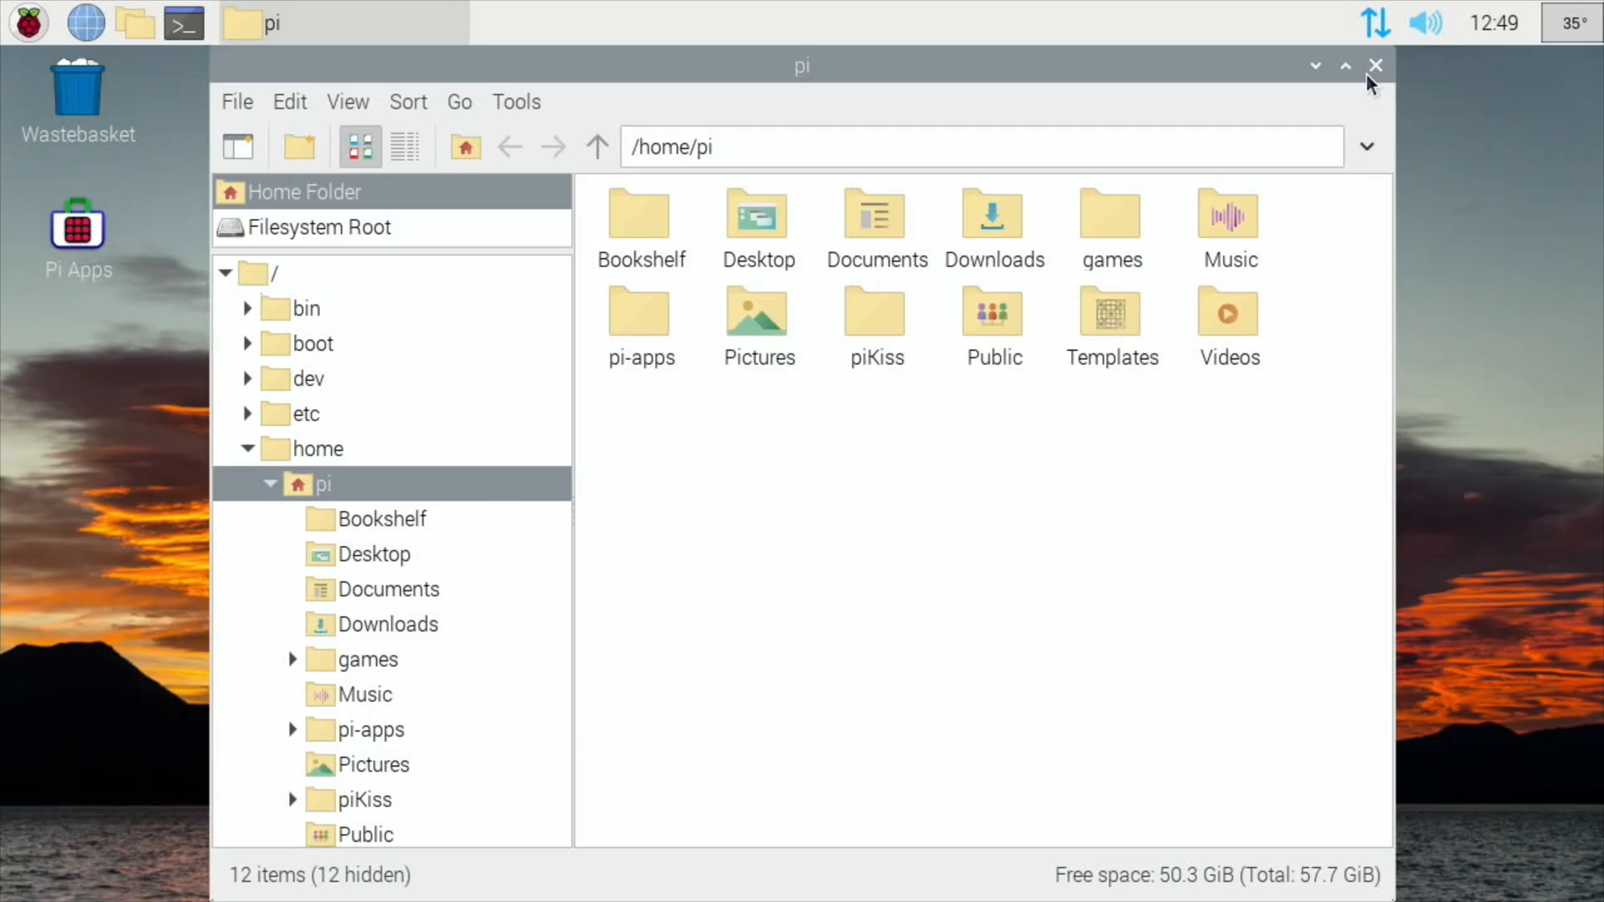
pyautogui.moveTo(1307, 91)
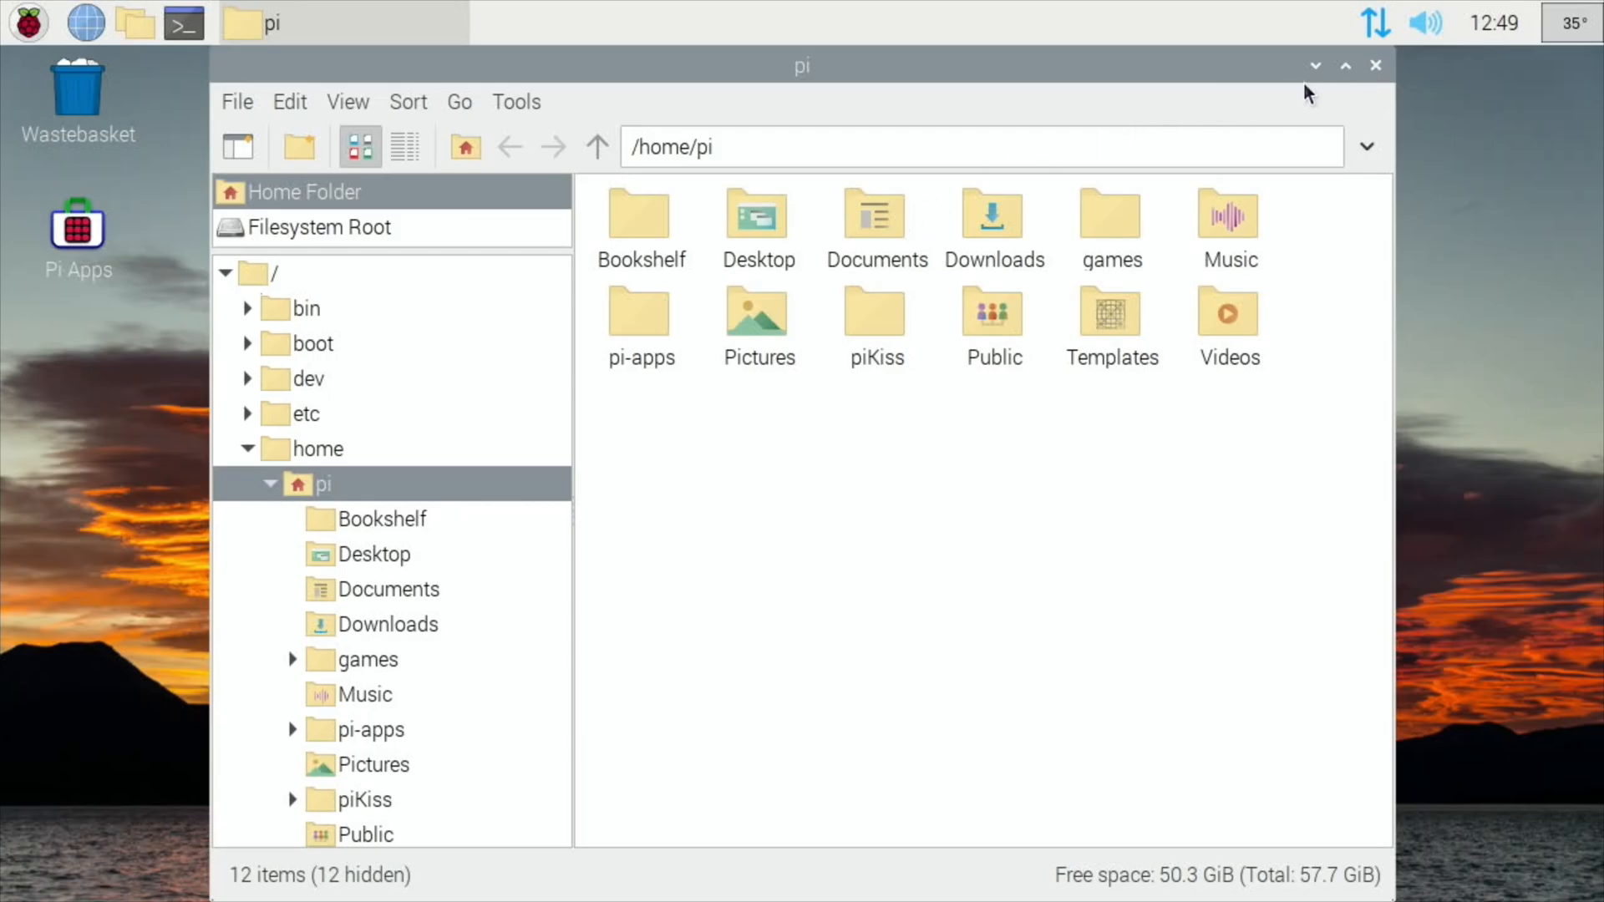
pyautogui.click(1375, 64)
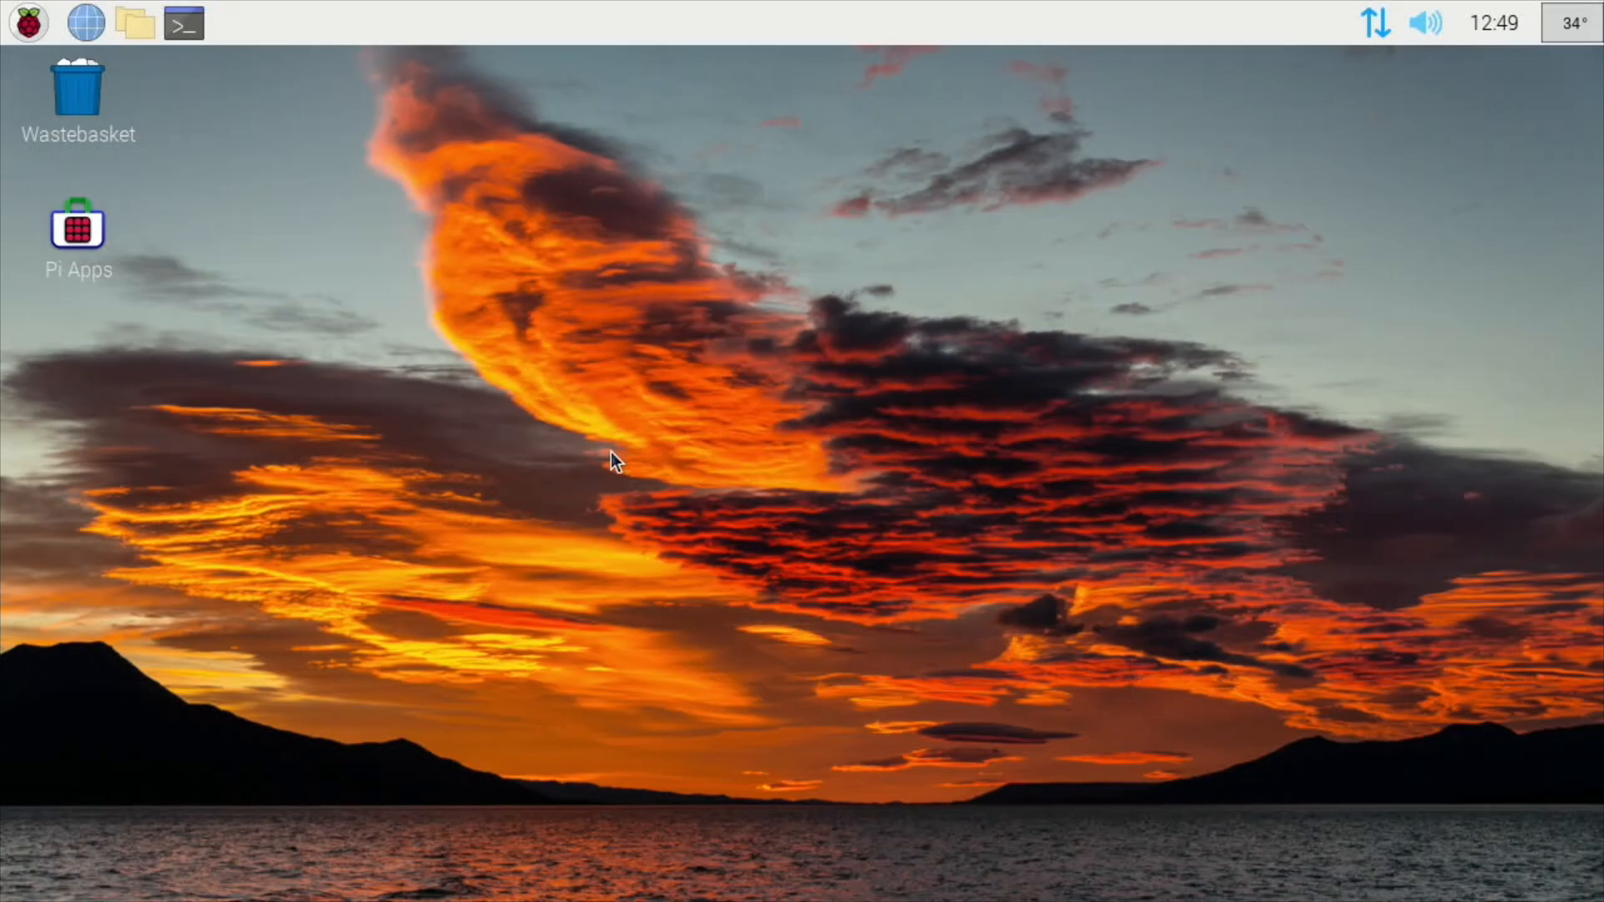
# Step: Launch Raspberry Pi Imager from the Raspberry menu's Accessories section
pyautogui.click(30, 21)
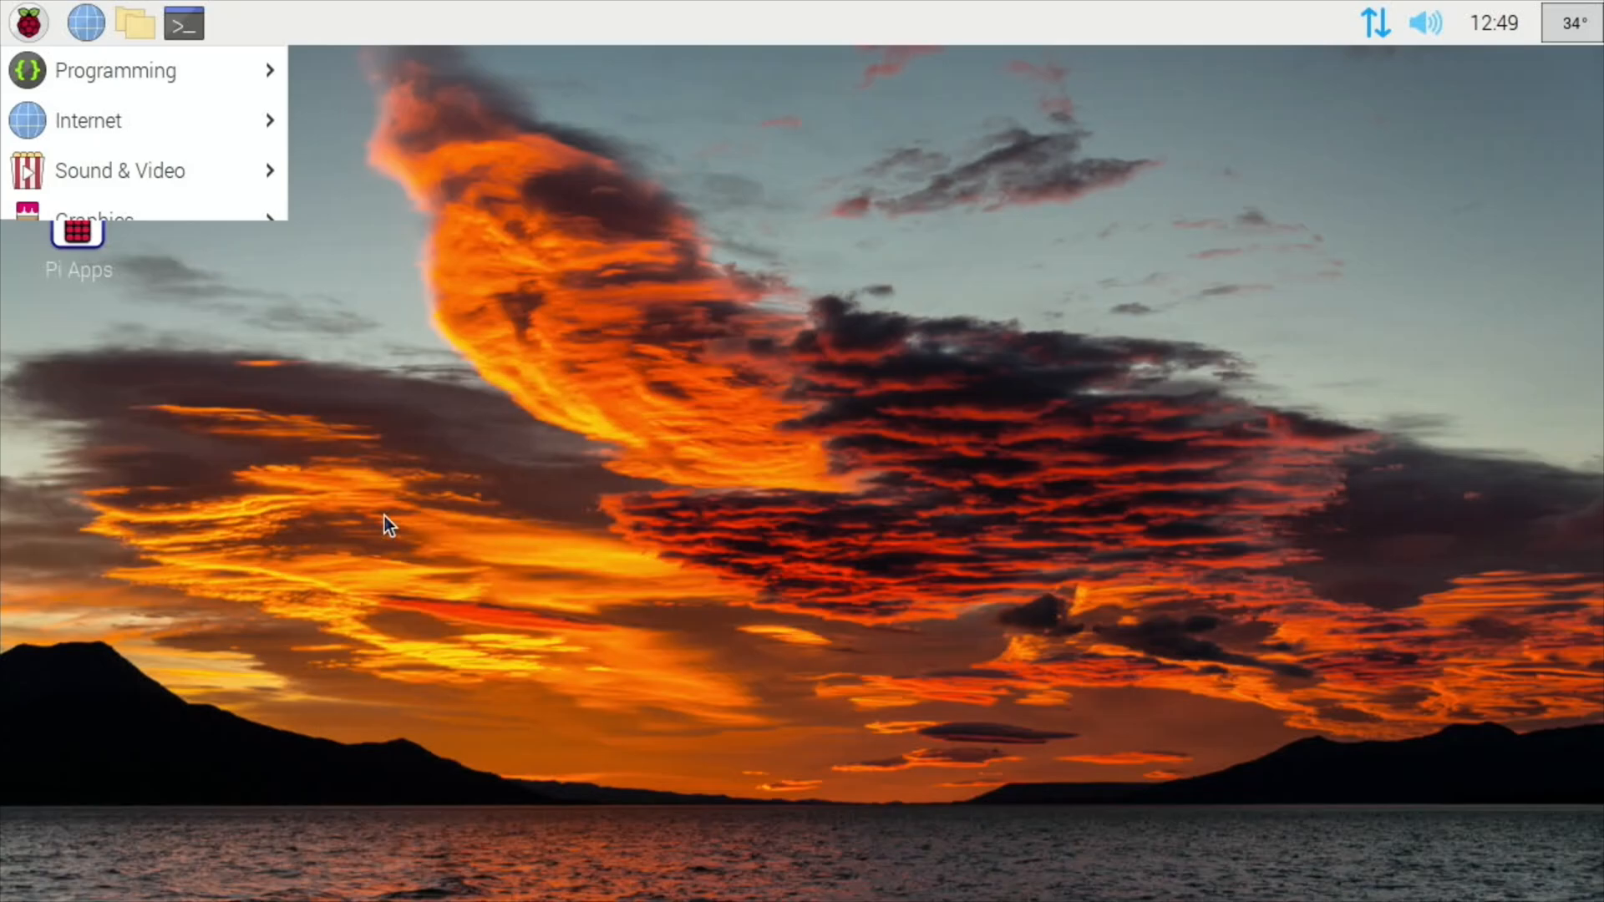
pyautogui.click(387, 525)
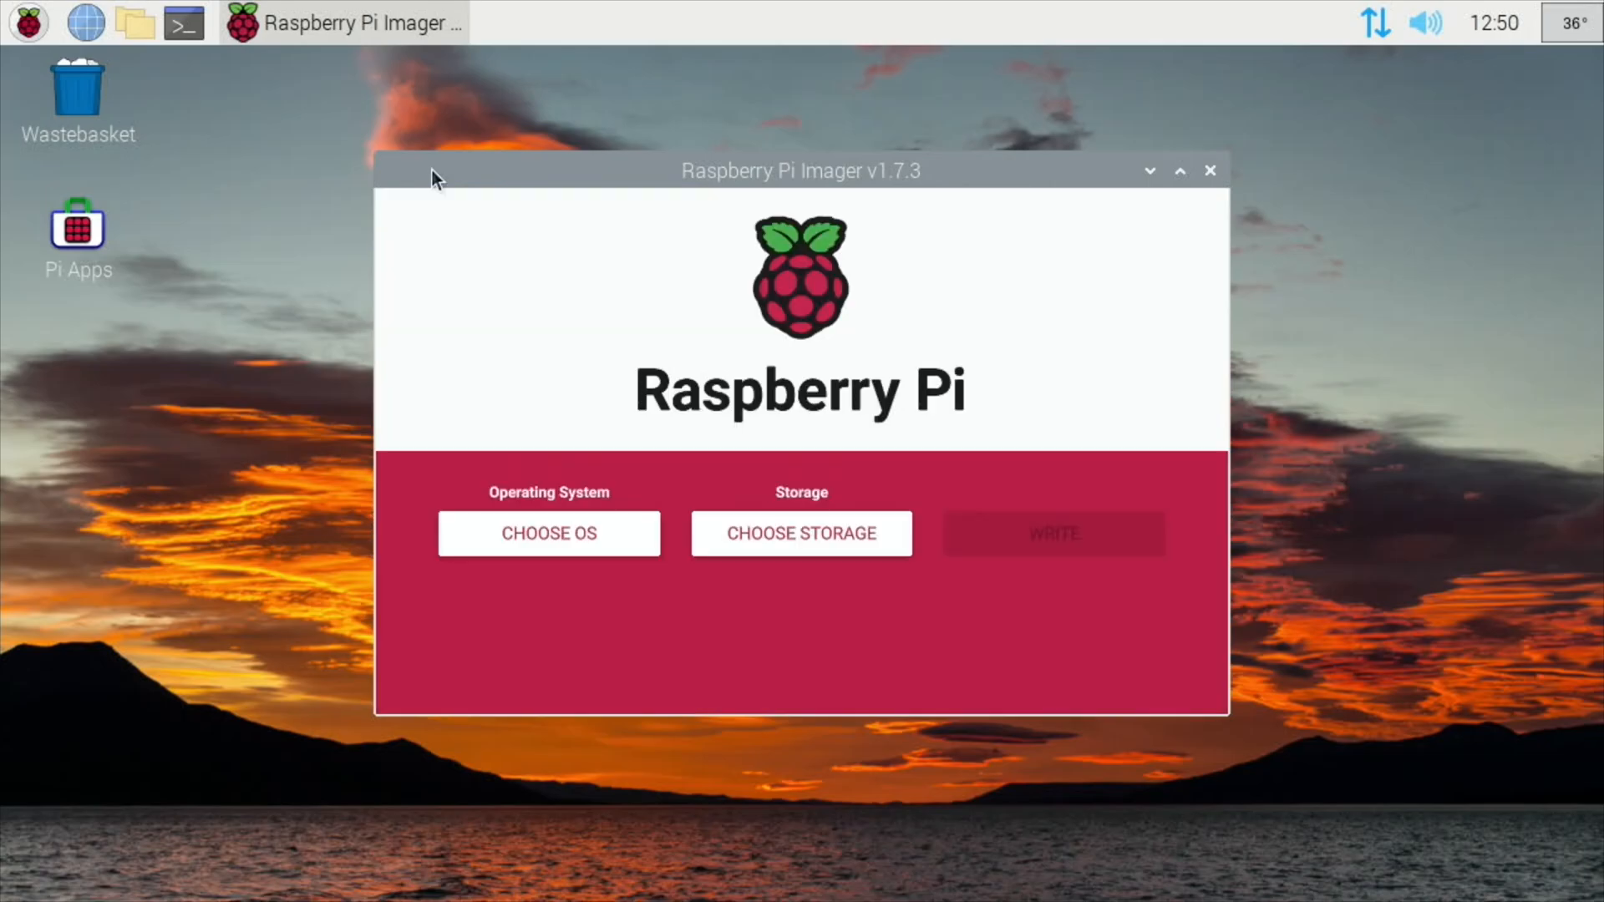
pyautogui.moveTo(477, 493)
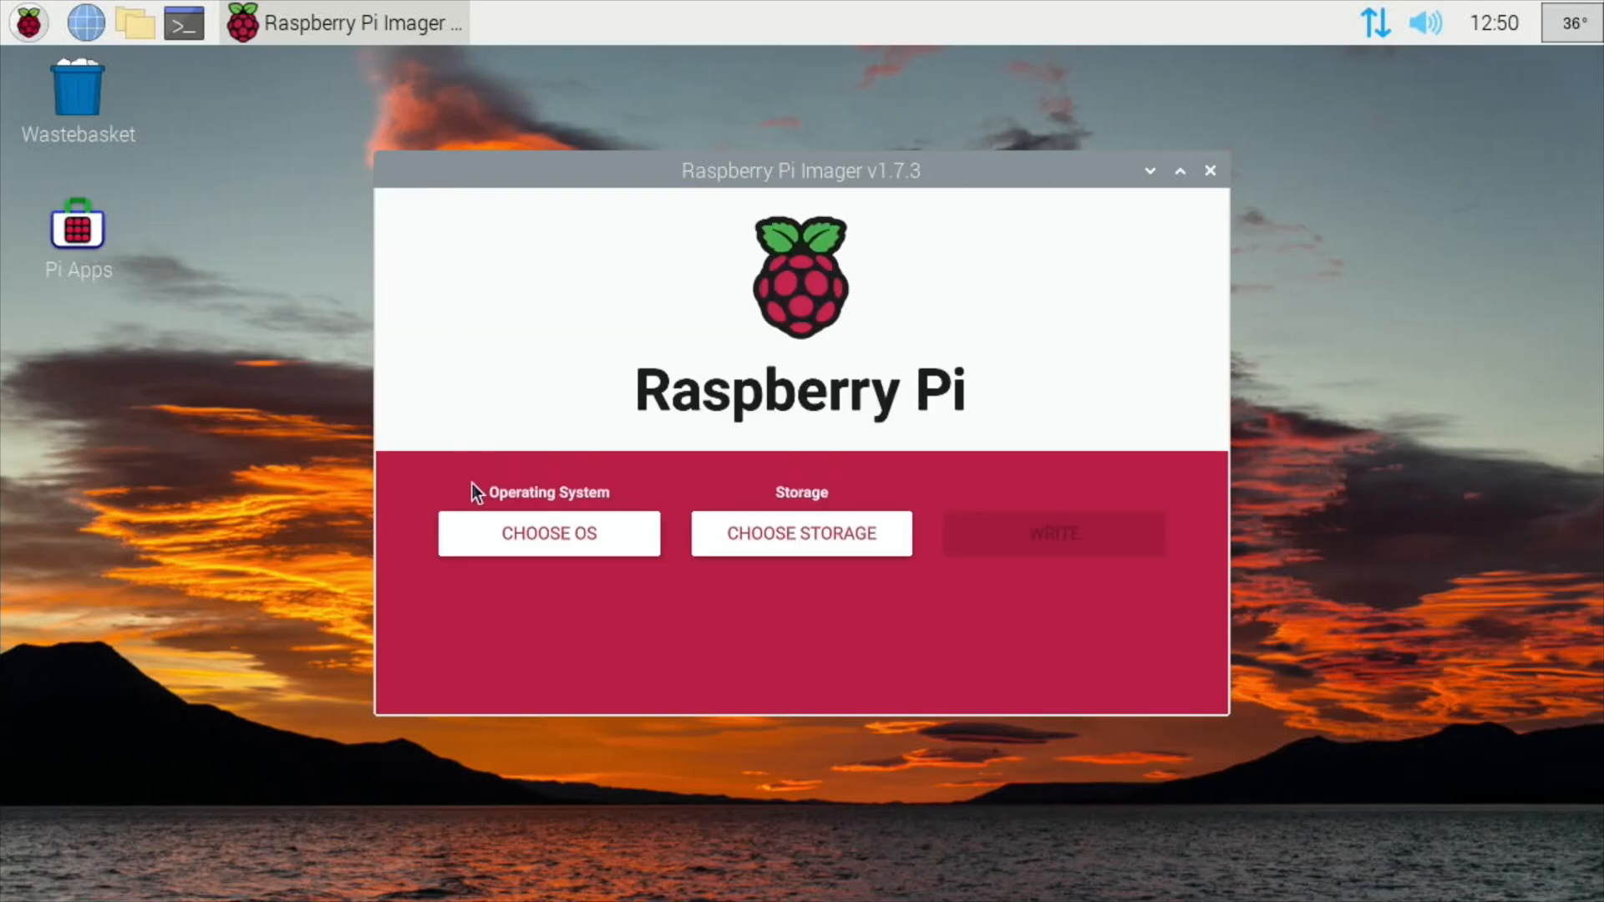
# Step: Browse the RetroPie, Recalbox and Lakka lists, scrolling Lakka to its device categories
pyautogui.click(548, 533)
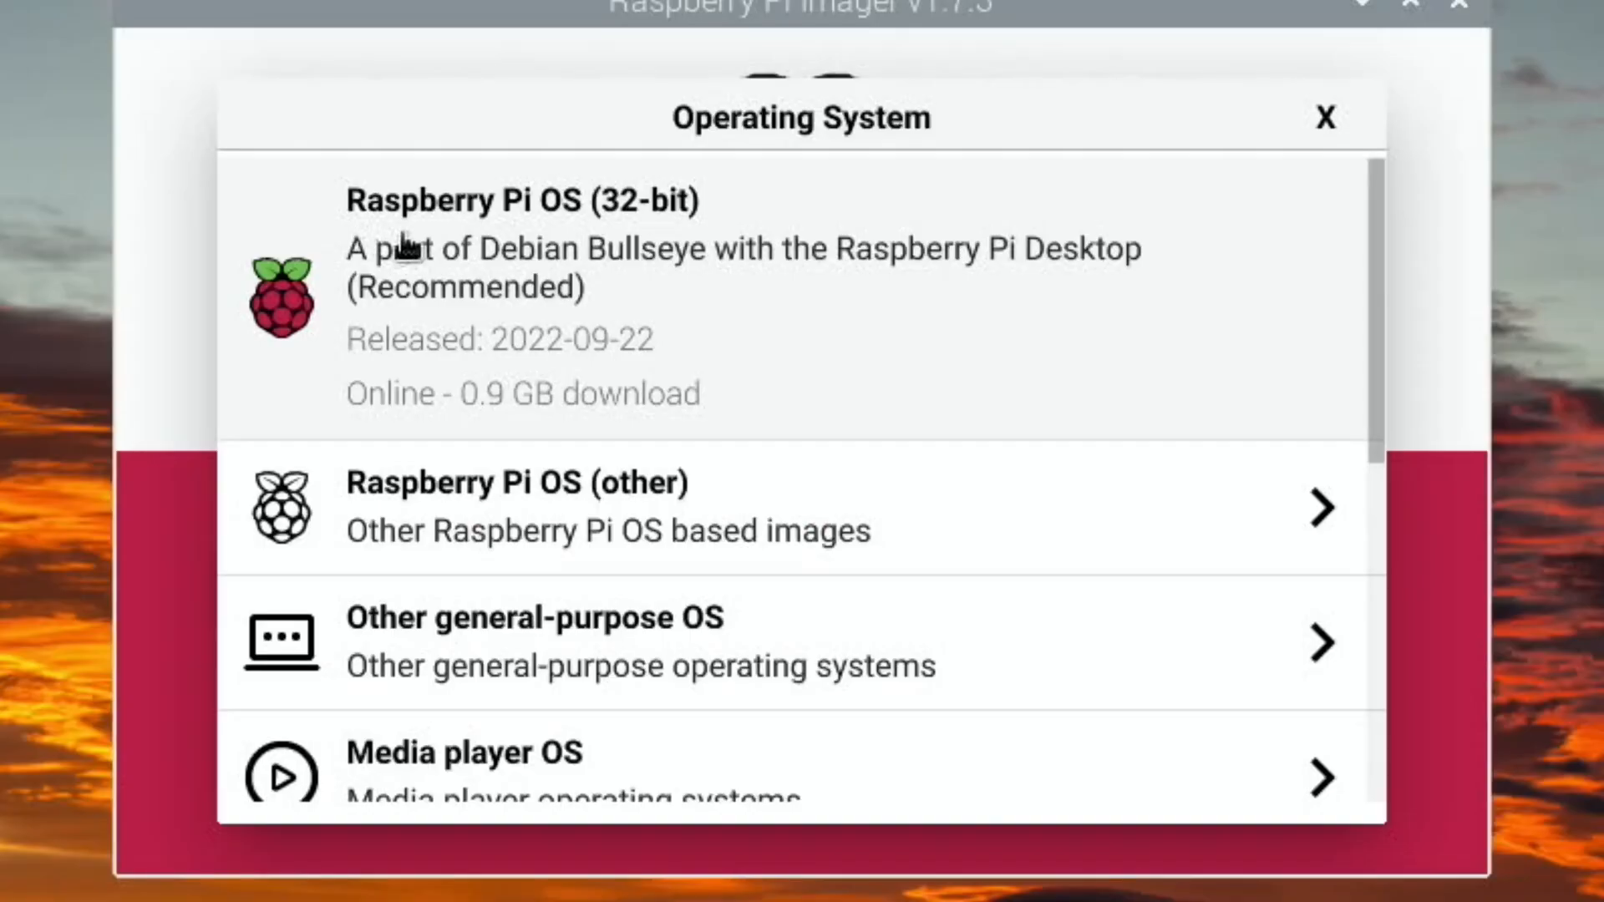
pyautogui.moveTo(732, 309)
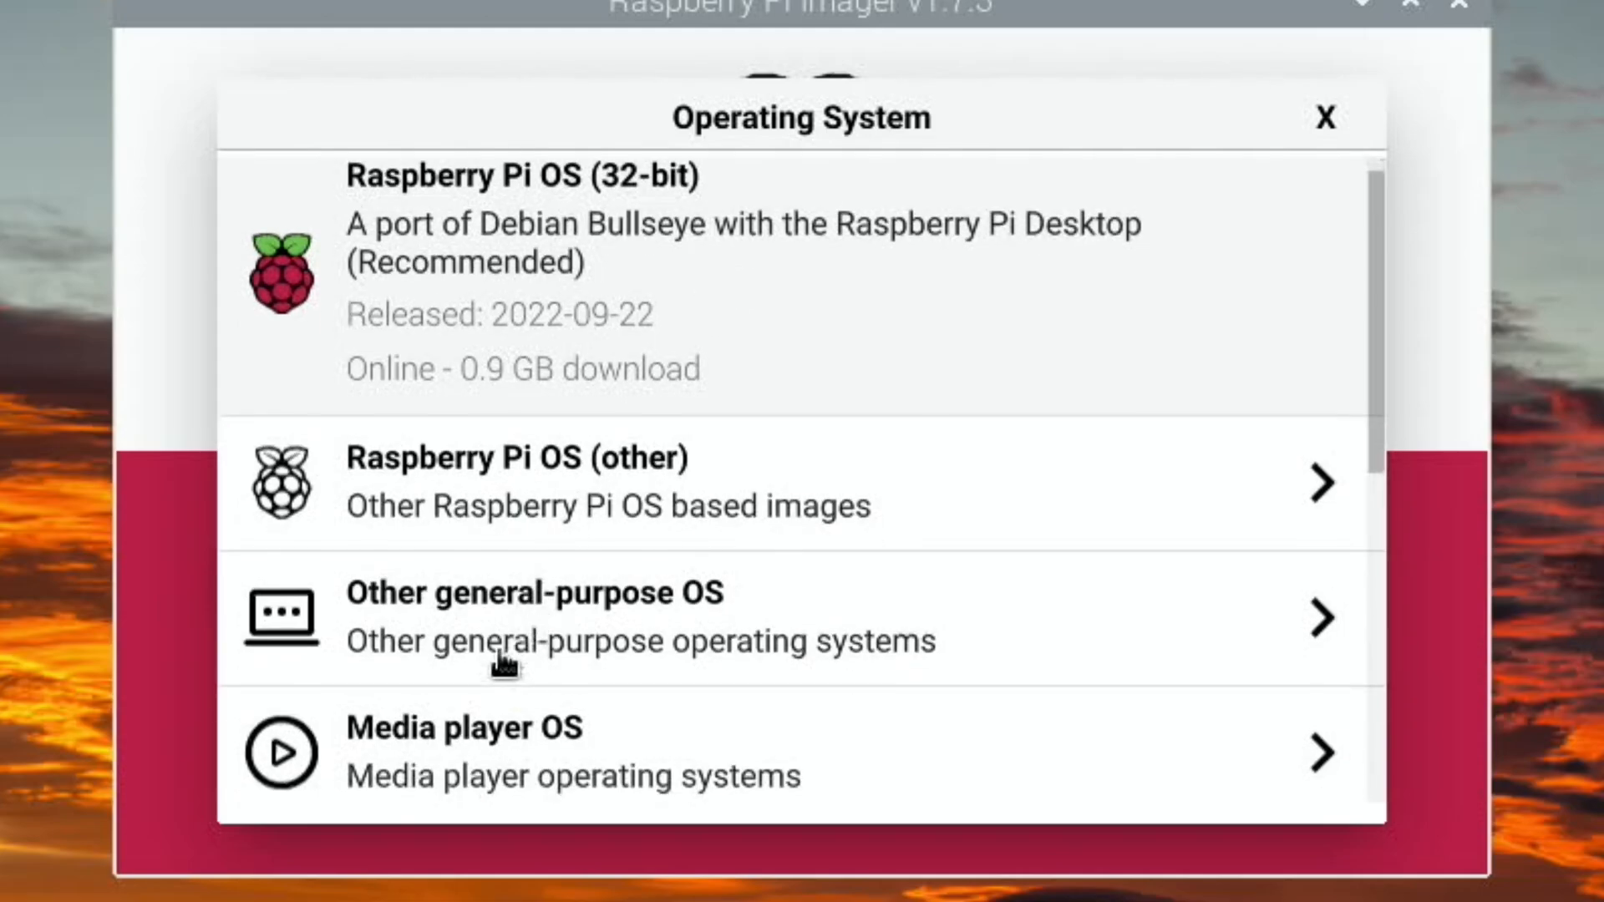
pyautogui.moveTo(1366, 626)
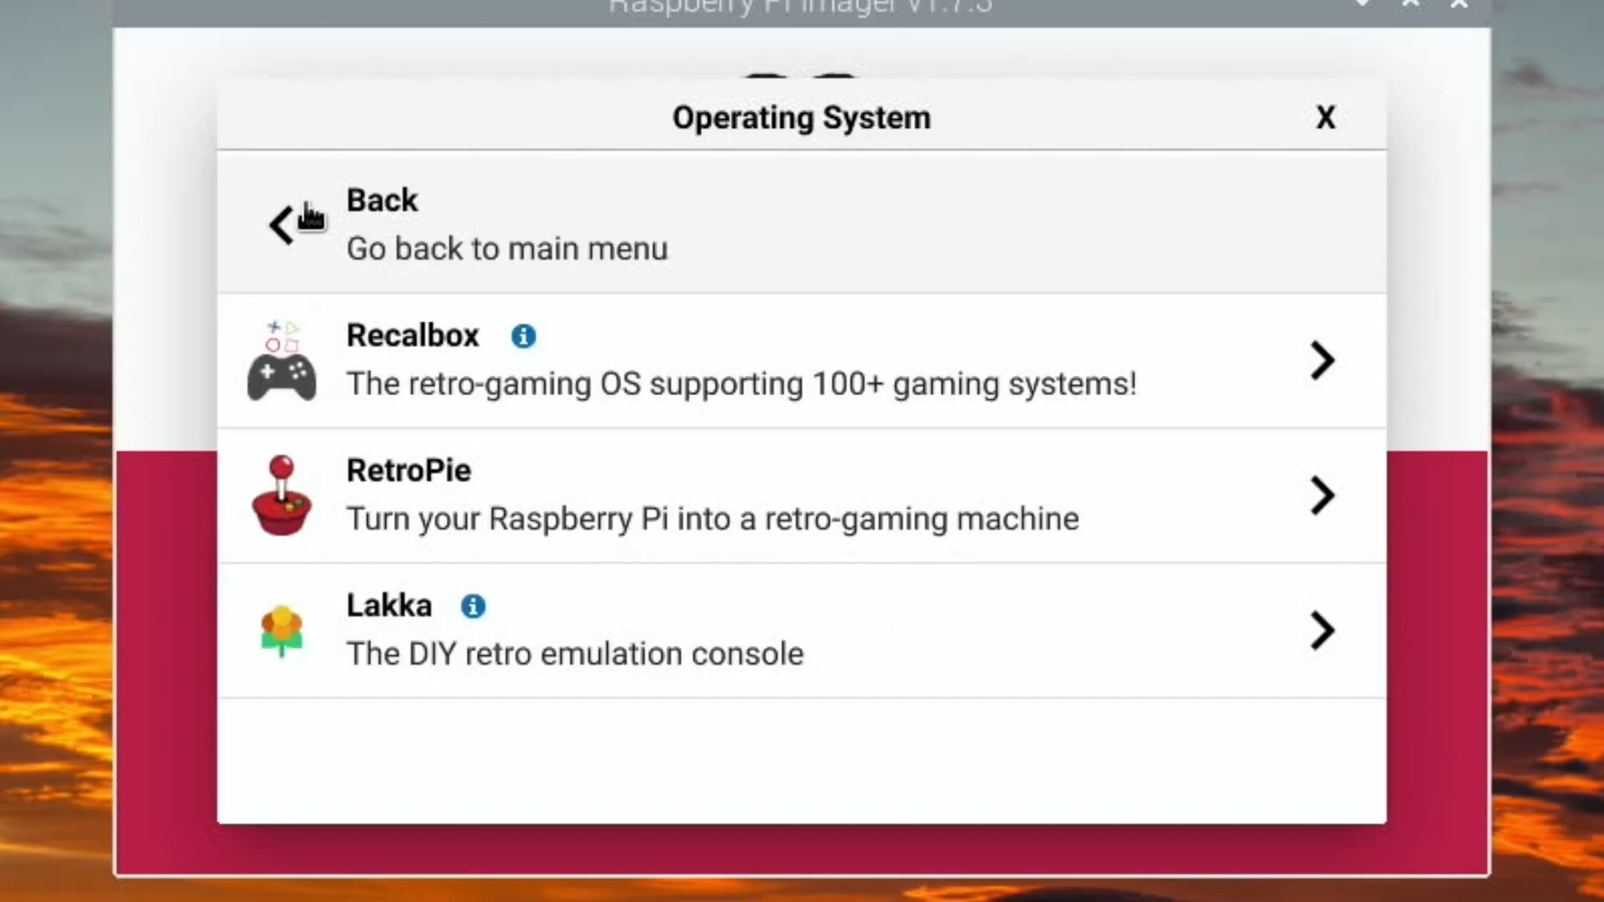
pyautogui.moveTo(455, 575)
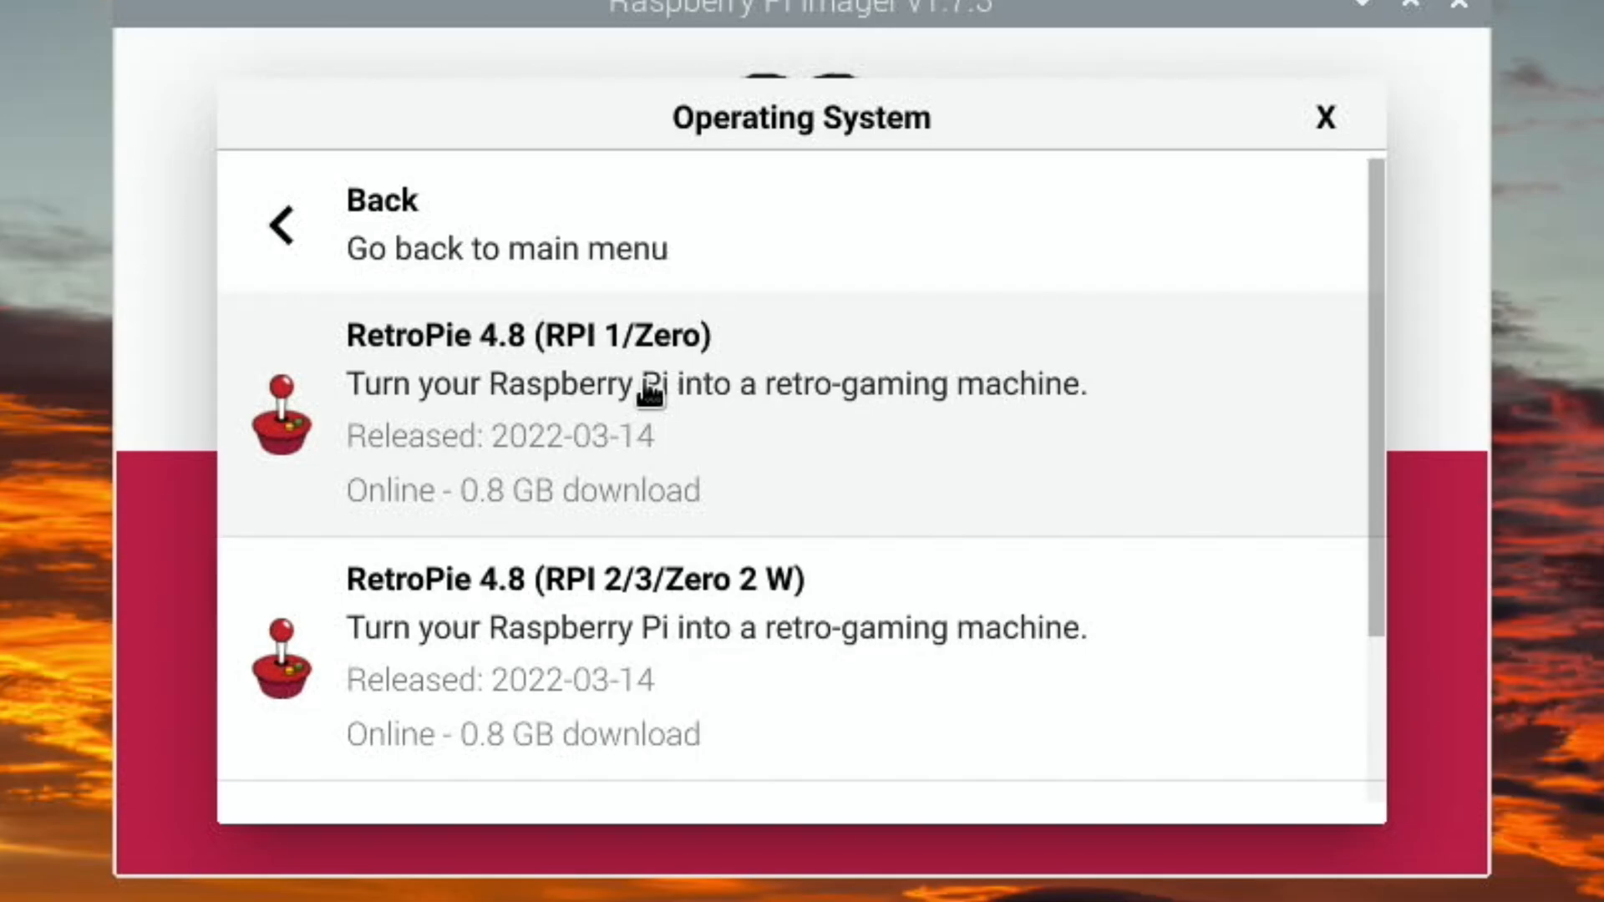
pyautogui.moveTo(760, 603)
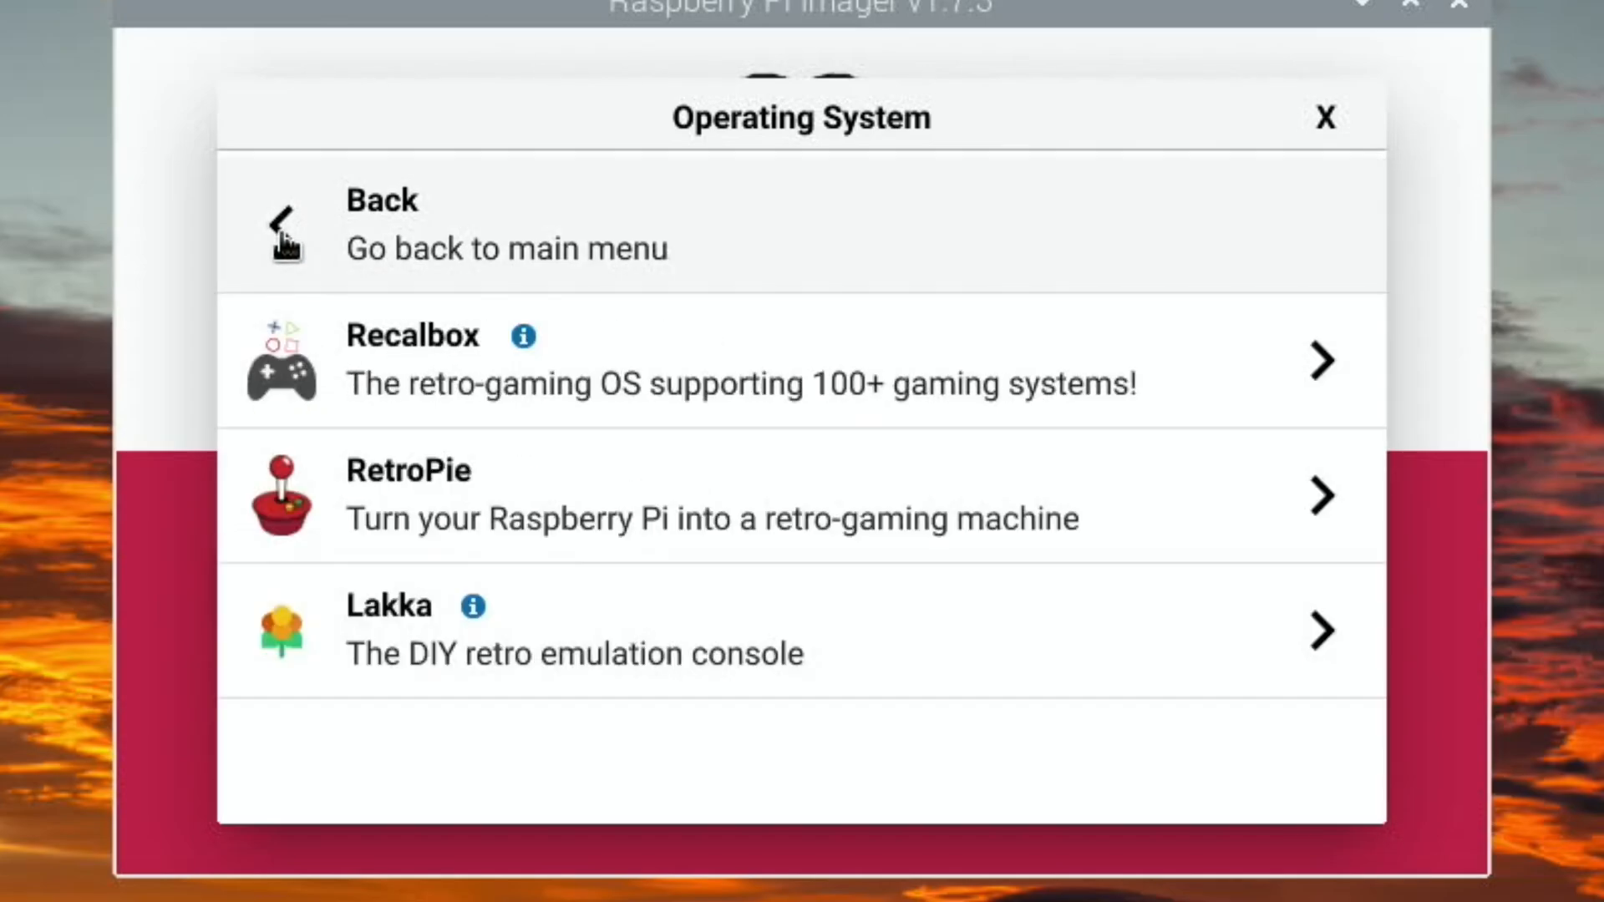
pyautogui.moveTo(375, 358)
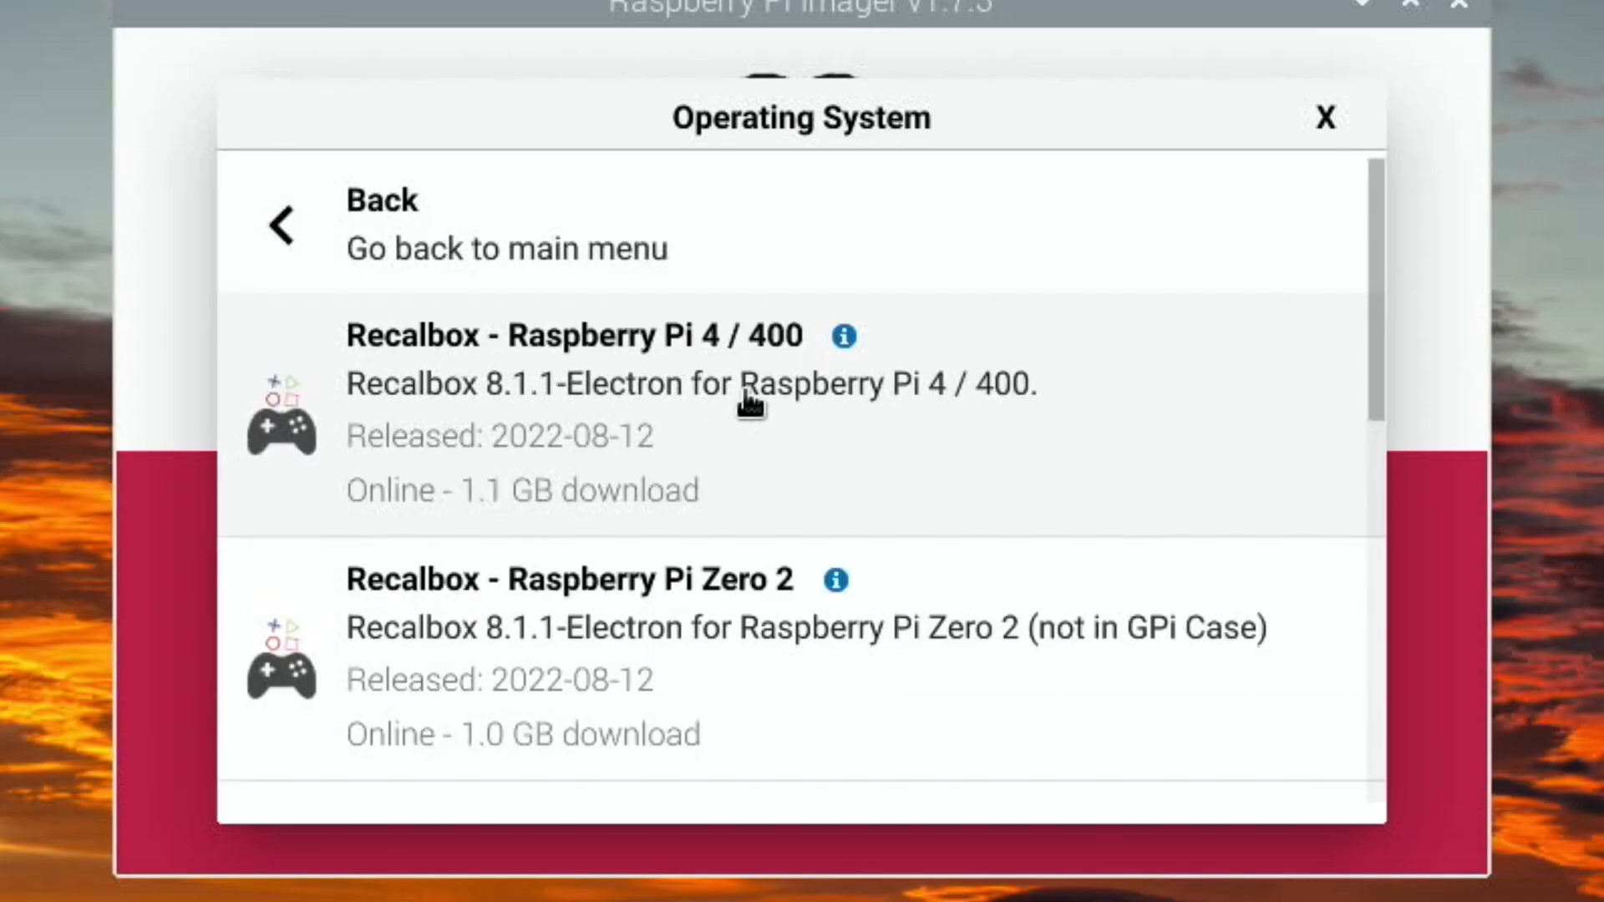
pyautogui.moveTo(1366, 656)
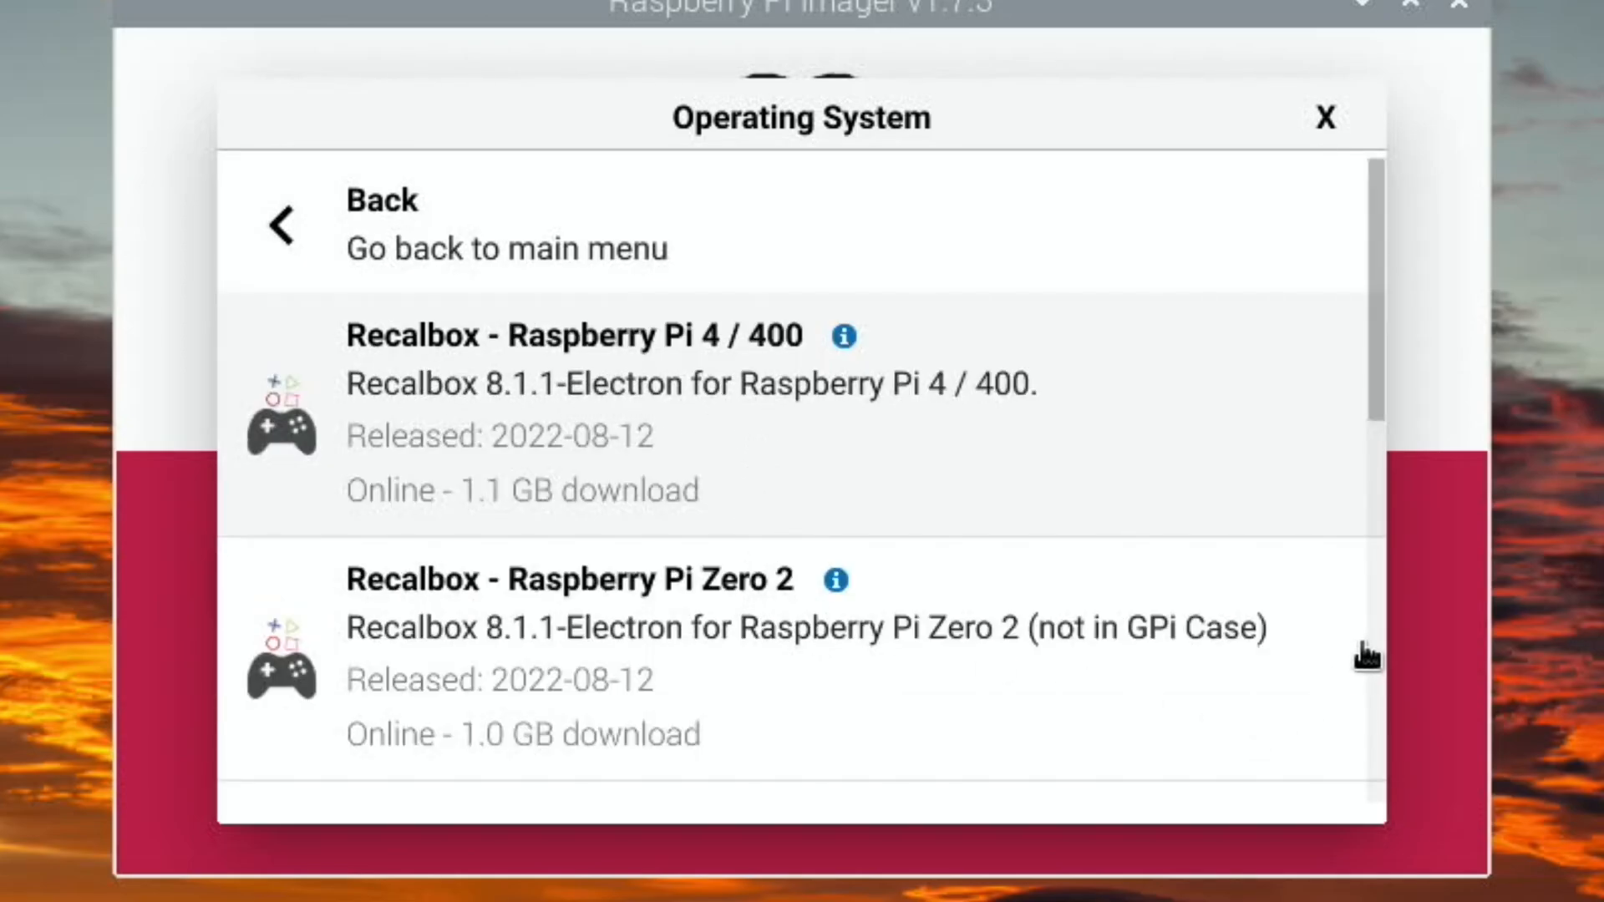
pyautogui.scroll(-3)
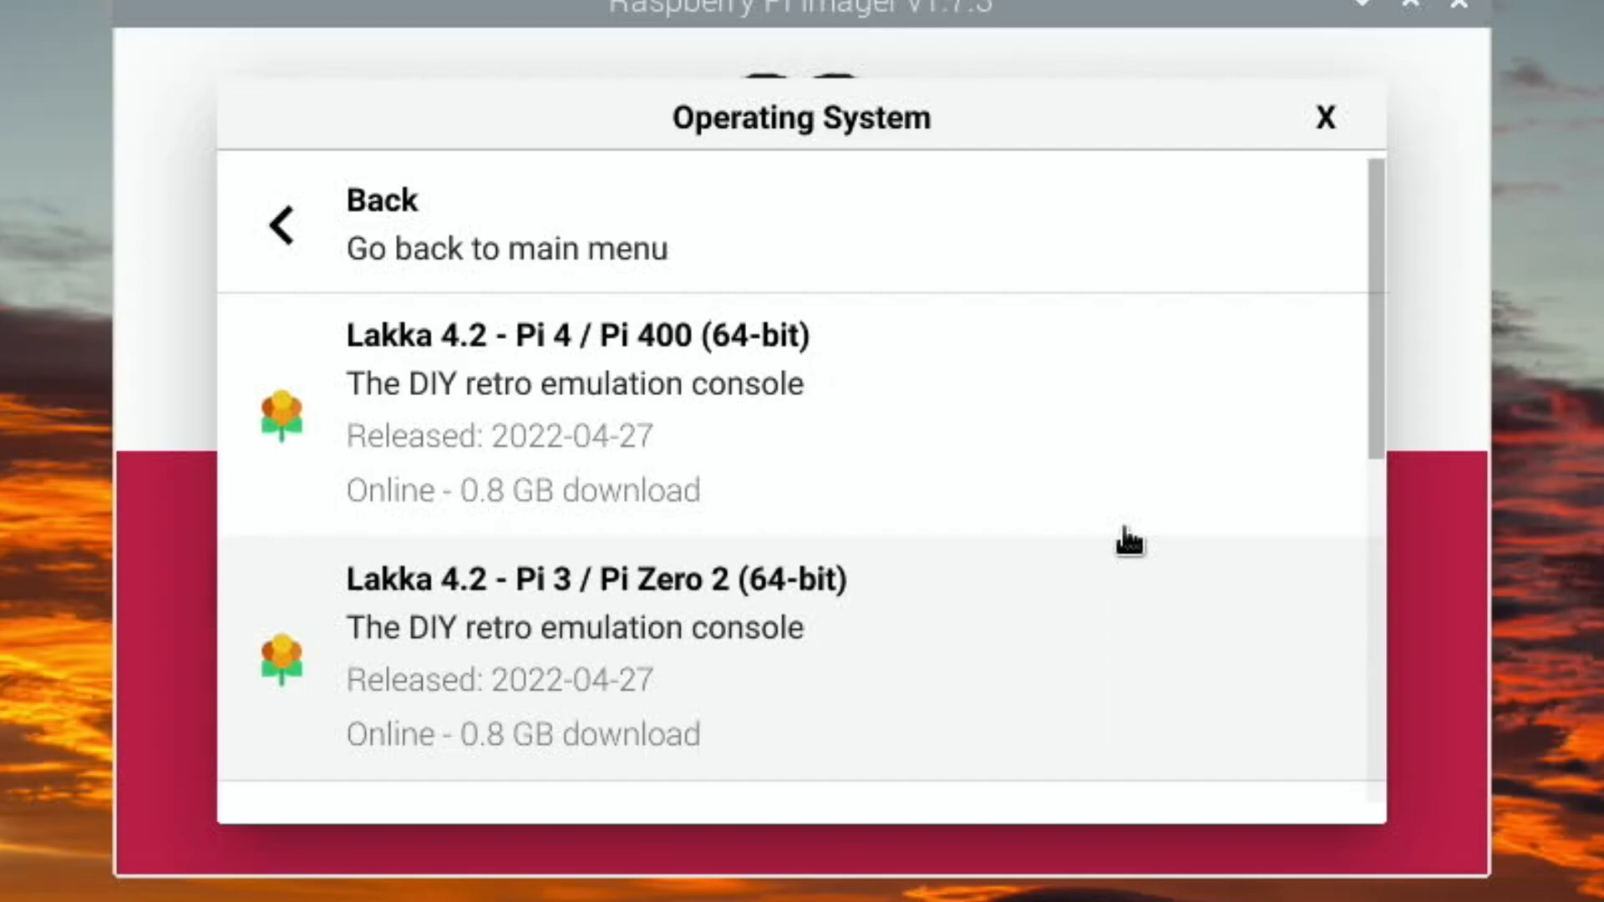
pyautogui.moveTo(1380, 687)
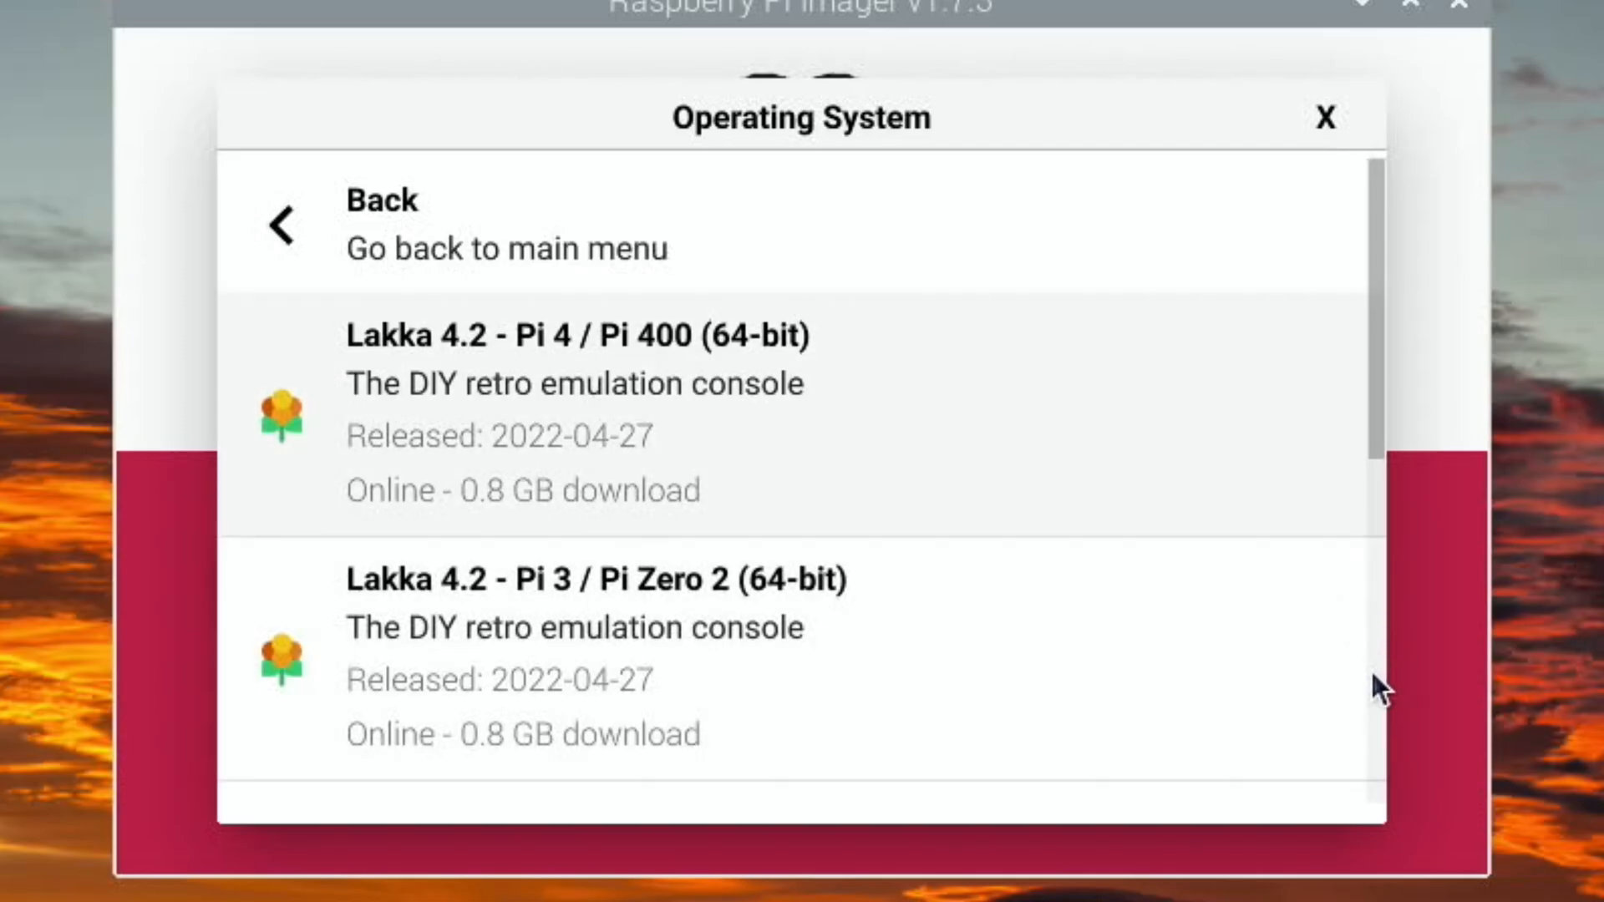
pyautogui.scroll(-3)
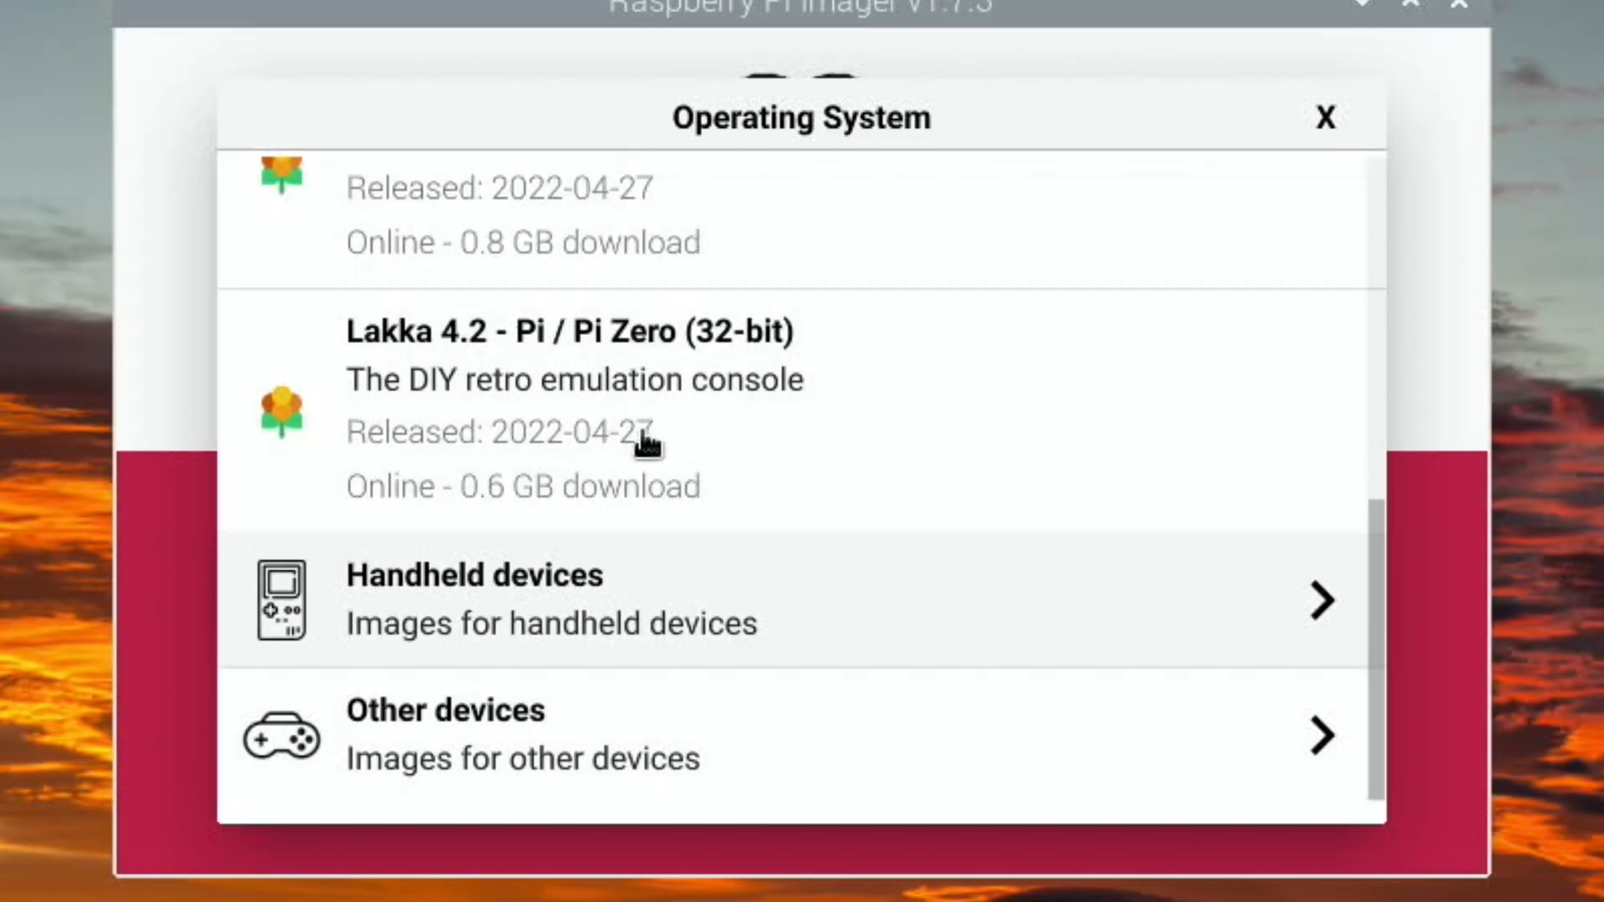
pyautogui.moveTo(644, 609)
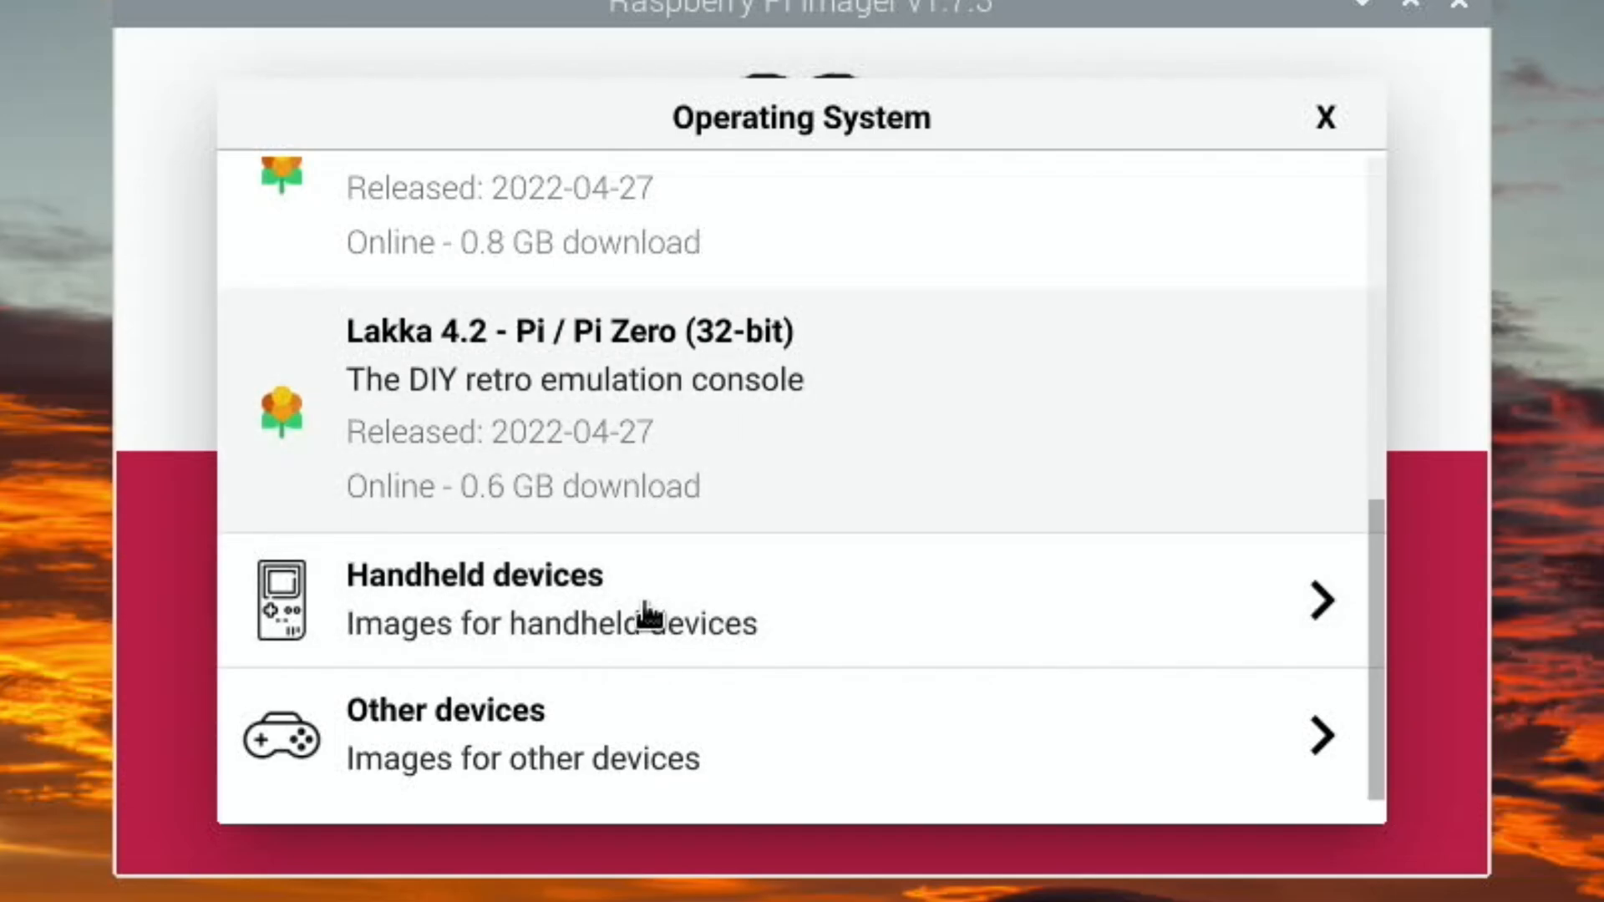
pyautogui.moveTo(729, 644)
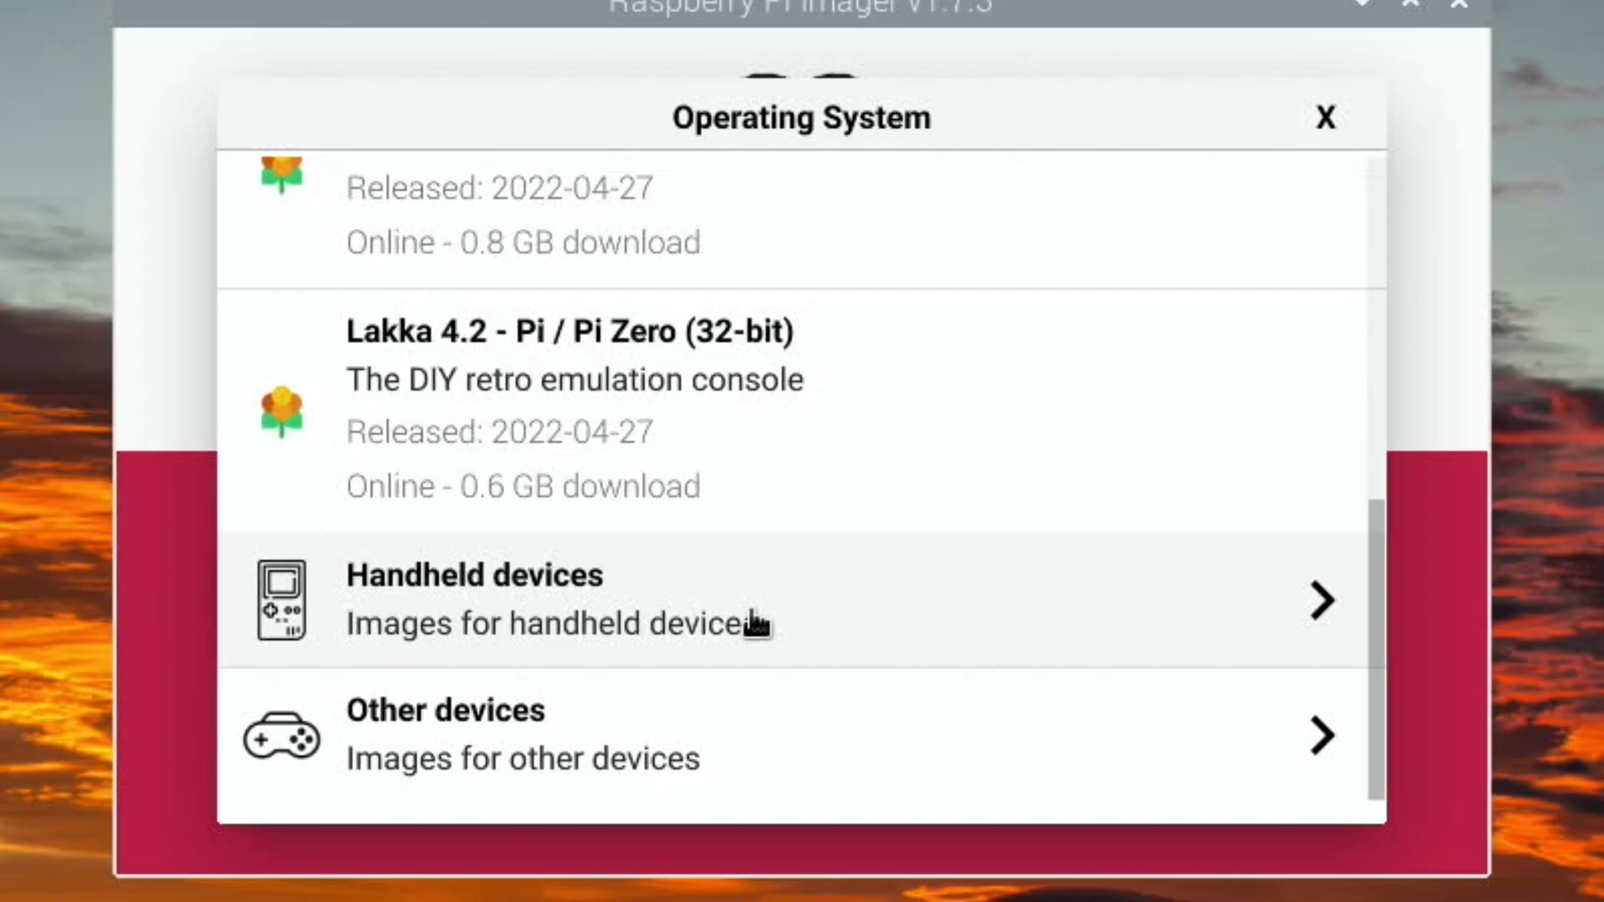
# Step: Check Lakka's handheld devices, then scroll Other devices to the Capcom Home Arcade image
pyautogui.click(473, 598)
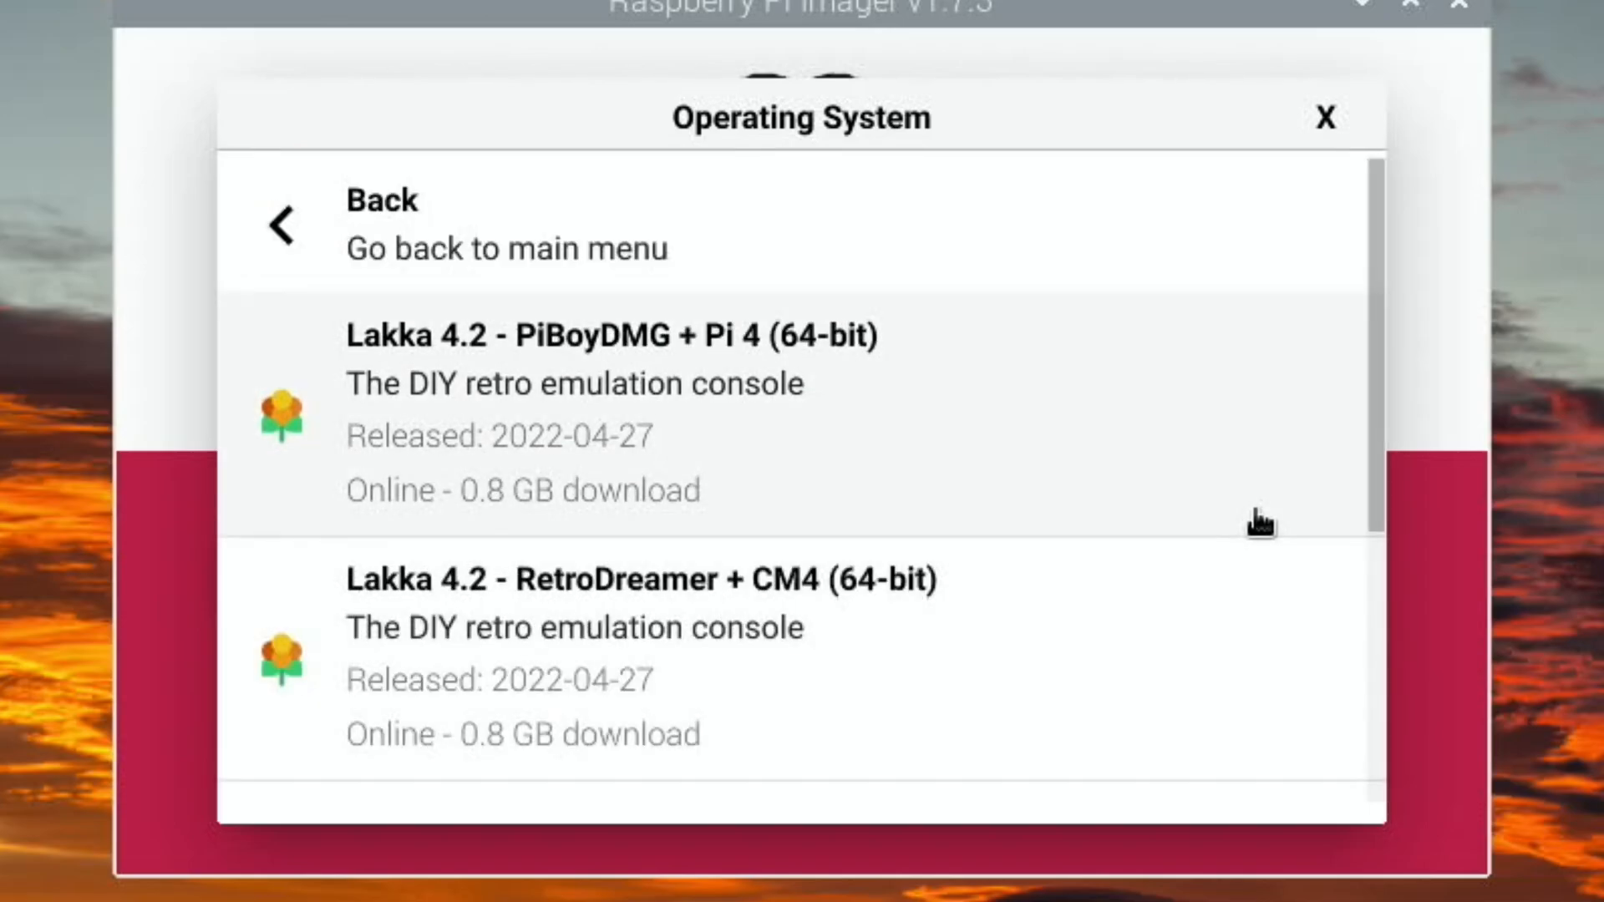
pyautogui.scroll(-3)
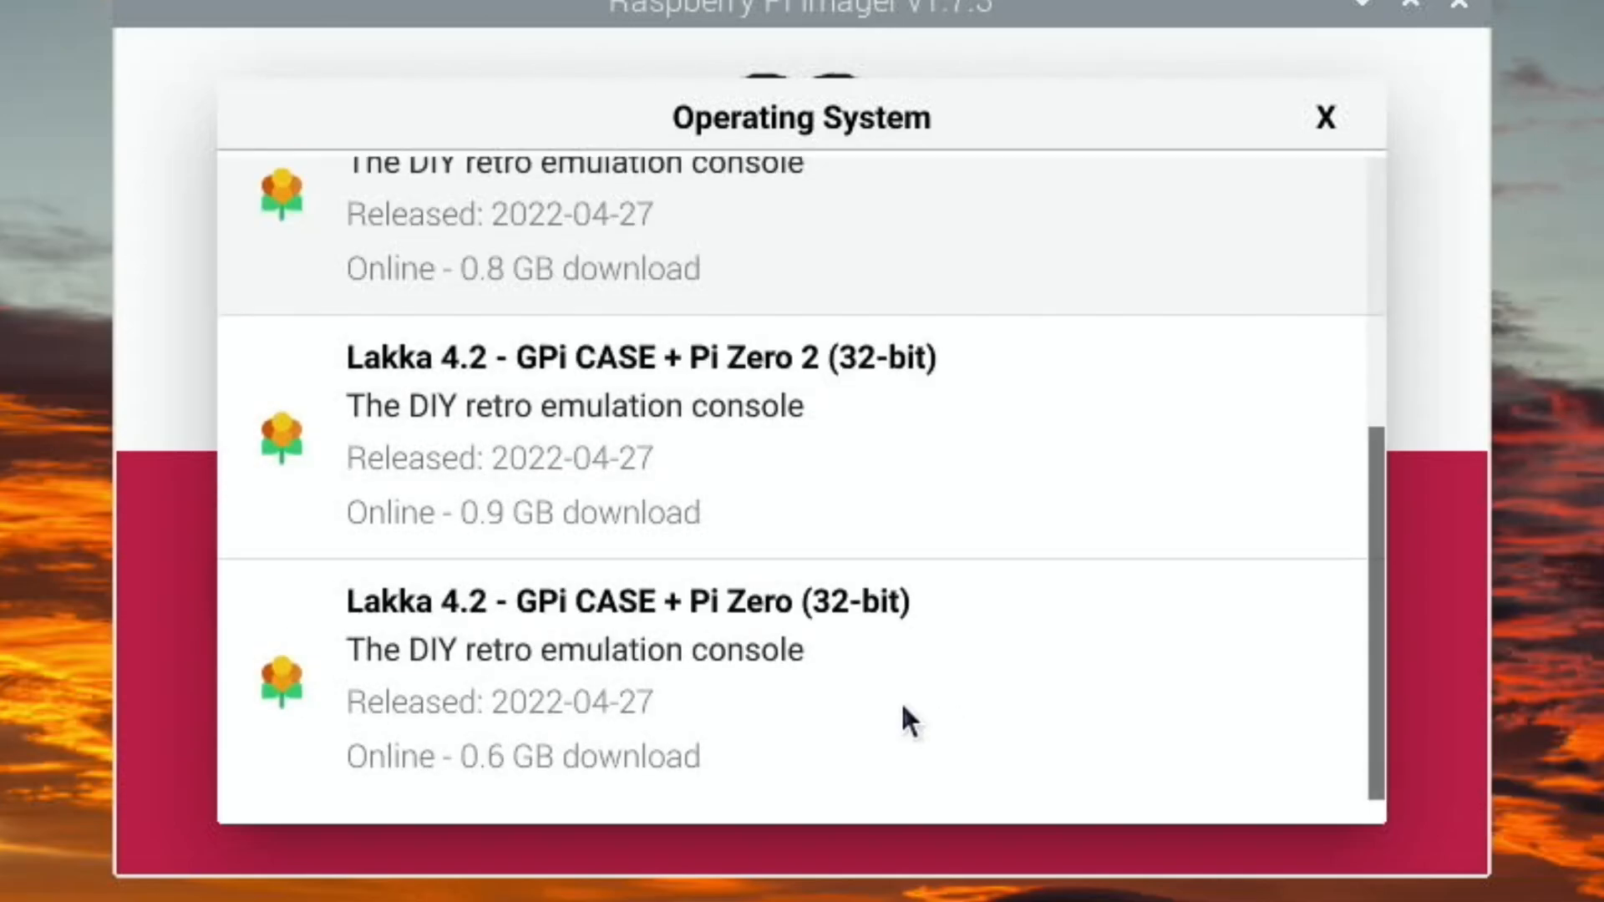
pyautogui.scroll(-3)
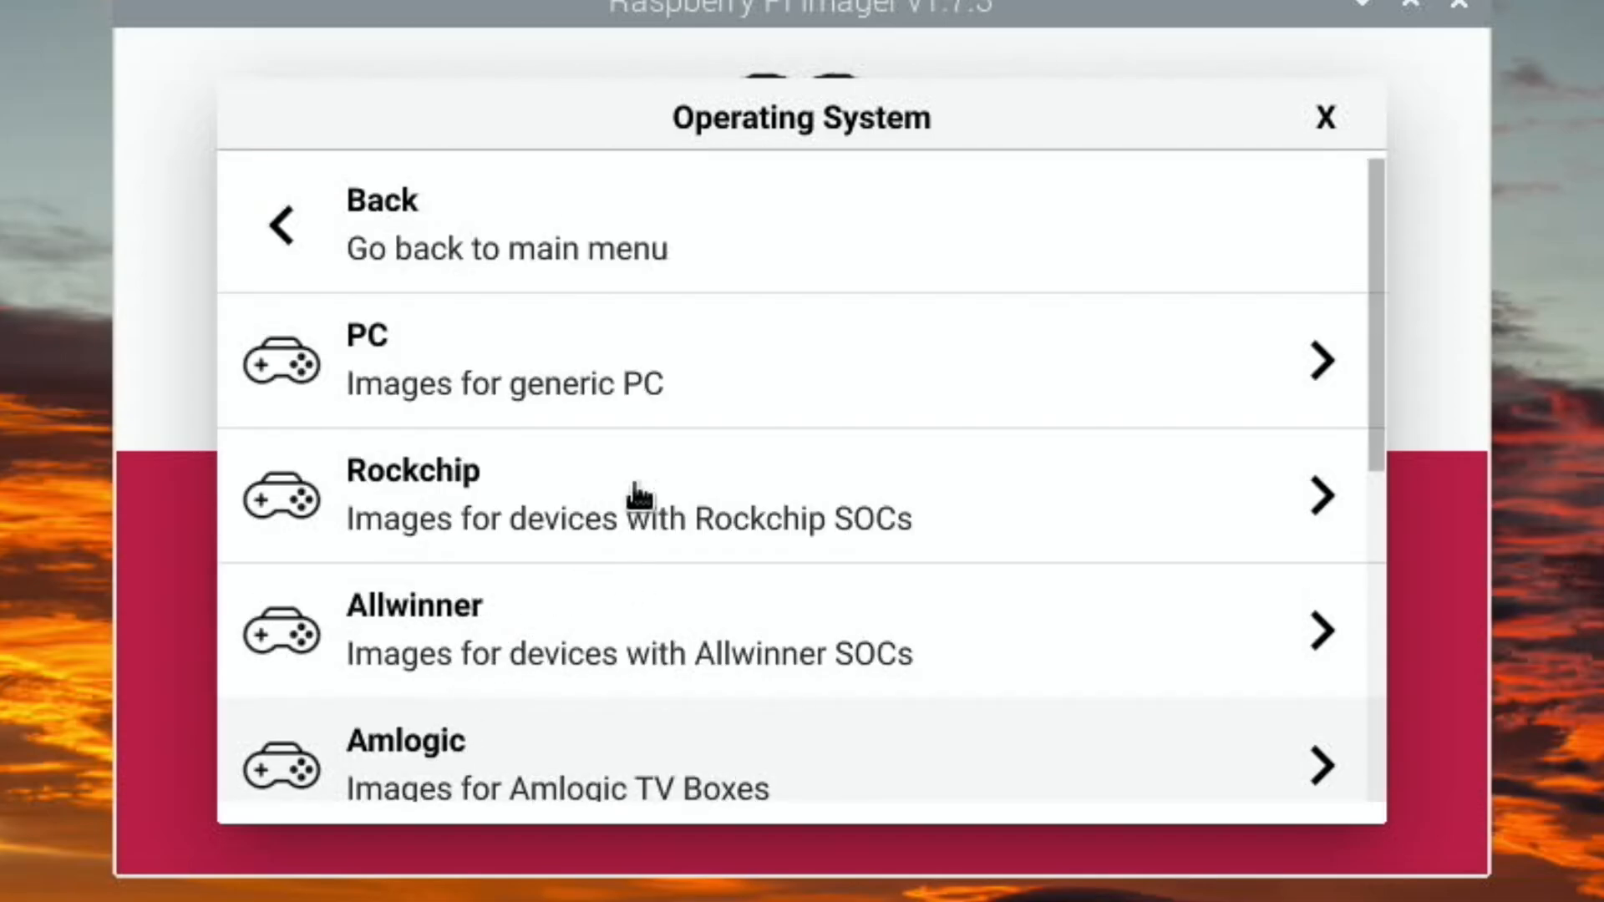
pyautogui.moveTo(593, 606)
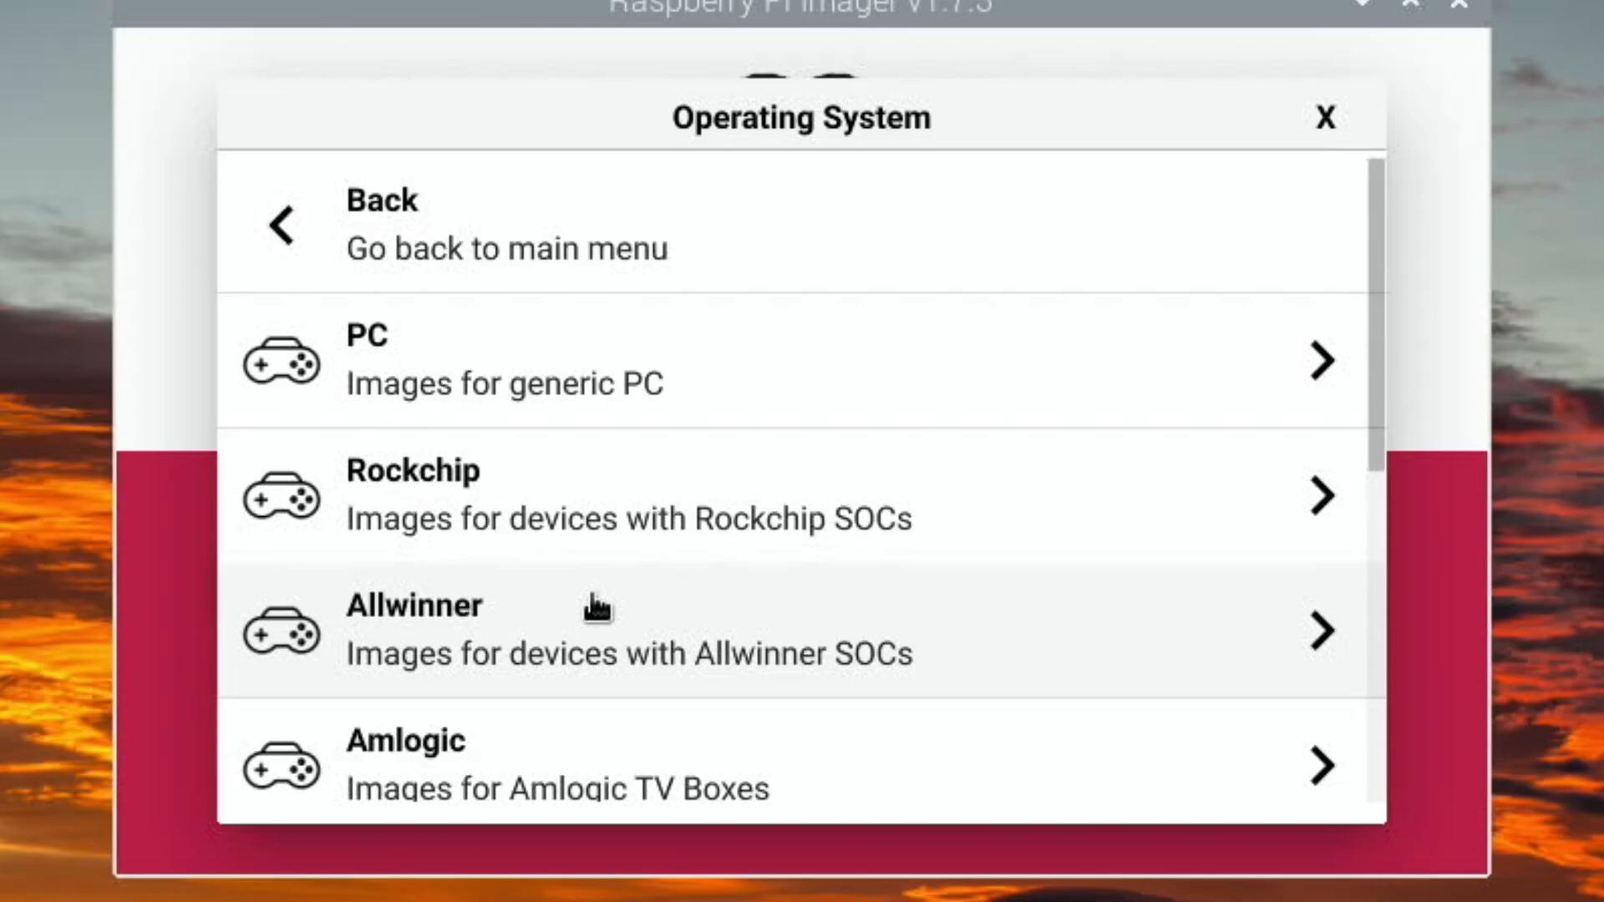
pyautogui.moveTo(732, 751)
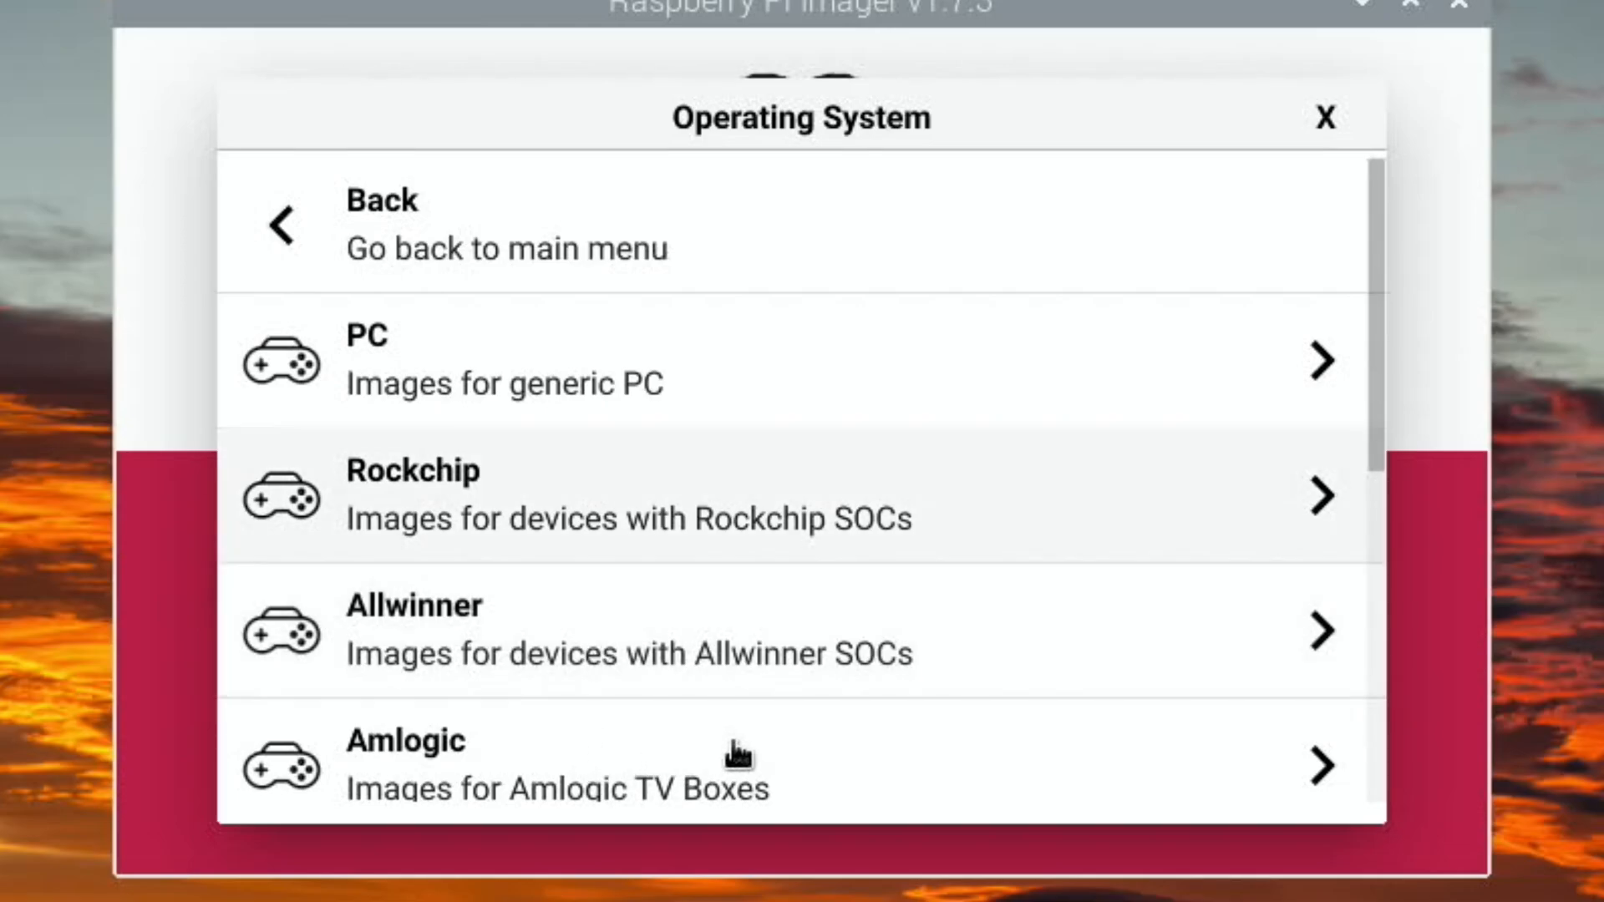
pyautogui.moveTo(1379, 677)
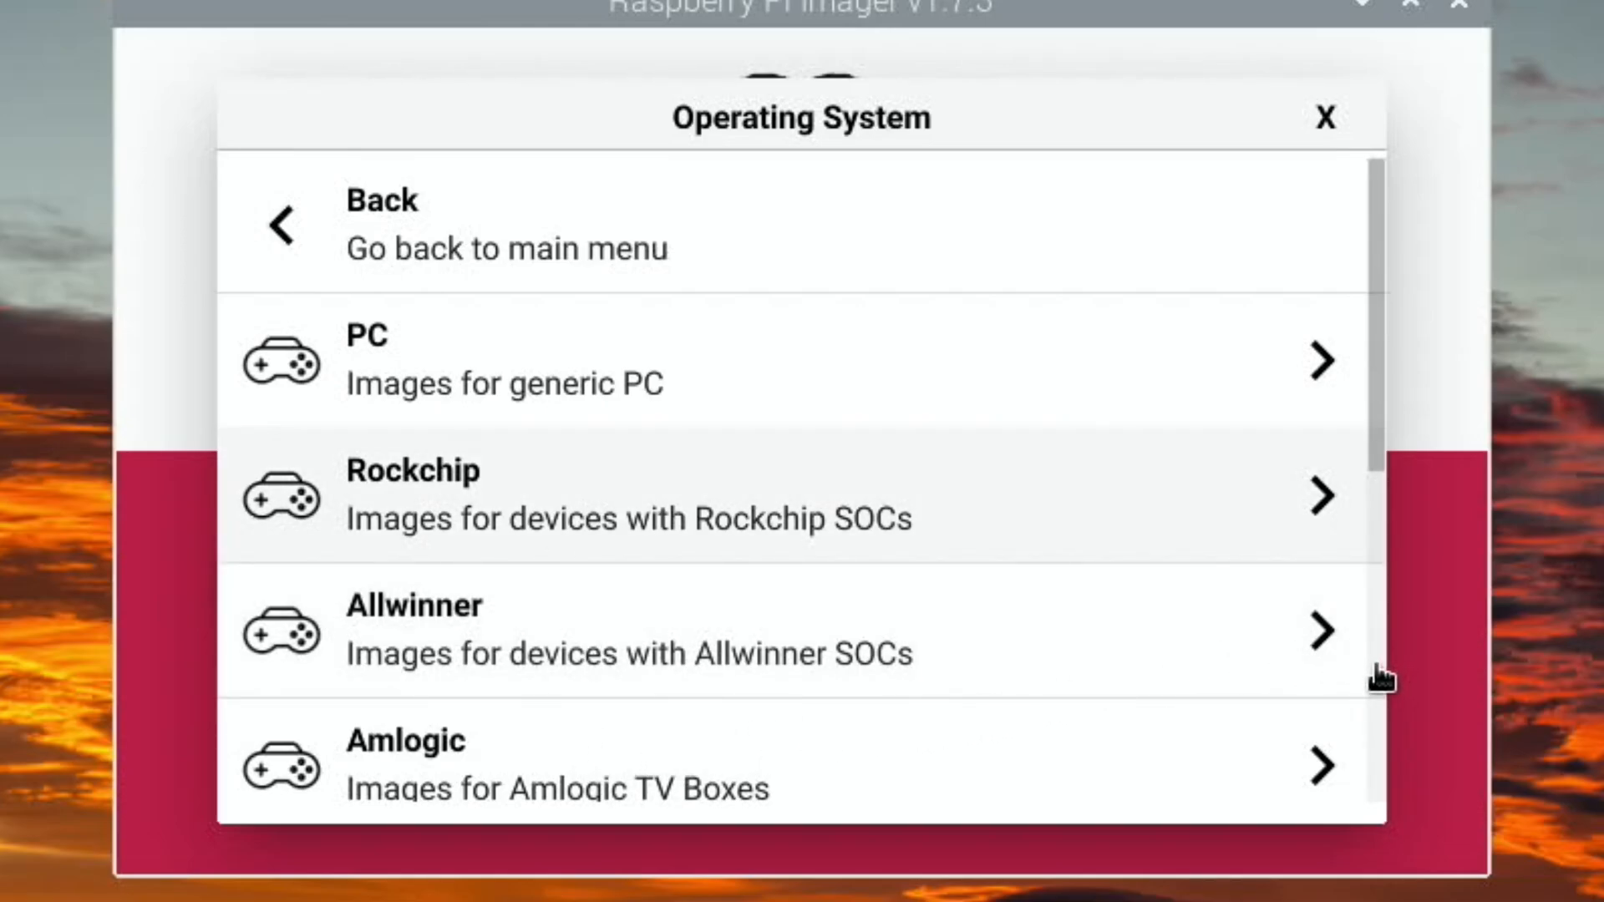
pyautogui.moveTo(1380, 684)
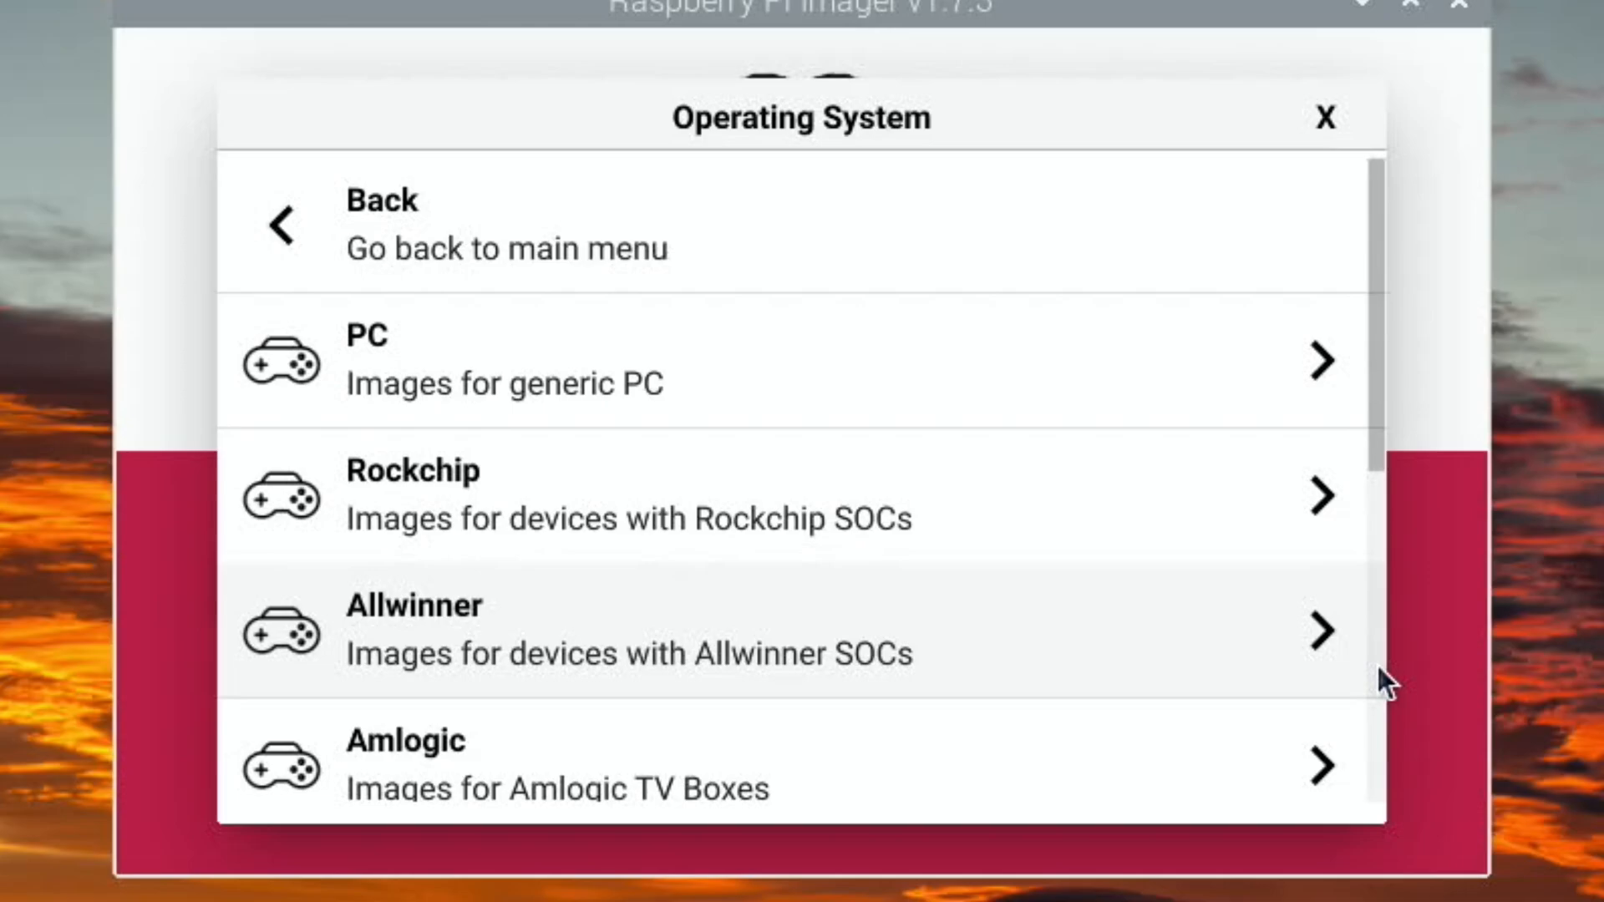
pyautogui.scroll(-3)
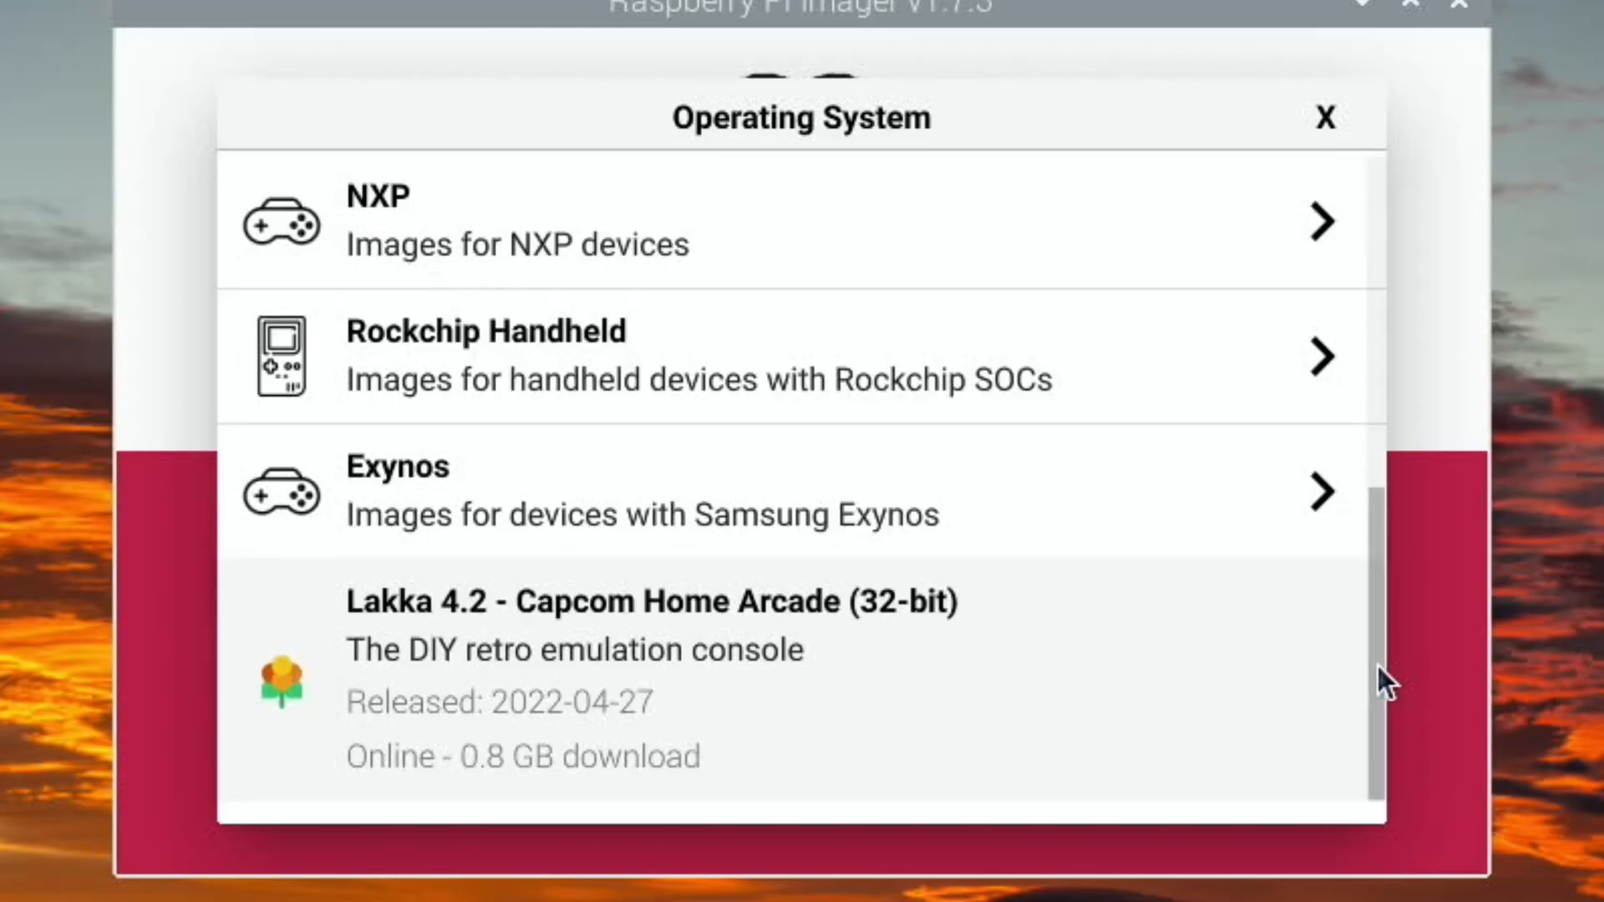
pyautogui.moveTo(537, 350)
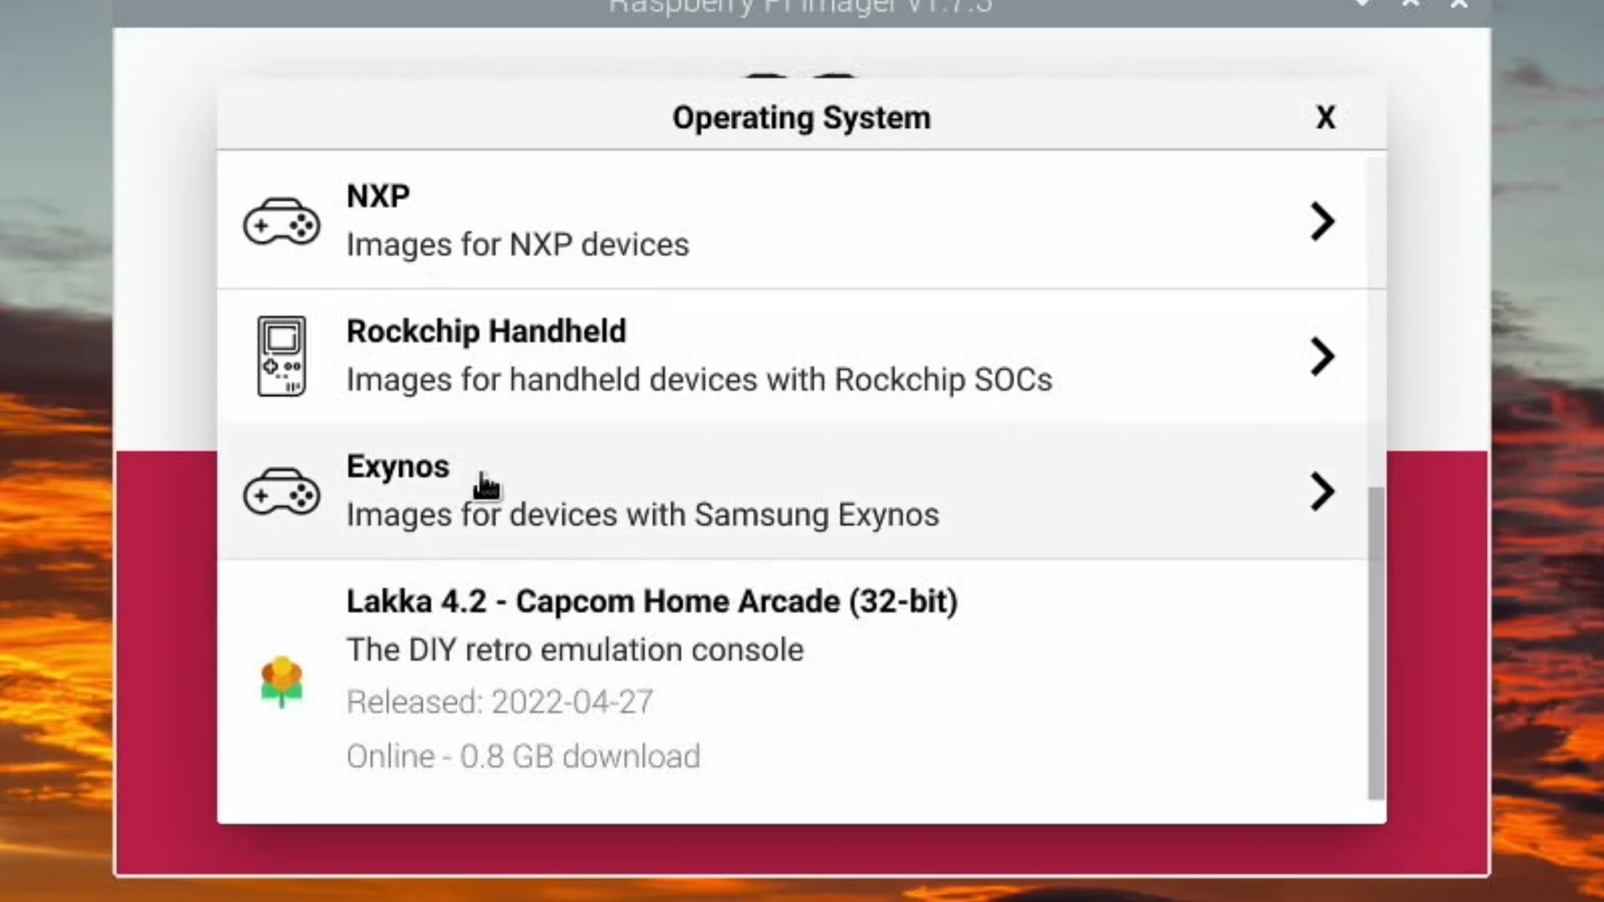
pyautogui.moveTo(889, 732)
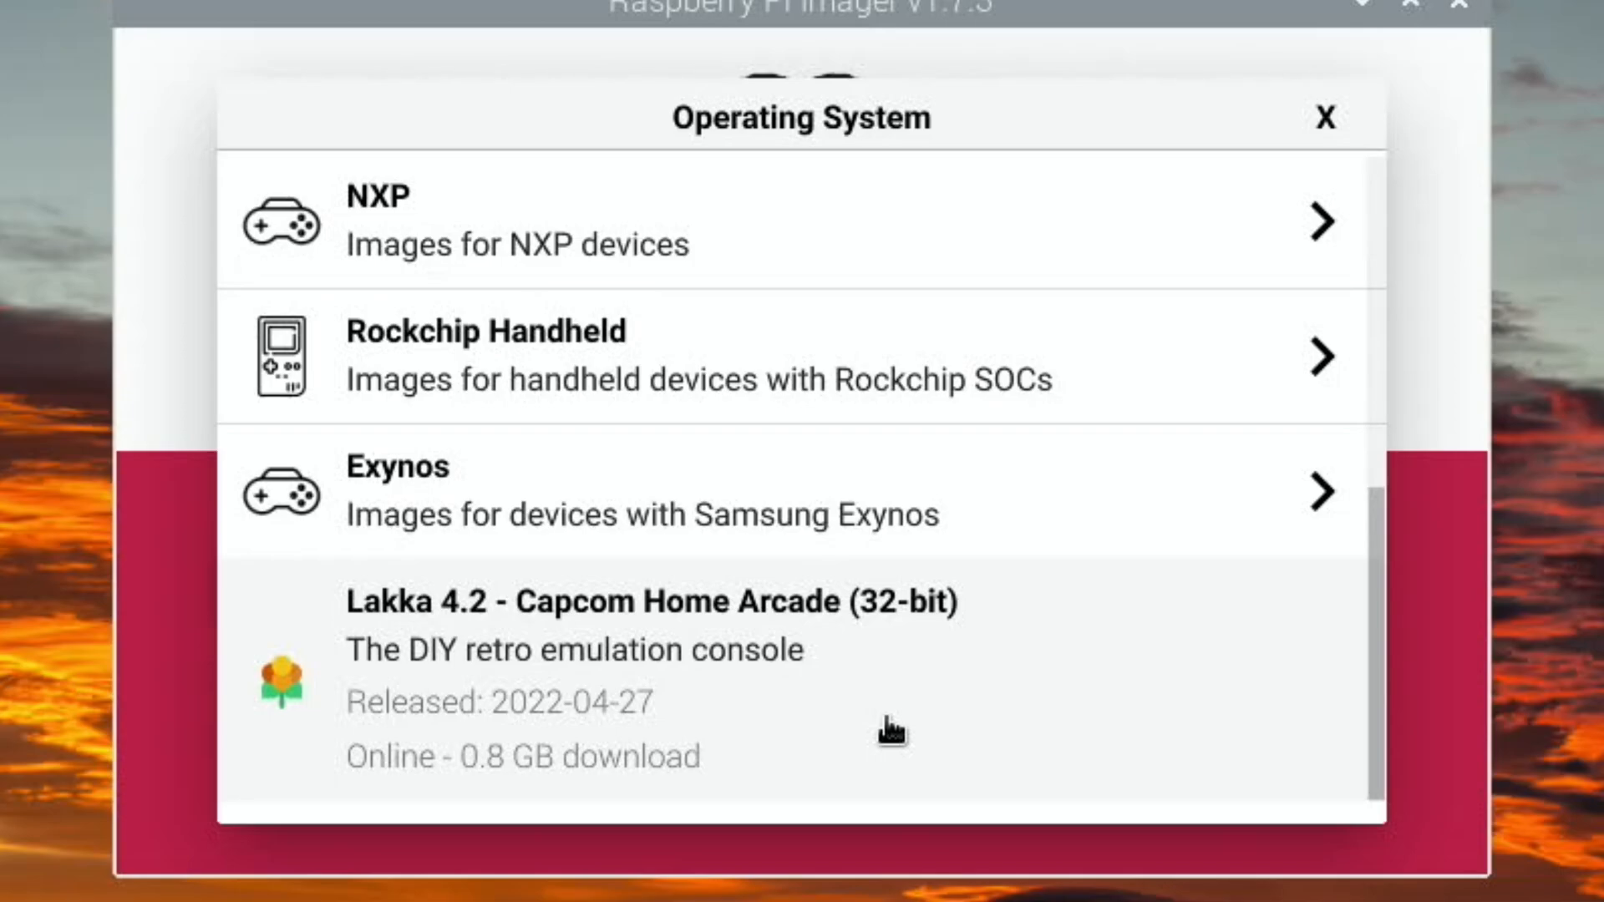
pyautogui.moveTo(1197, 231)
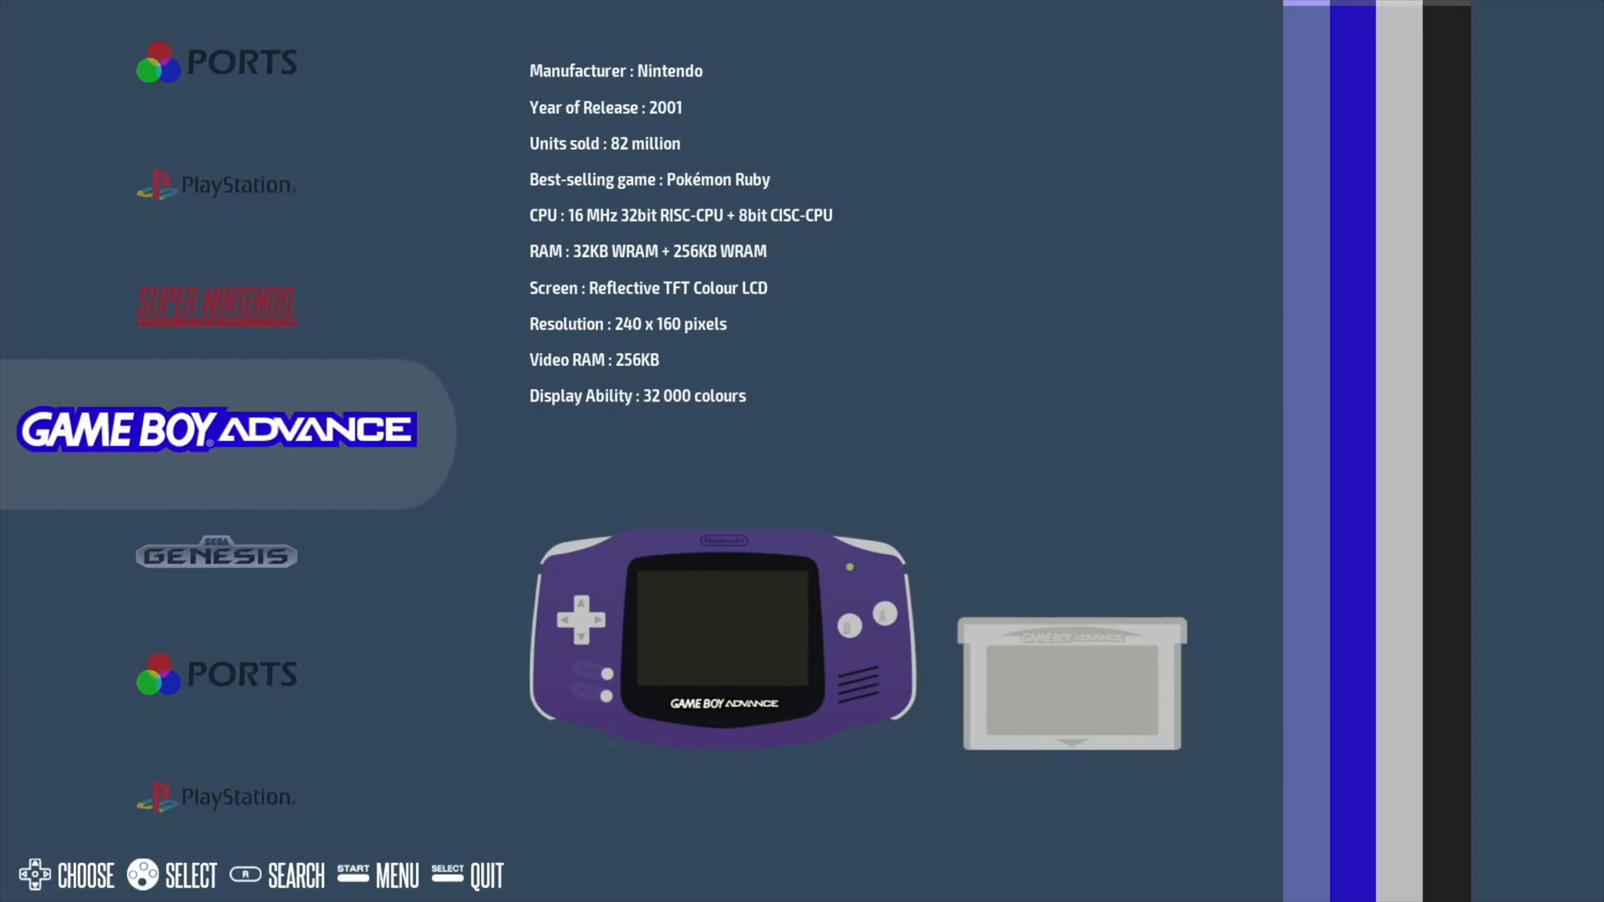
# Step: Open and close the Recalbox Main Menu, with the carousel landing on PlayStation
pyautogui.press('start')
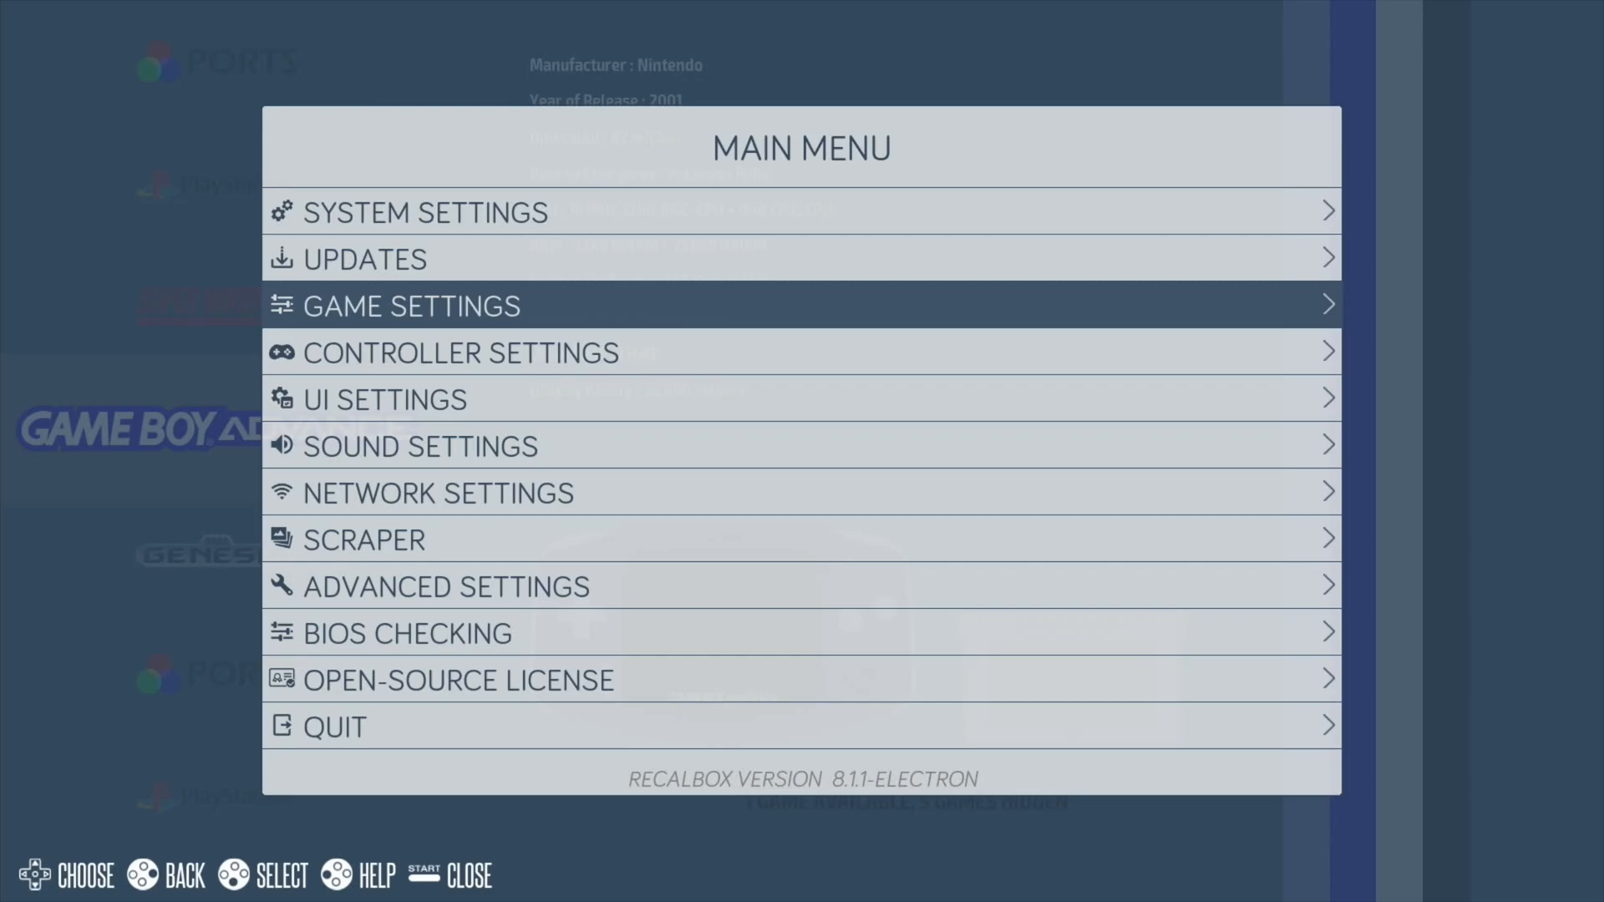
pyautogui.press('Escape')
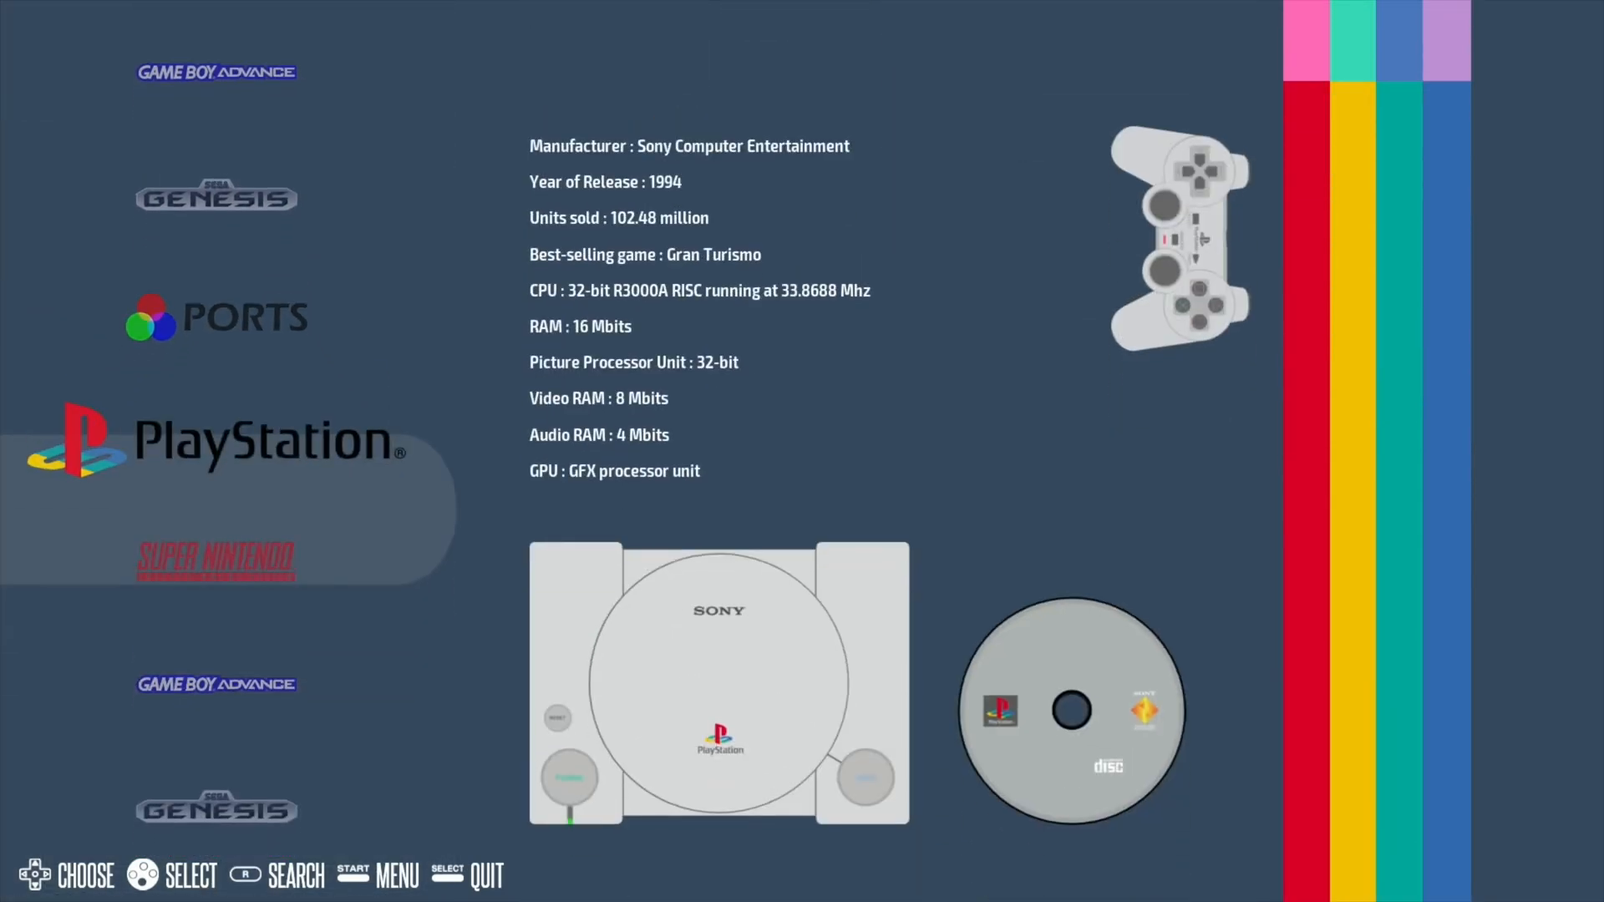
# Step: Scroll the carousel to Ports, open it, and highlight SIGIL to show its details
pyautogui.scroll(-3)
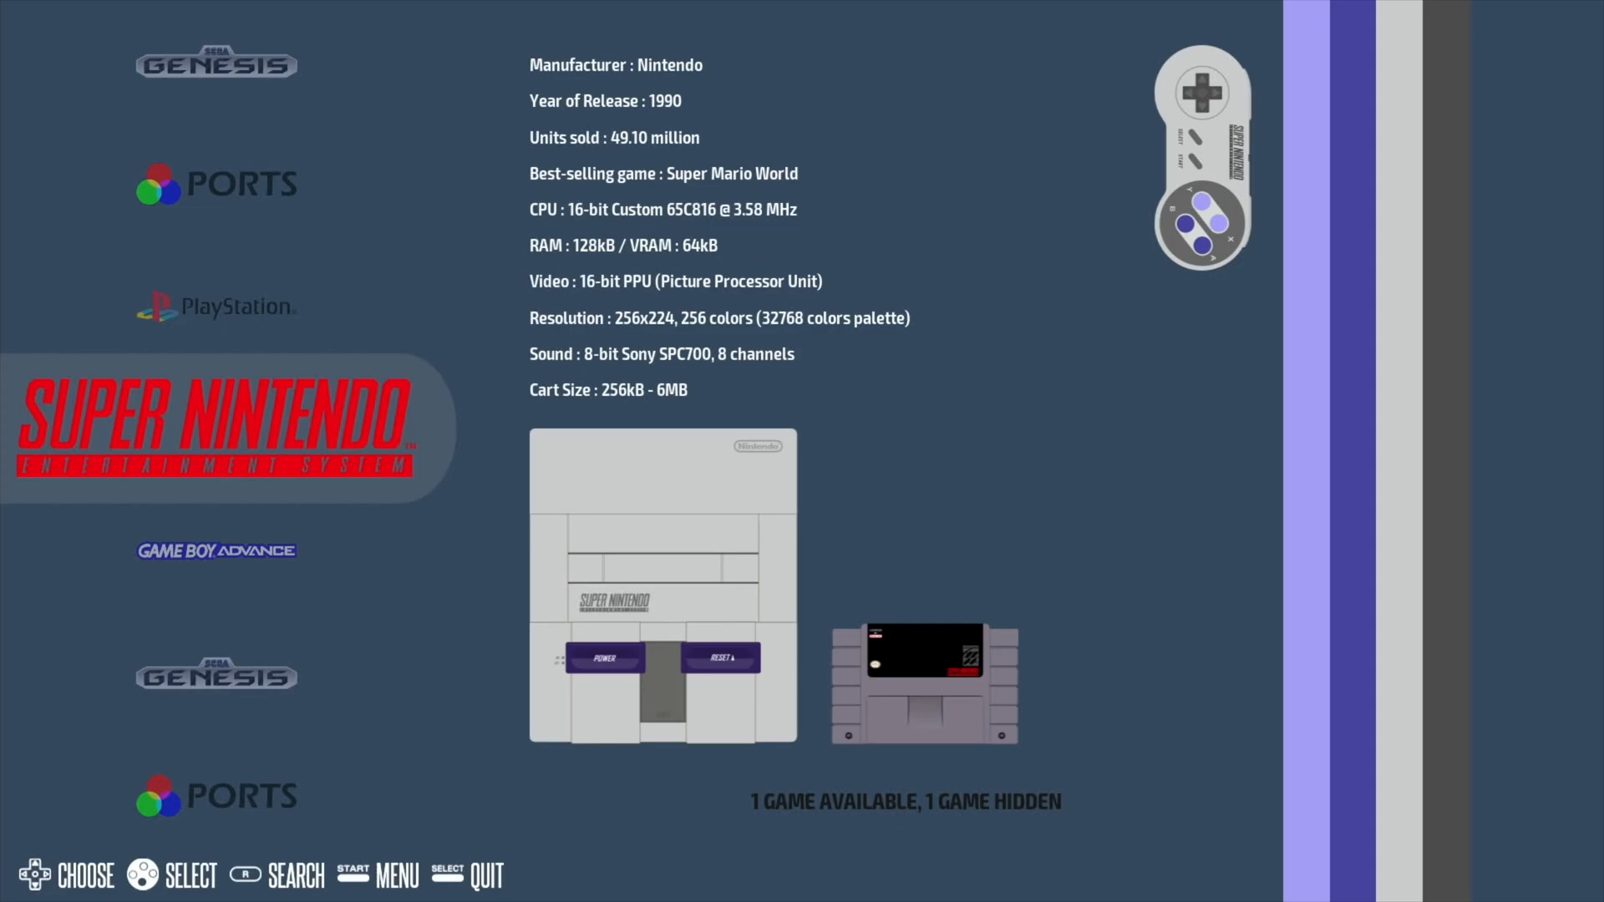
pyautogui.scroll(-3)
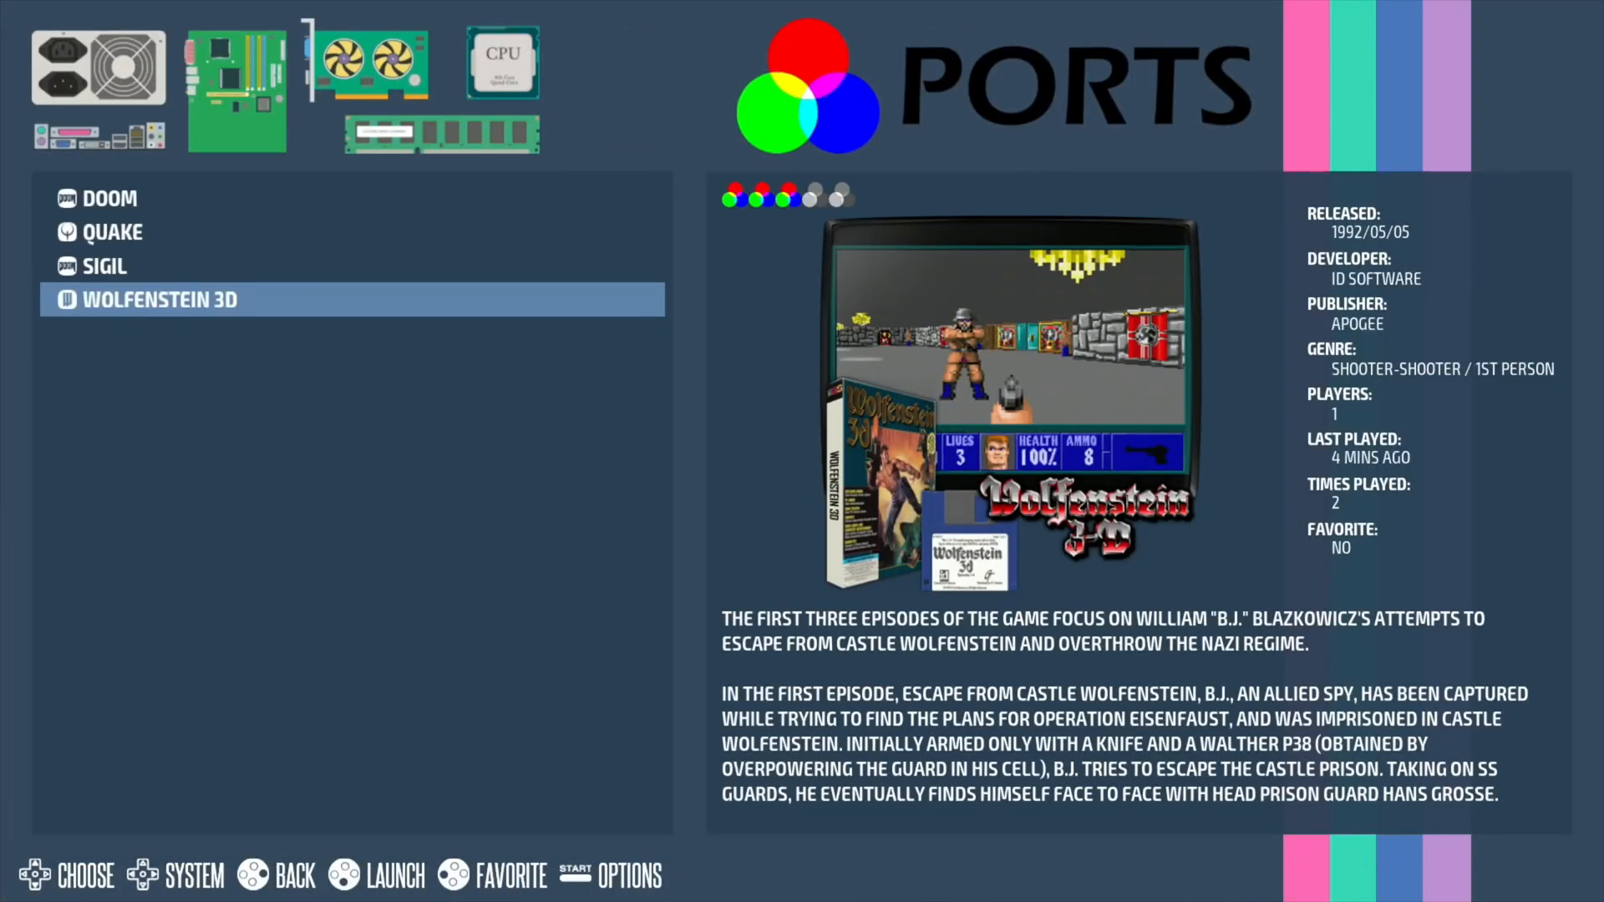
pyautogui.press('Up')
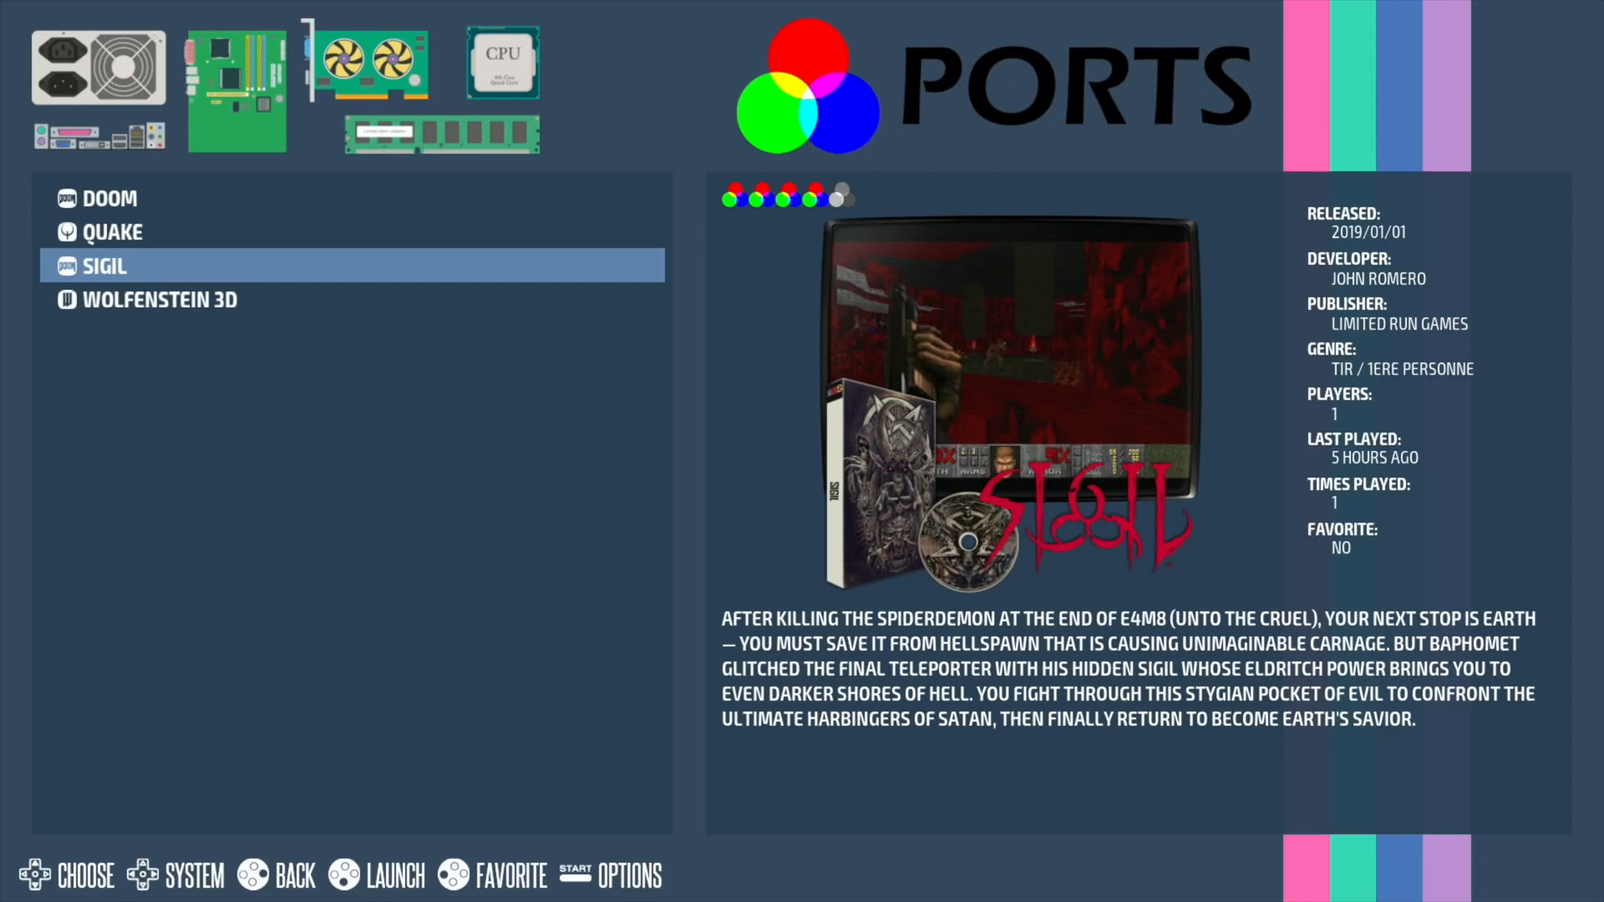